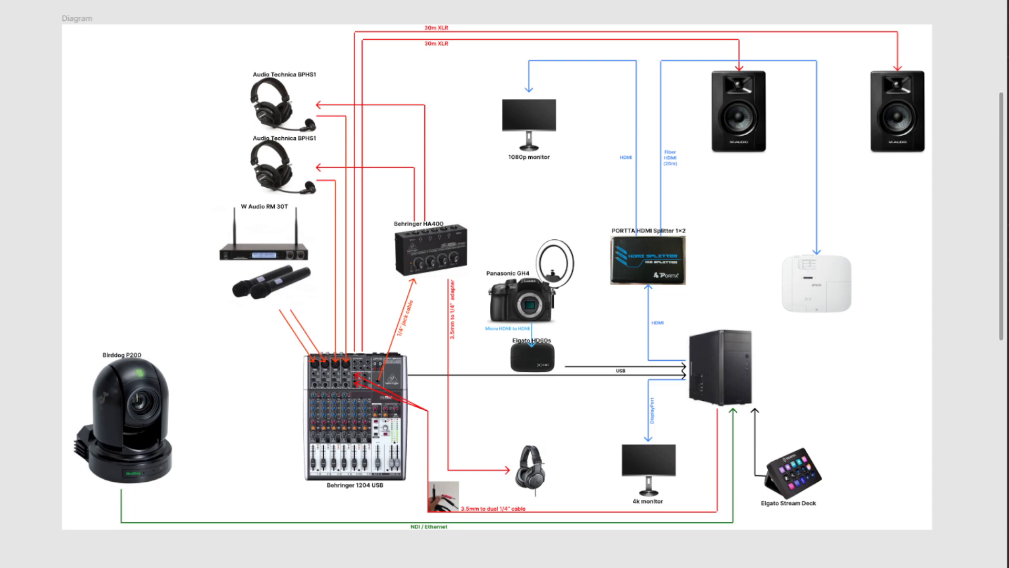
{"action": "mouse_move", "coordinate": [519, 216]}
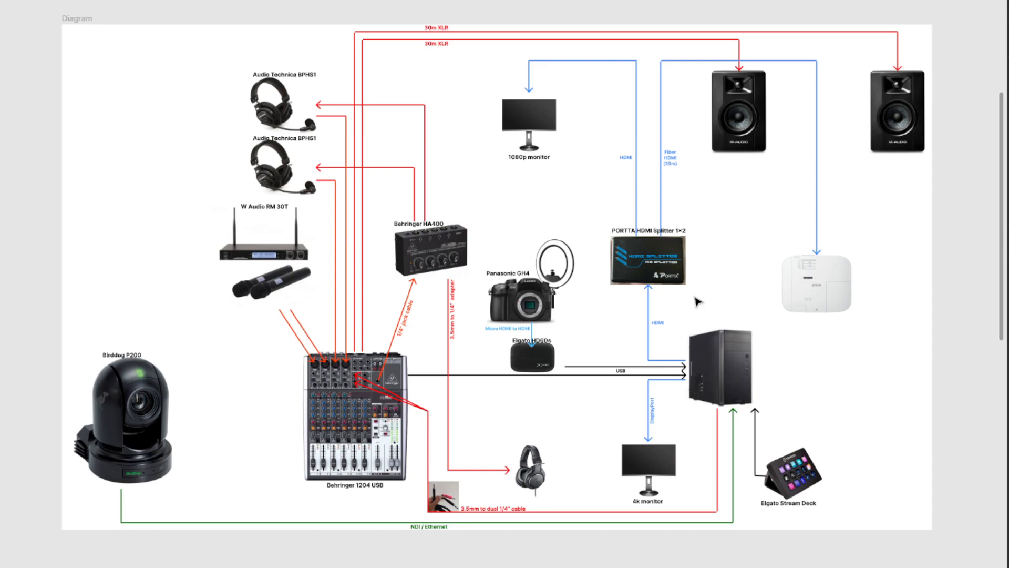
{"action": "mouse_move", "coordinate": [694, 281]}
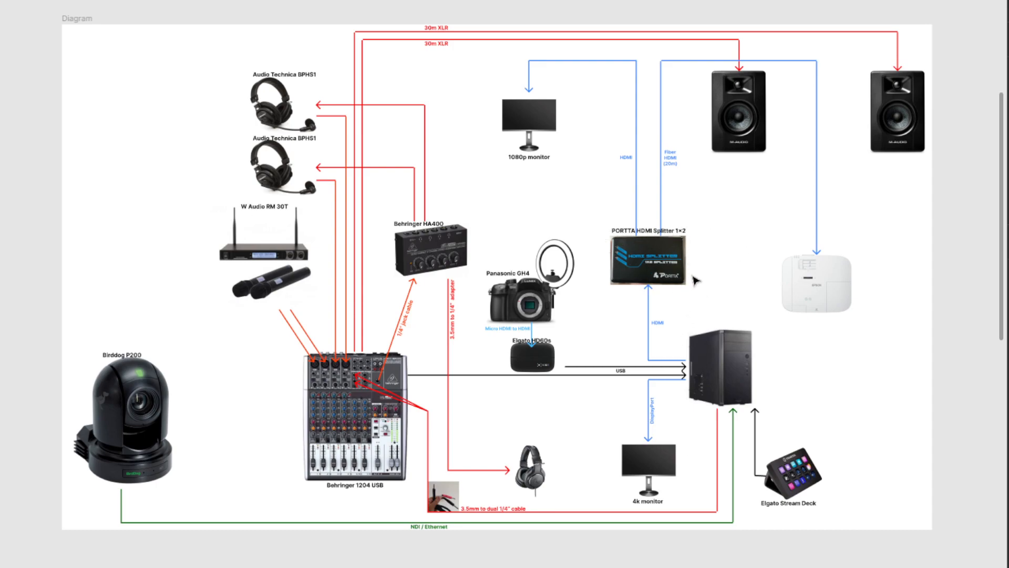
{"action": "mouse_move", "coordinate": [512, 140]}
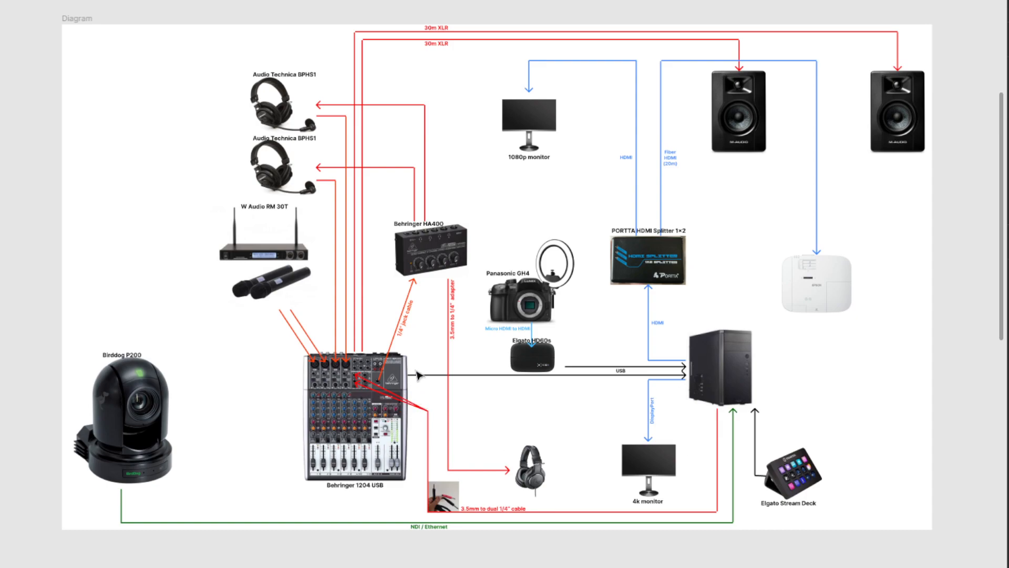
{"action": "mouse_move", "coordinate": [276, 274]}
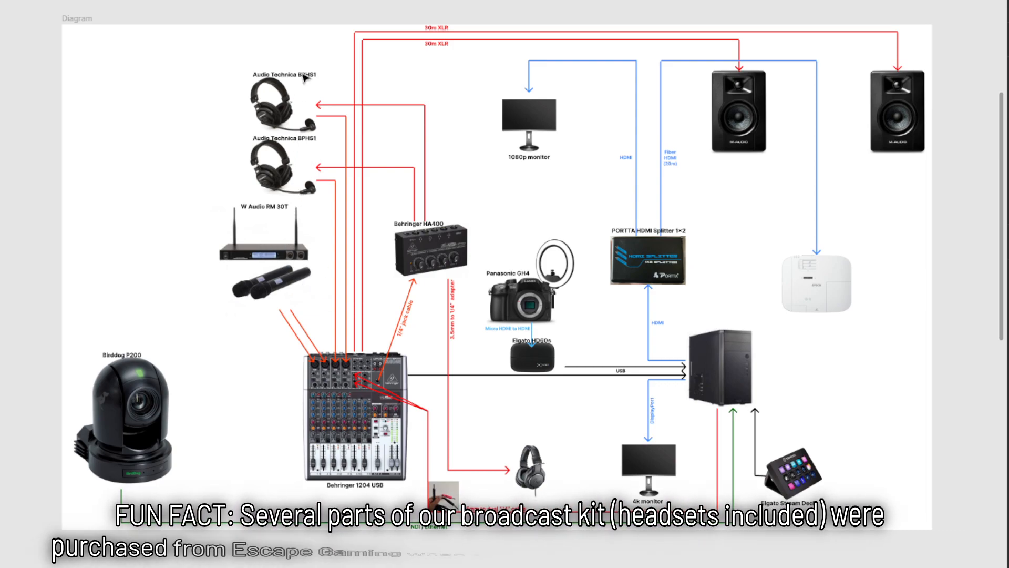
{"action": "mouse_move", "coordinate": [306, 170]}
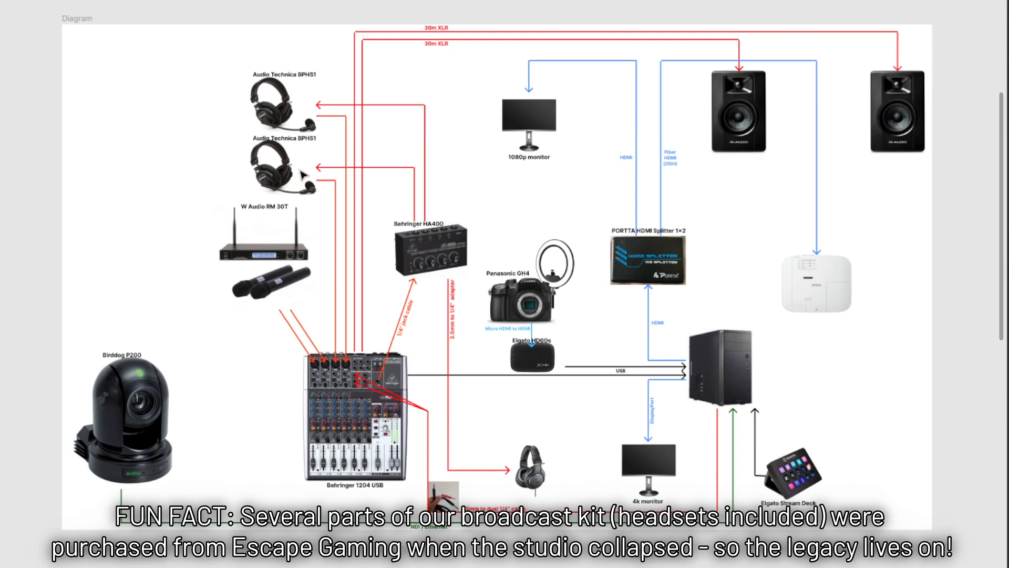
{"action": "mouse_move", "coordinate": [454, 261]}
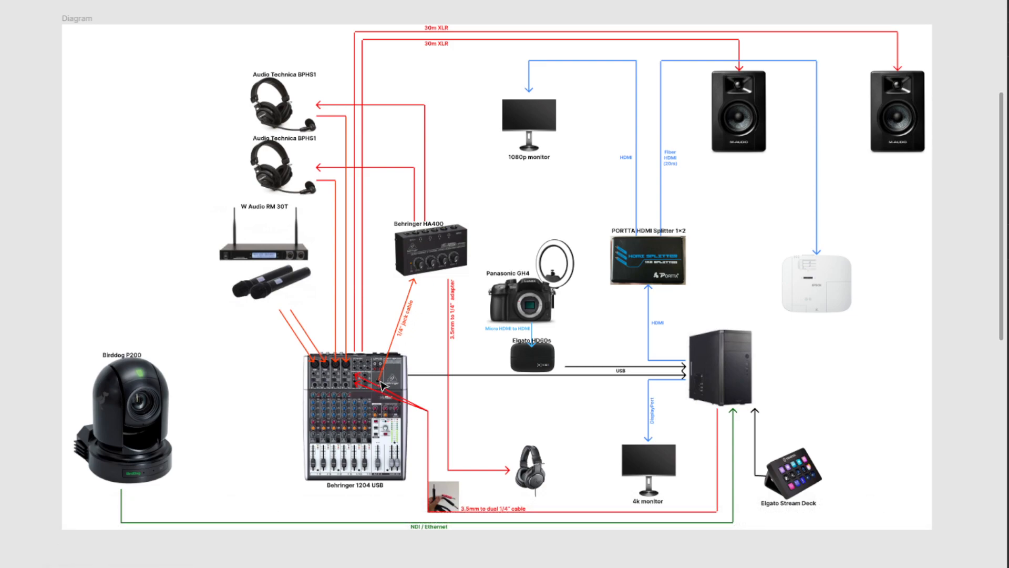
{"action": "mouse_move", "coordinate": [435, 322]}
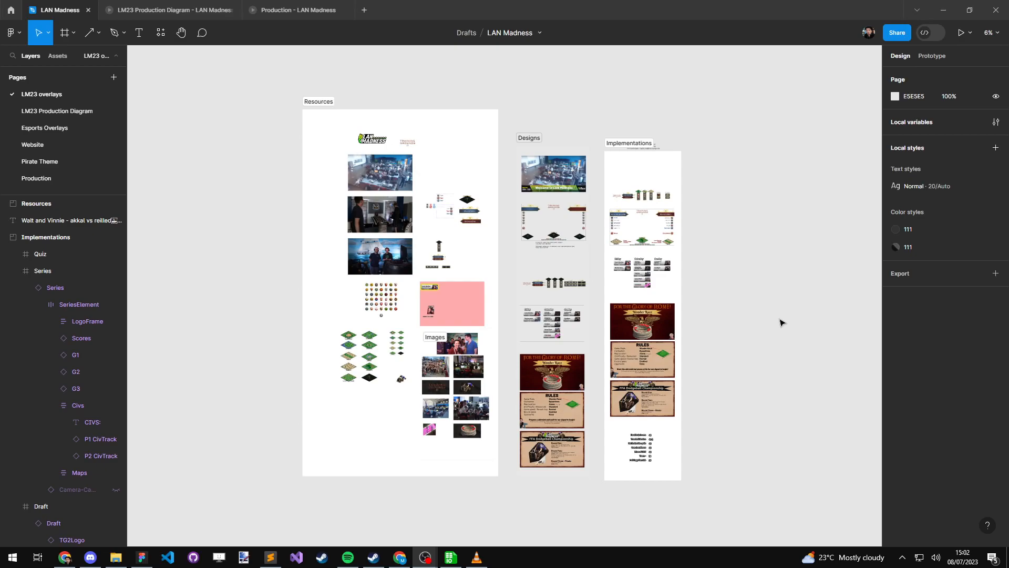
{"action": "mouse_move", "coordinate": [784, 321]}
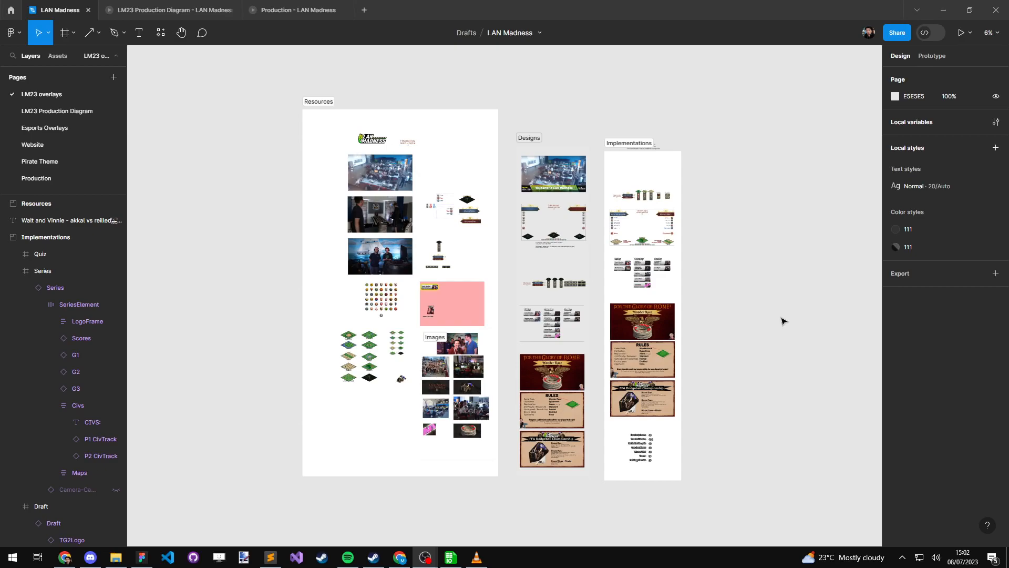
{"action": "mouse_move", "coordinate": [781, 329]}
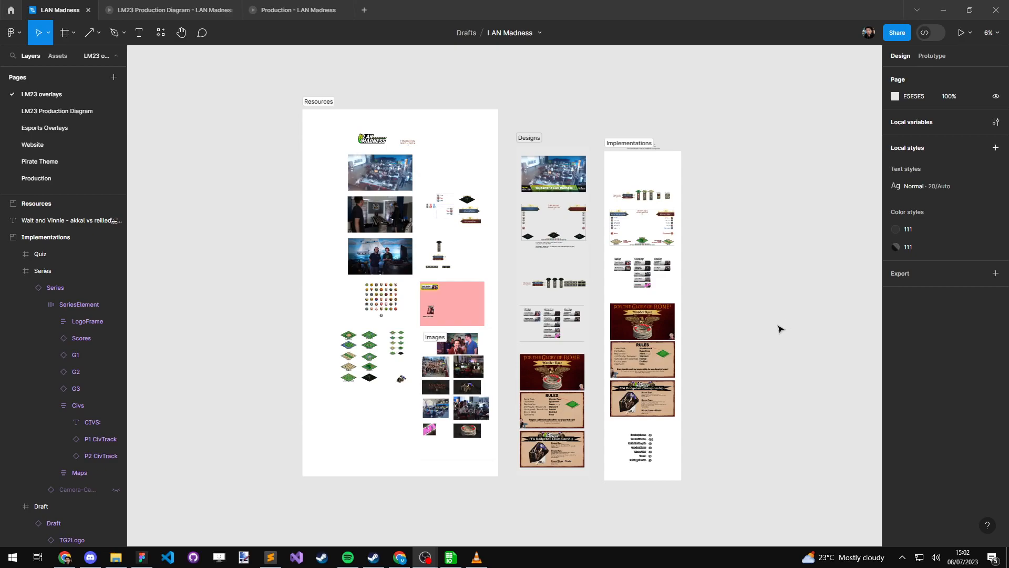
{"action": "mouse_move", "coordinate": [778, 323]}
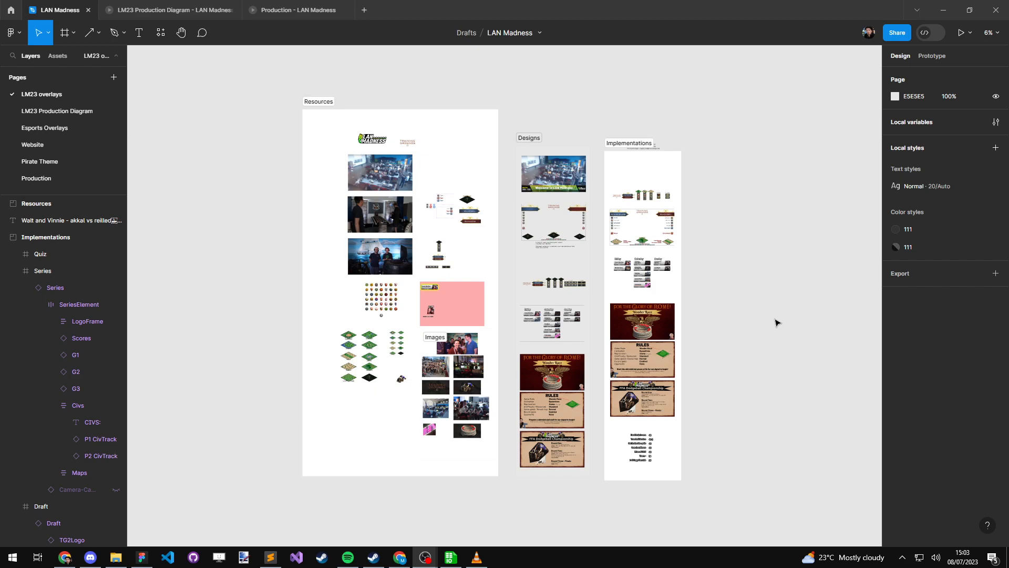
{"action": "mouse_move", "coordinate": [776, 285]}
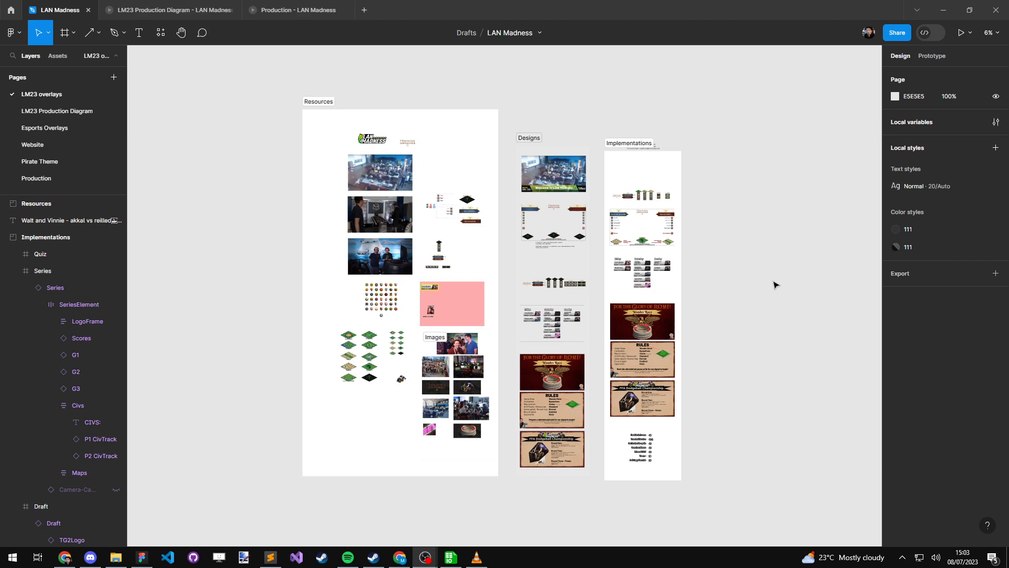
Step: Scroll through the Resources frame, selecting the Test draft entry and inspecting the Schedule Elements
{"action": "scroll", "scroll_direction": "down", "scroll_amount": 3}
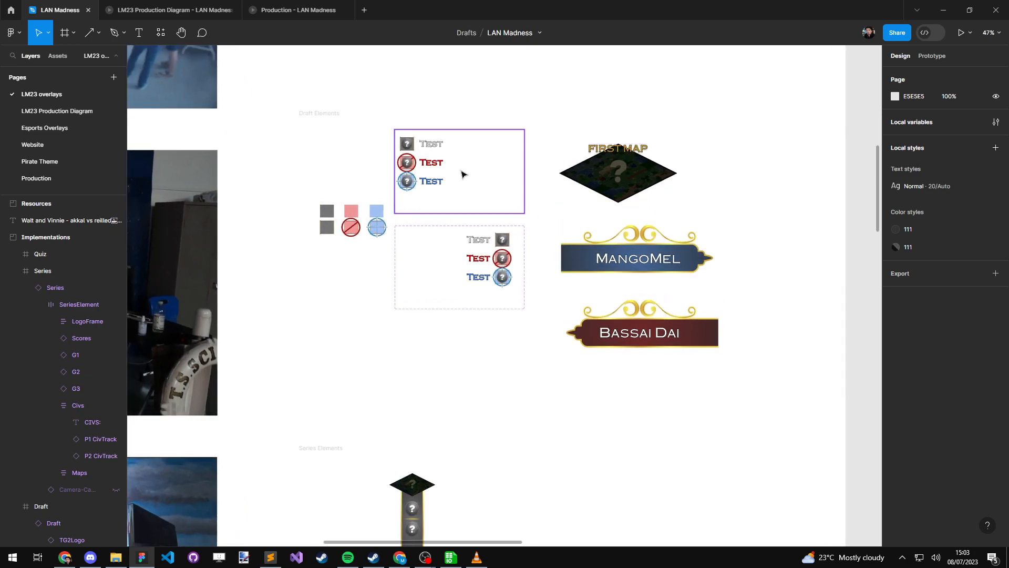
{"action": "left_click", "coordinate": [640, 333]}
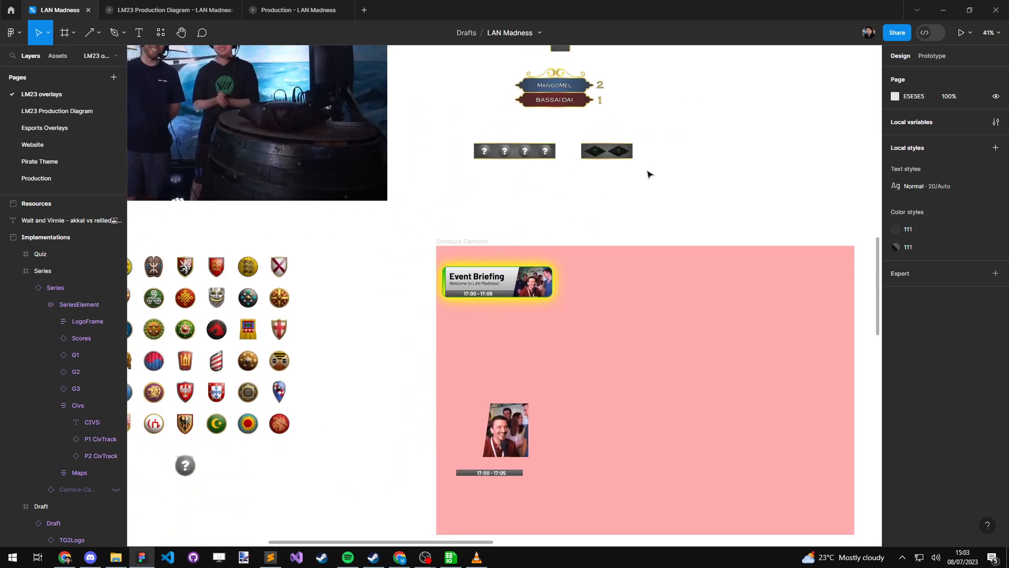
{"action": "scroll", "scroll_direction": "down", "scroll_amount": 3}
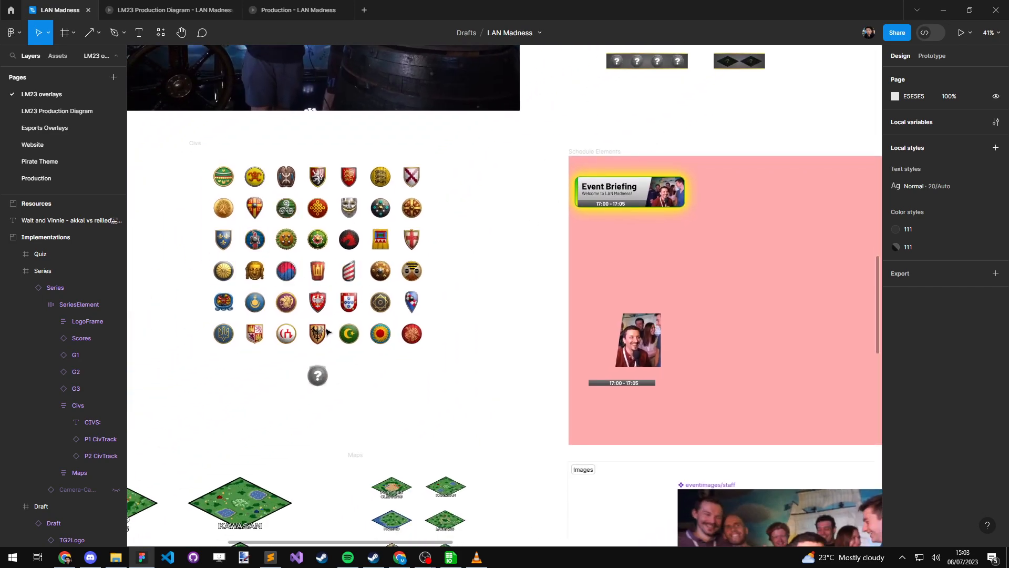
{"action": "left_click", "coordinate": [317, 239]}
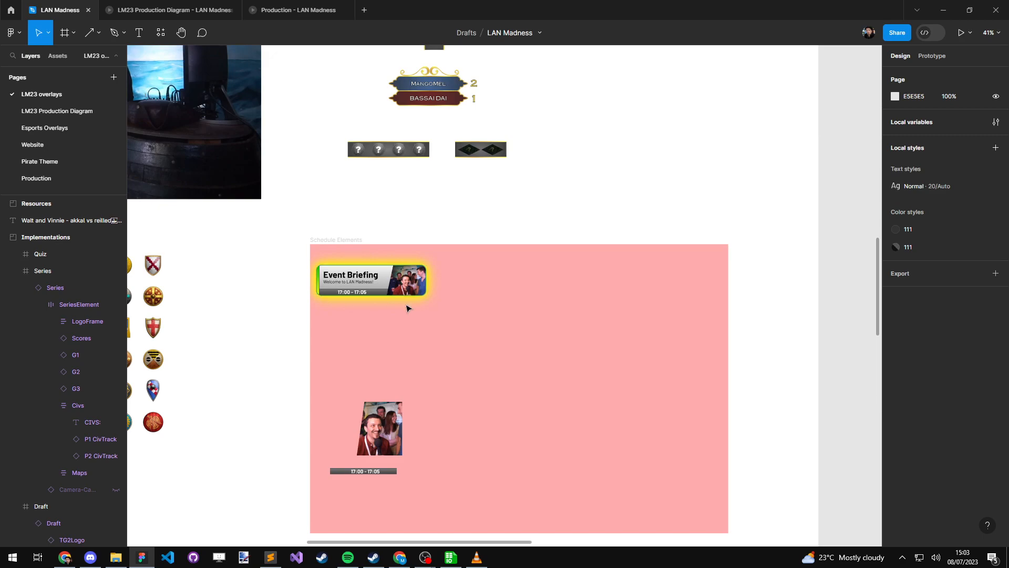
{"action": "scroll", "scroll_direction": "down", "scroll_amount": 3}
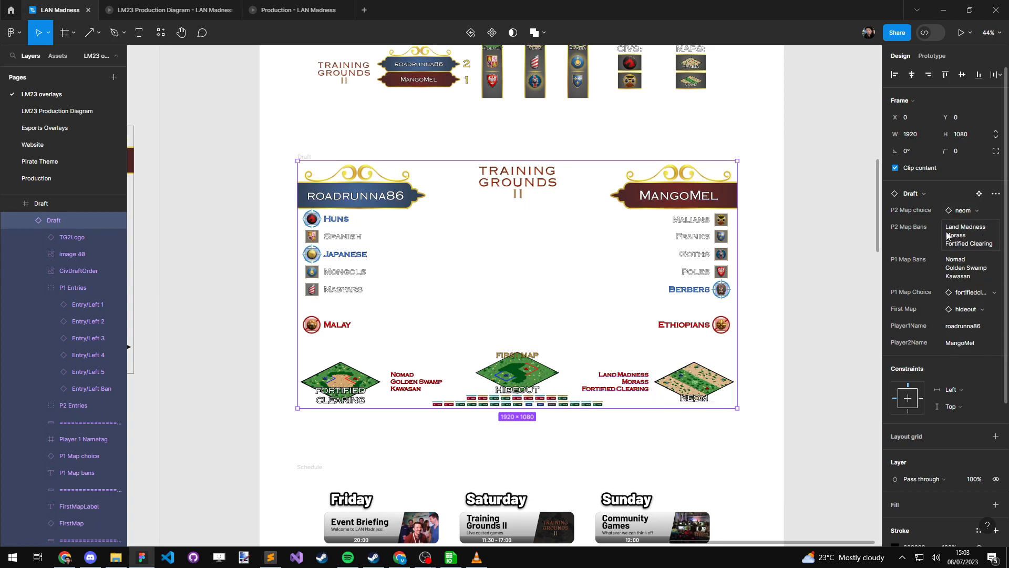
Step: Select the roadrunna86 versus MangoMel Draft overlay frame to view its properties
{"action": "left_click", "coordinate": [518, 372]}
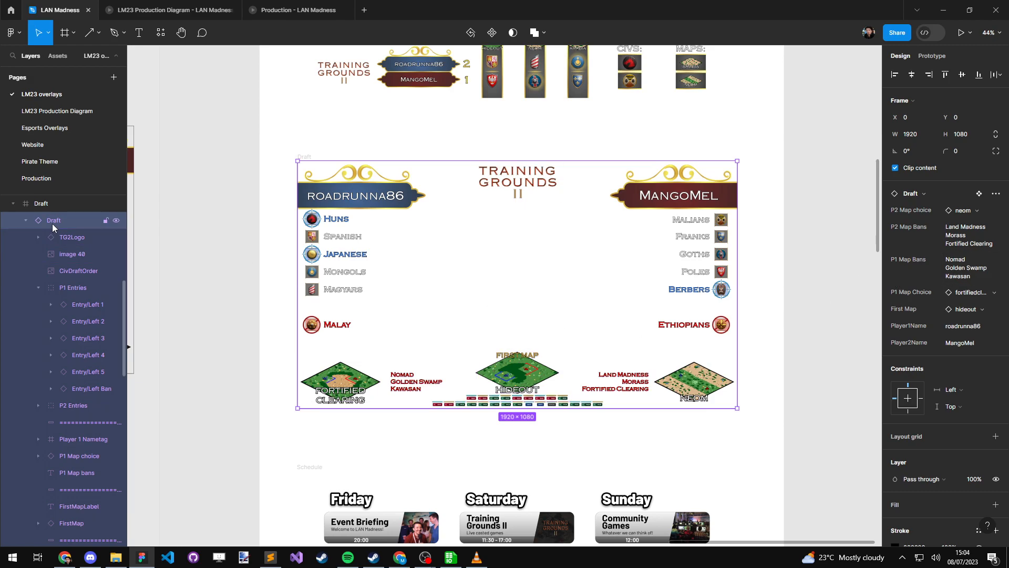
{"action": "left_click", "coordinate": [11, 33]}
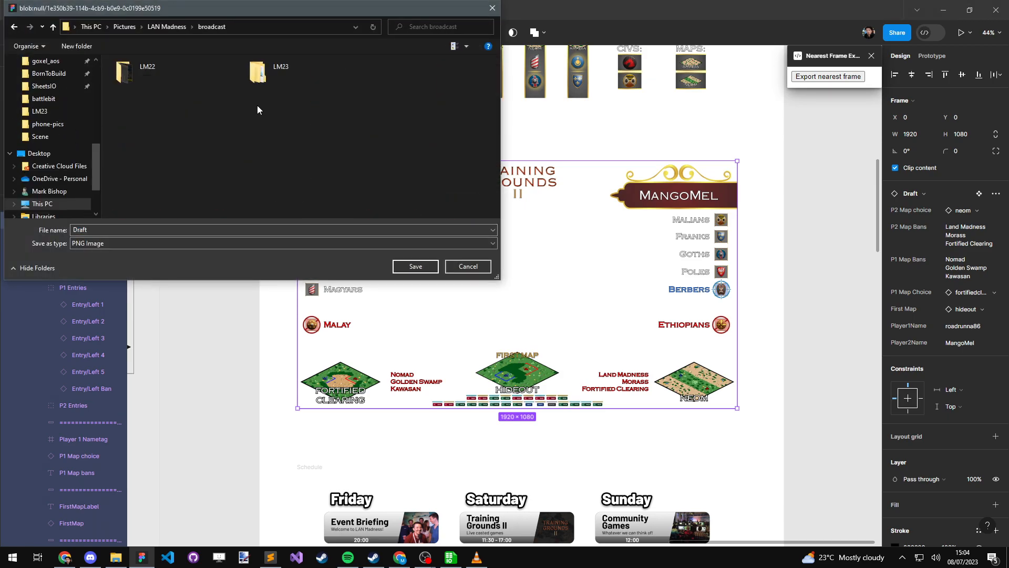
Step: Browse the export dialog to the LM23 Scene folder, then cancel without saving
{"action": "double_click", "coordinate": [257, 71]}
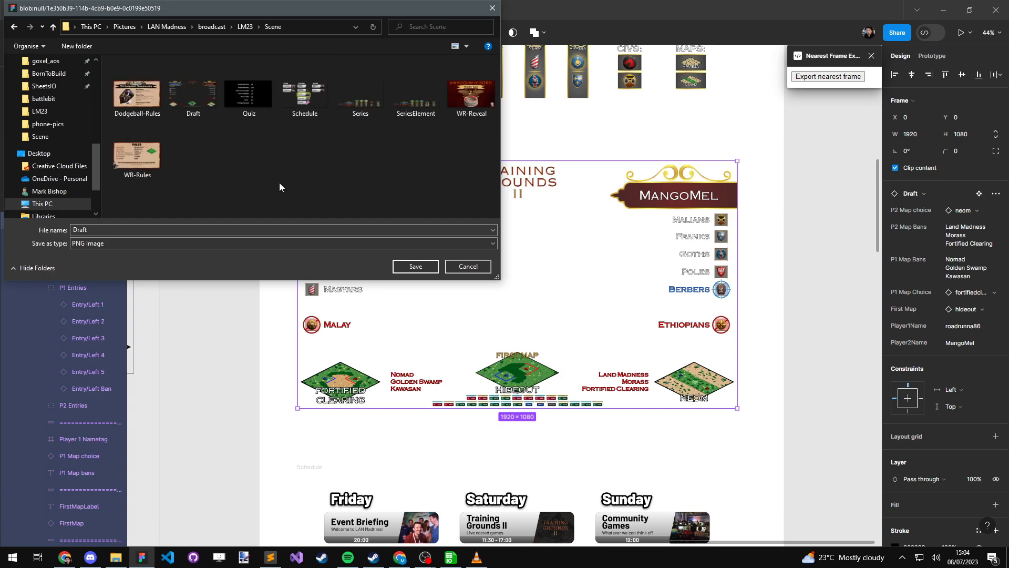
{"action": "left_click", "coordinate": [193, 93]}
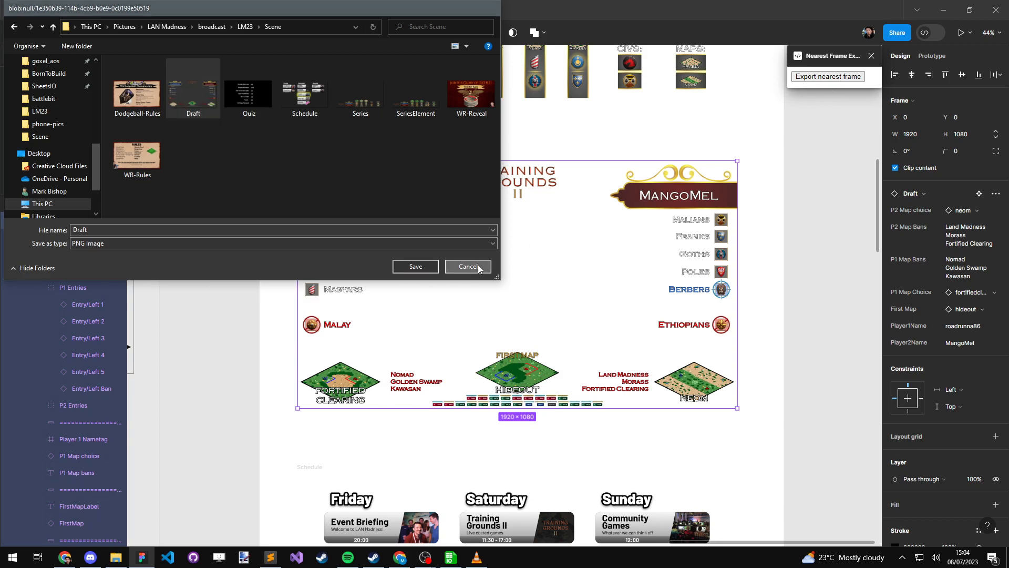
{"action": "left_click", "coordinate": [469, 266]}
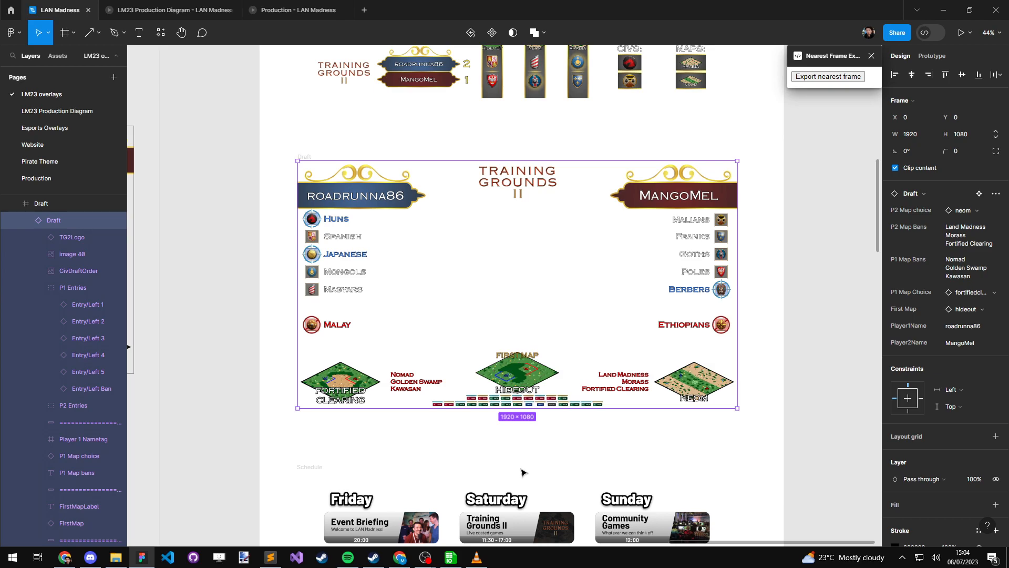
{"action": "mouse_move", "coordinate": [777, 345]}
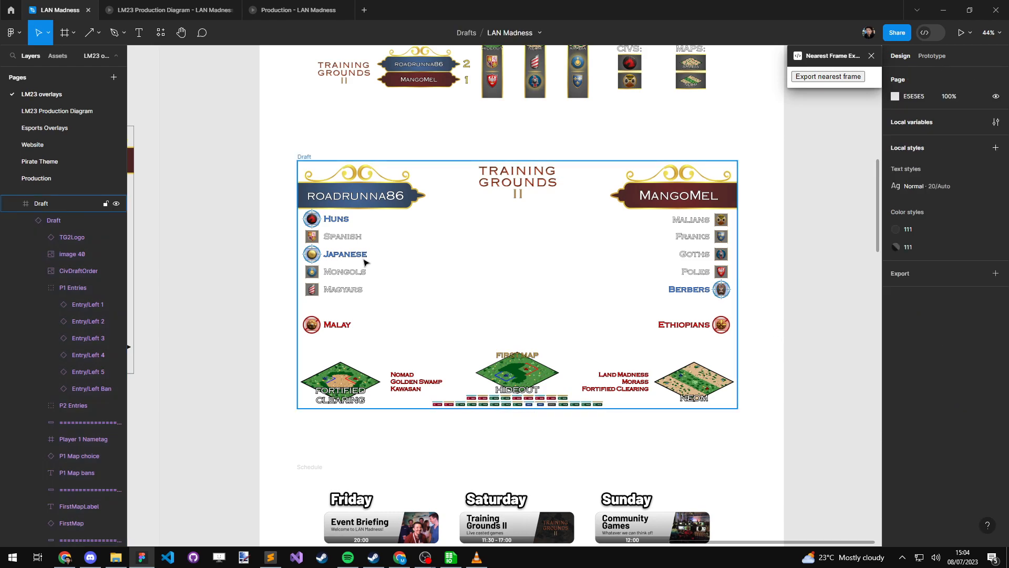
{"action": "mouse_move", "coordinate": [382, 201]}
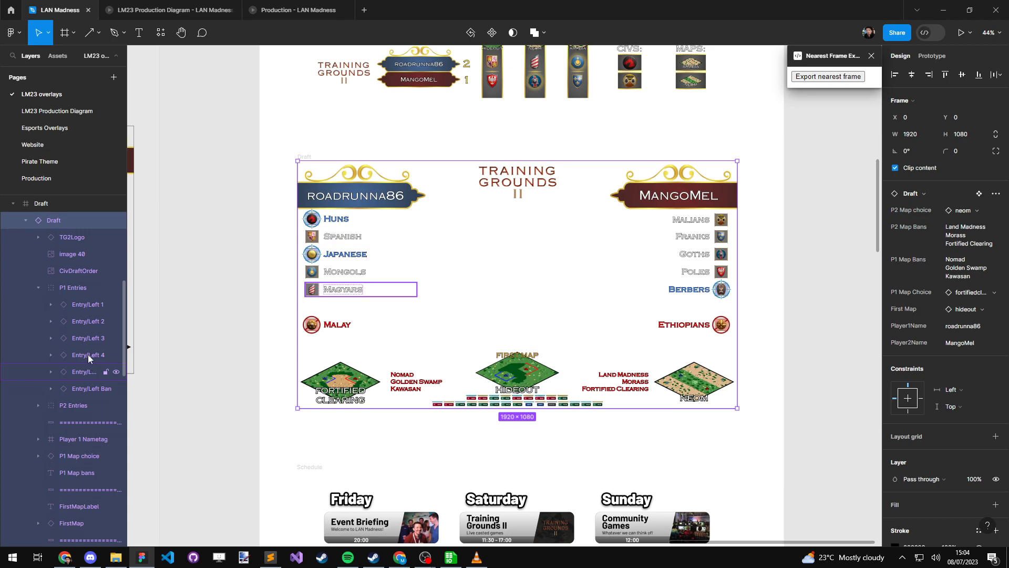
Step: Set roadrunna86's Huns entry type to Ban, then change it to Pick
{"action": "left_click", "coordinate": [335, 219]}
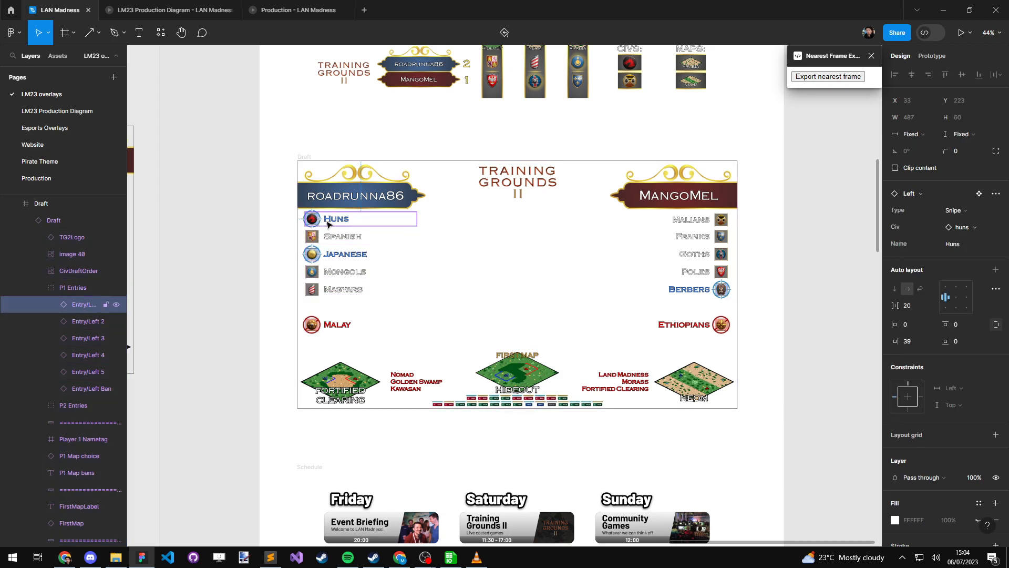
{"action": "left_click", "coordinate": [73, 406]}
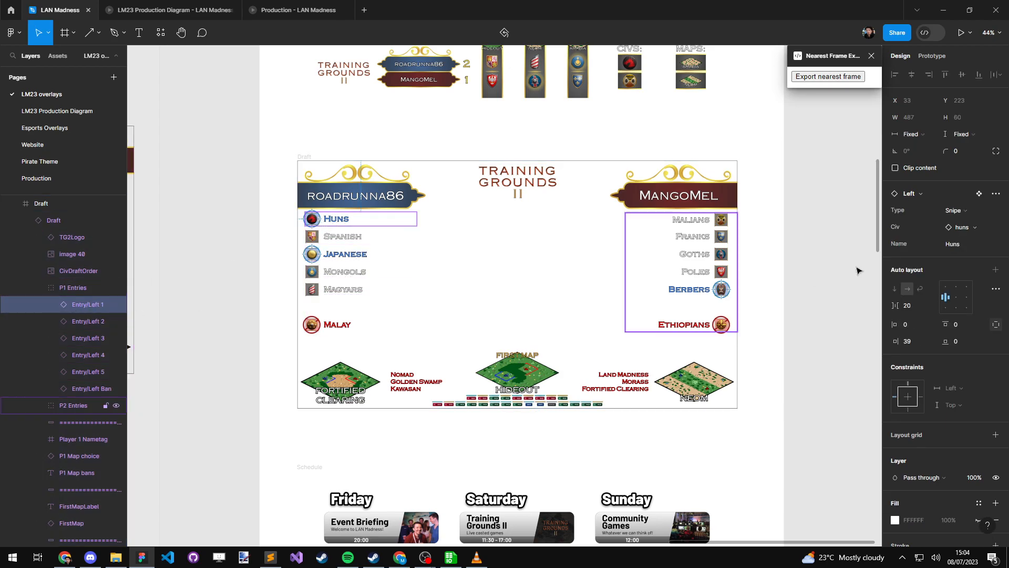
{"action": "left_click", "coordinate": [954, 210]}
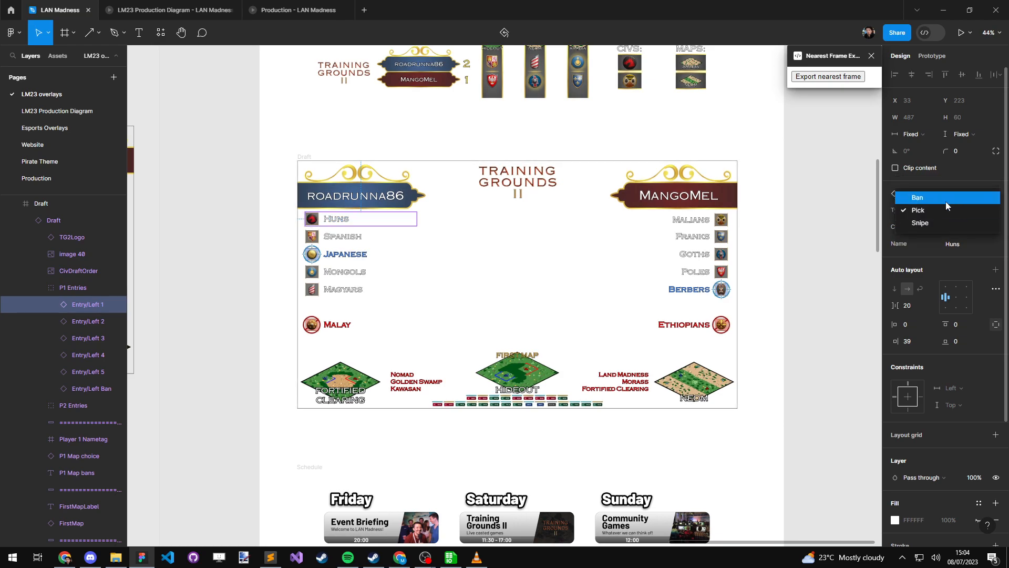
{"action": "left_click", "coordinate": [917, 198]}
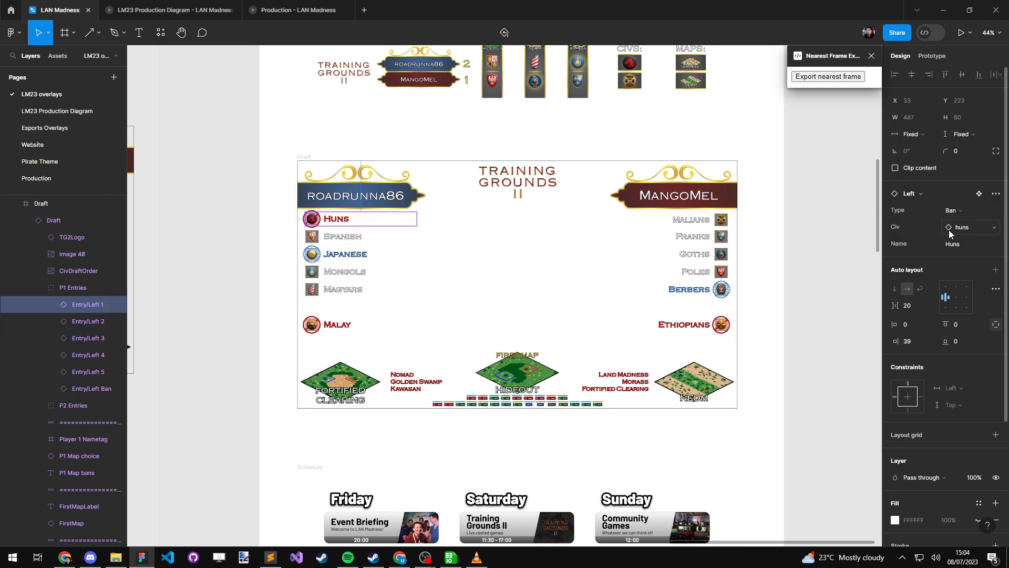
{"action": "left_click", "coordinate": [971, 227]}
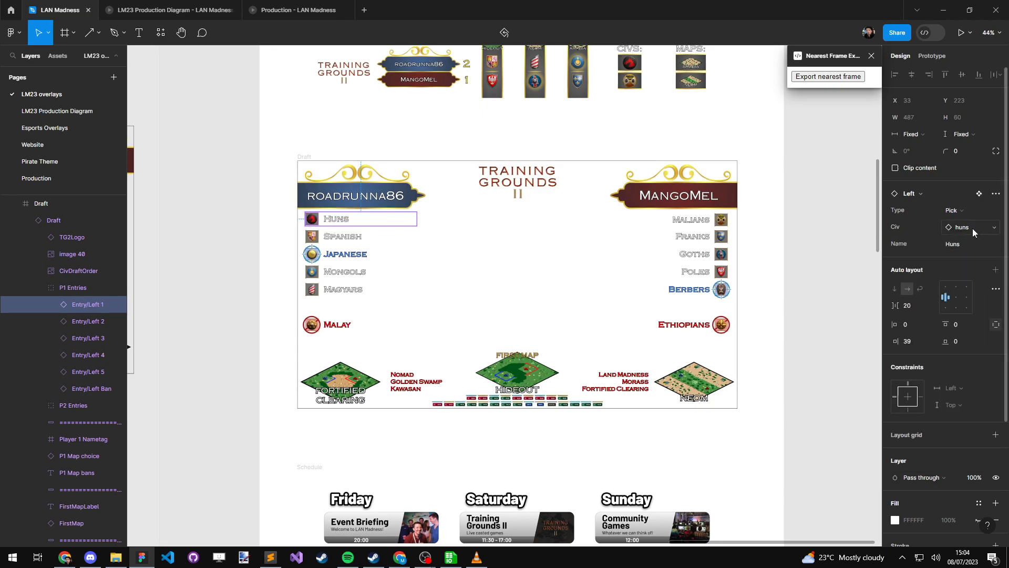
{"action": "left_click", "coordinate": [971, 244]}
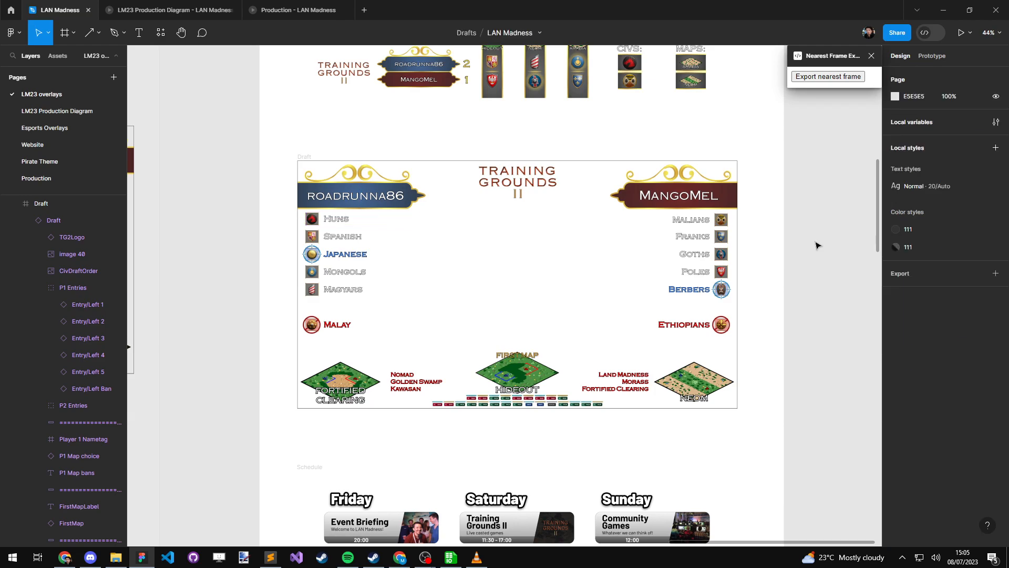
{"action": "mouse_move", "coordinate": [820, 253]}
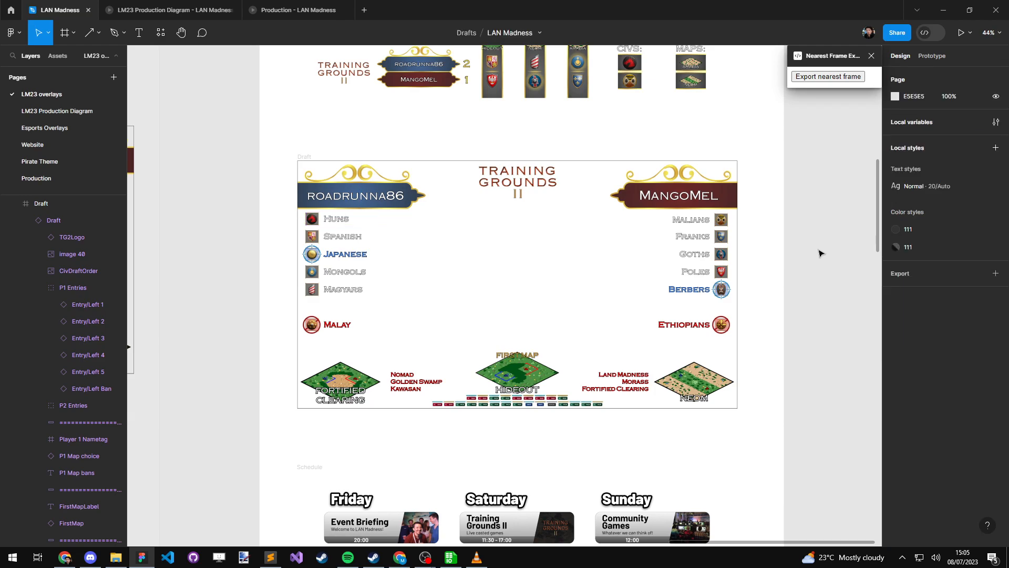
{"action": "scroll", "scroll_direction": "down", "scroll_amount": 3}
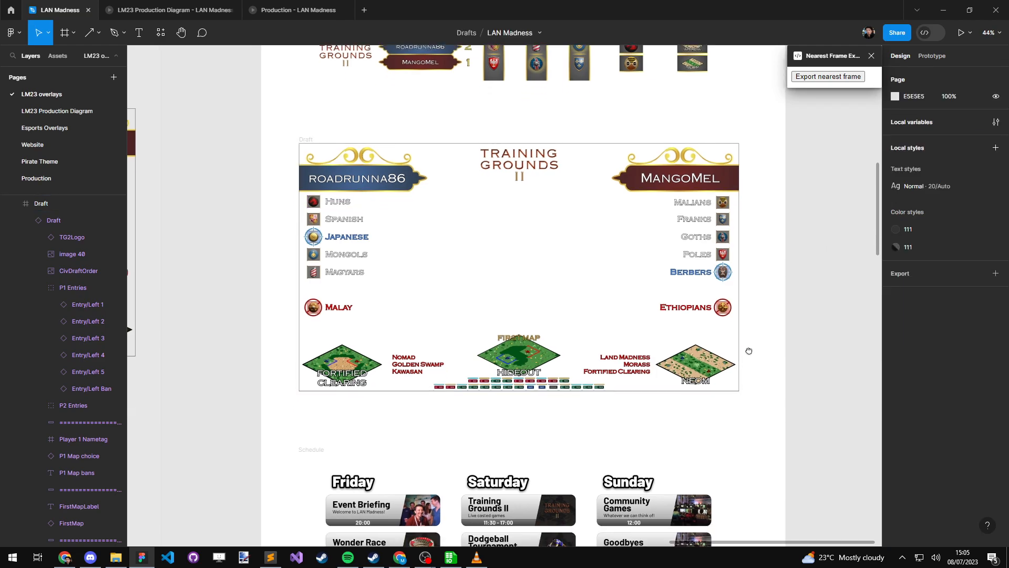
{"action": "scroll", "scroll_direction": "down", "scroll_amount": 3}
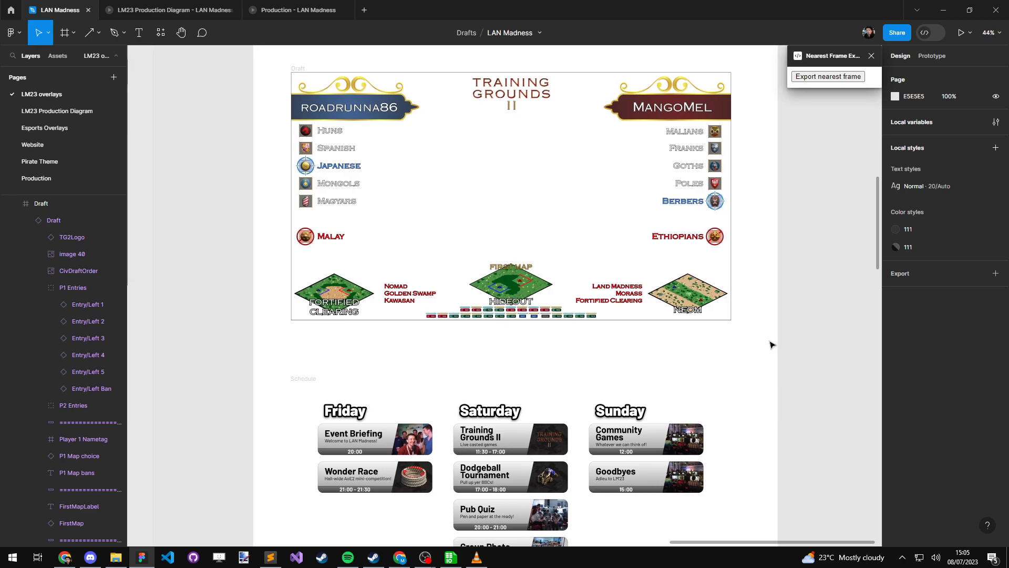
{"action": "mouse_move", "coordinate": [776, 300]}
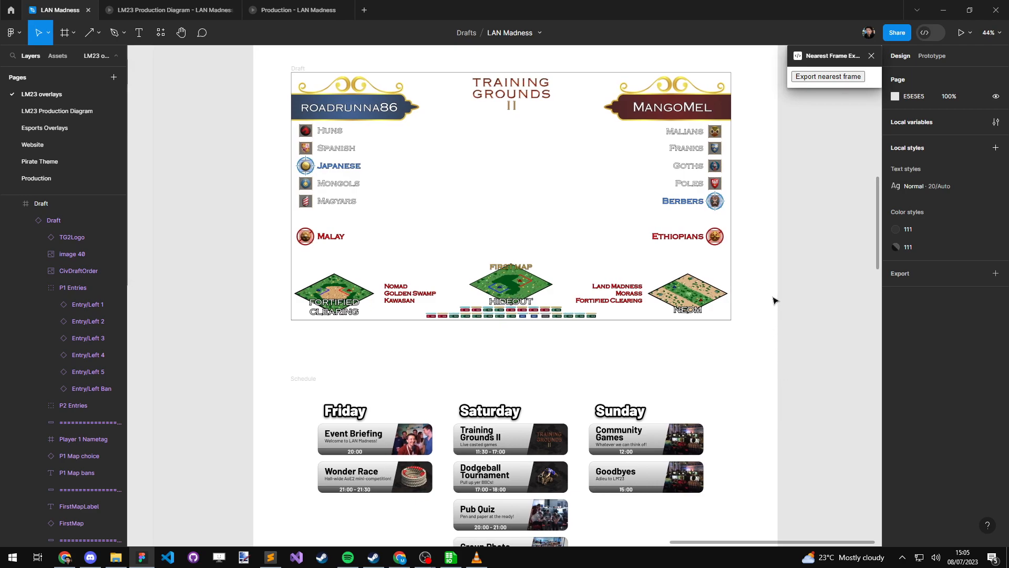
{"action": "mouse_move", "coordinate": [776, 304]}
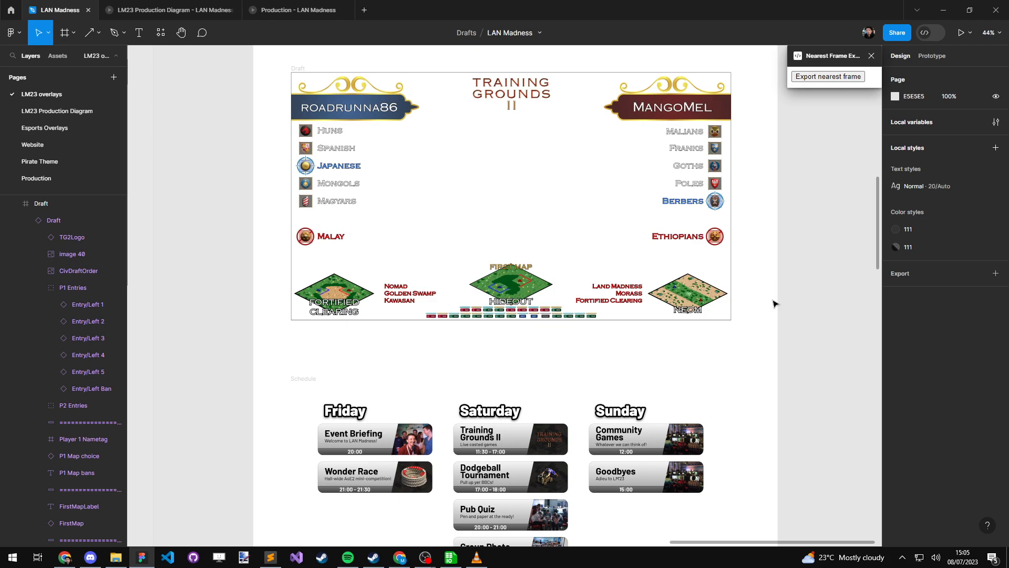
{"action": "mouse_move", "coordinate": [775, 296]}
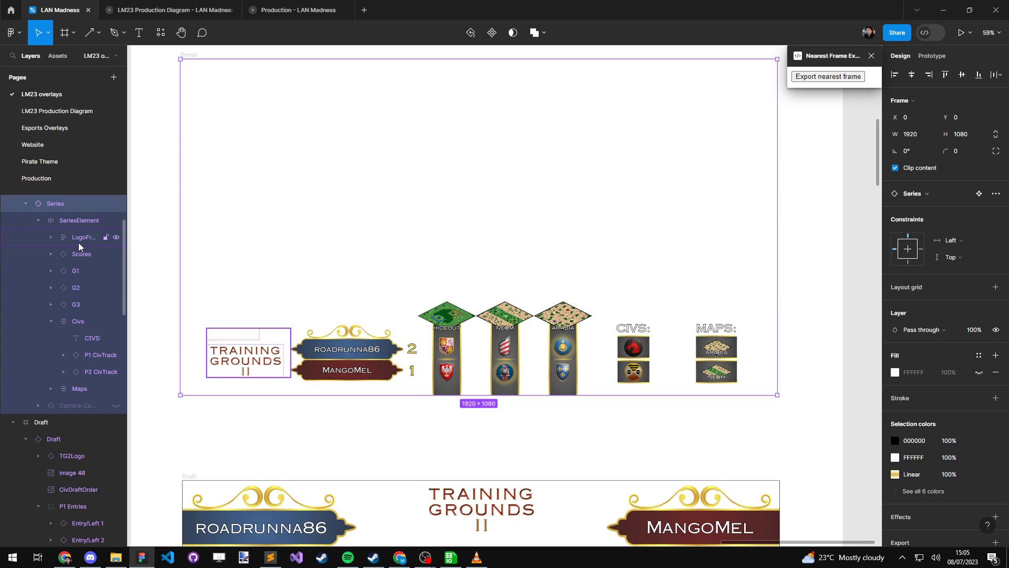
Step: Toggle game one's P1 Win and P2 Win, leaving P1 Win on, then select Maps
{"action": "left_click", "coordinate": [81, 254]}
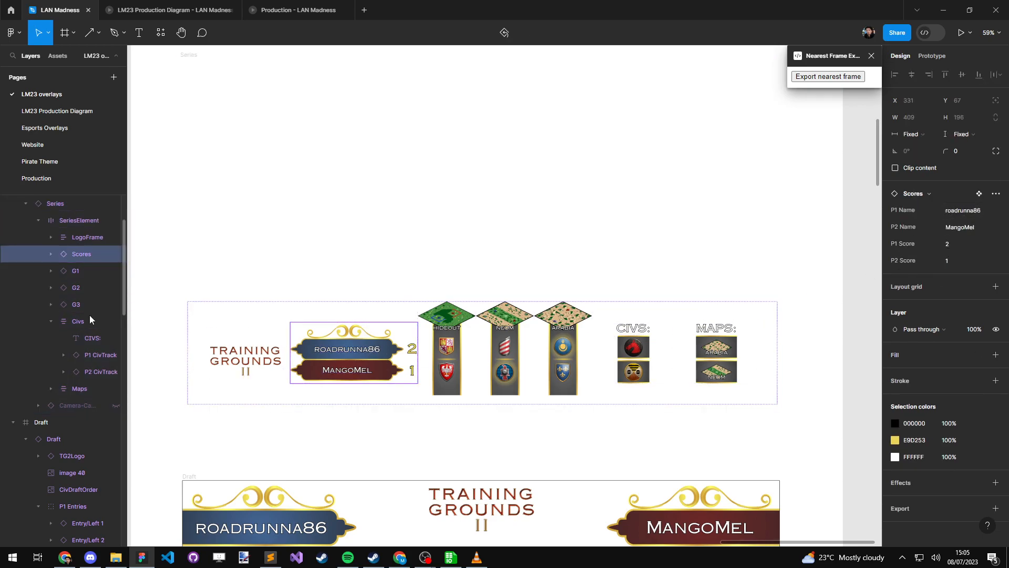
{"action": "left_click", "coordinate": [75, 271]}
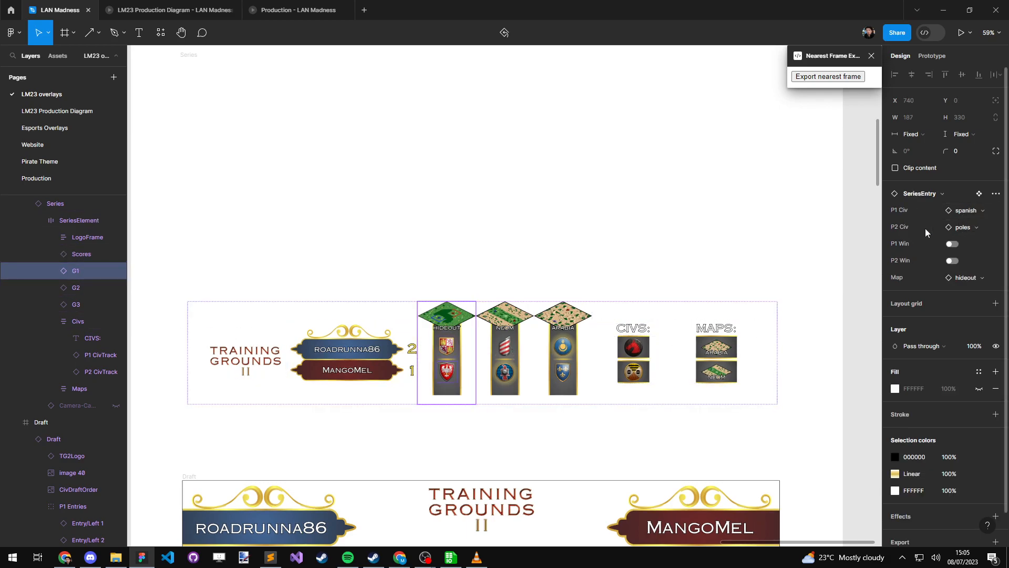
{"action": "left_click", "coordinate": [952, 243]}
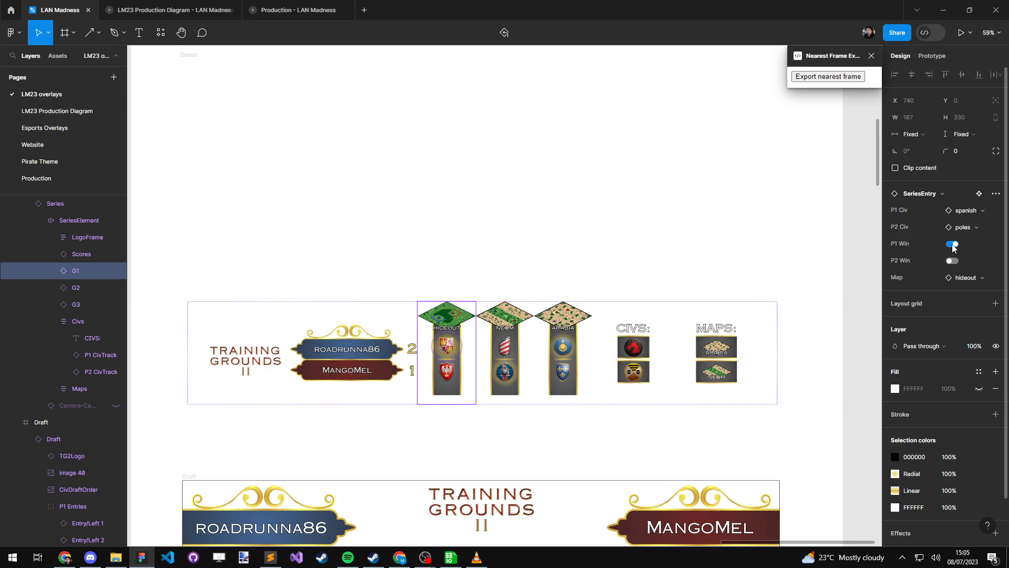
{"action": "left_click", "coordinate": [952, 261]}
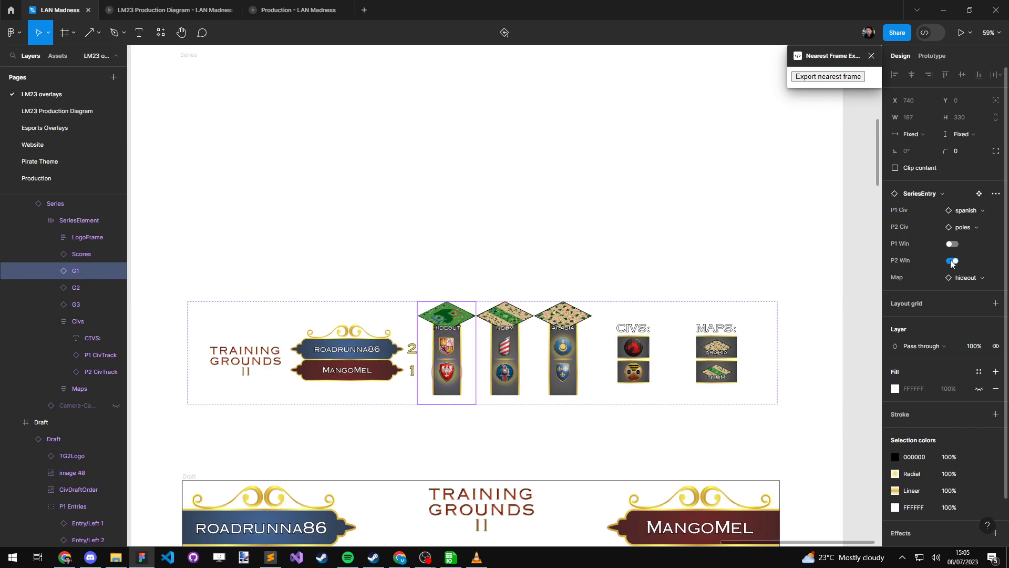
{"action": "left_click", "coordinate": [952, 261]}
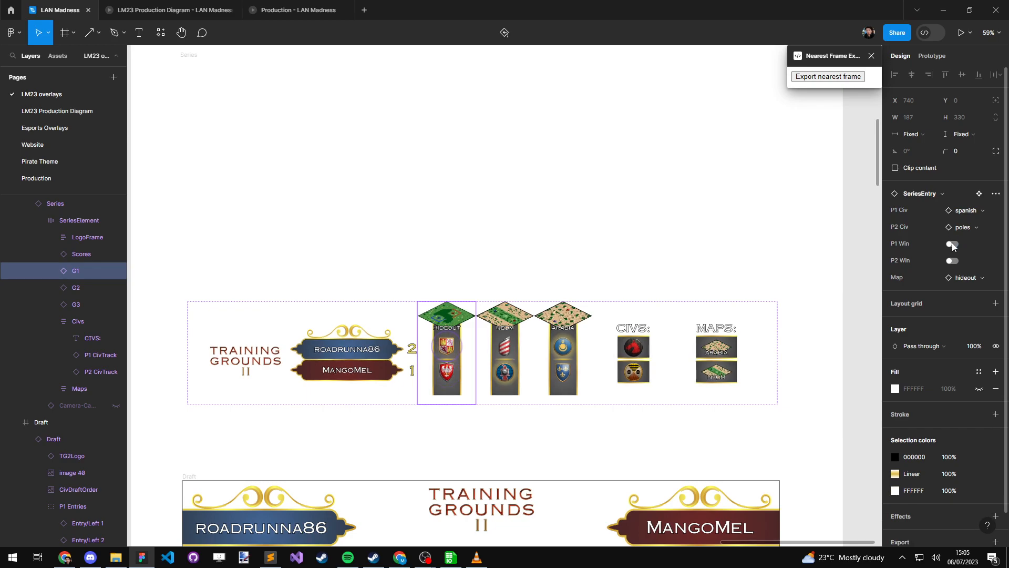
{"action": "left_click", "coordinate": [952, 244]}
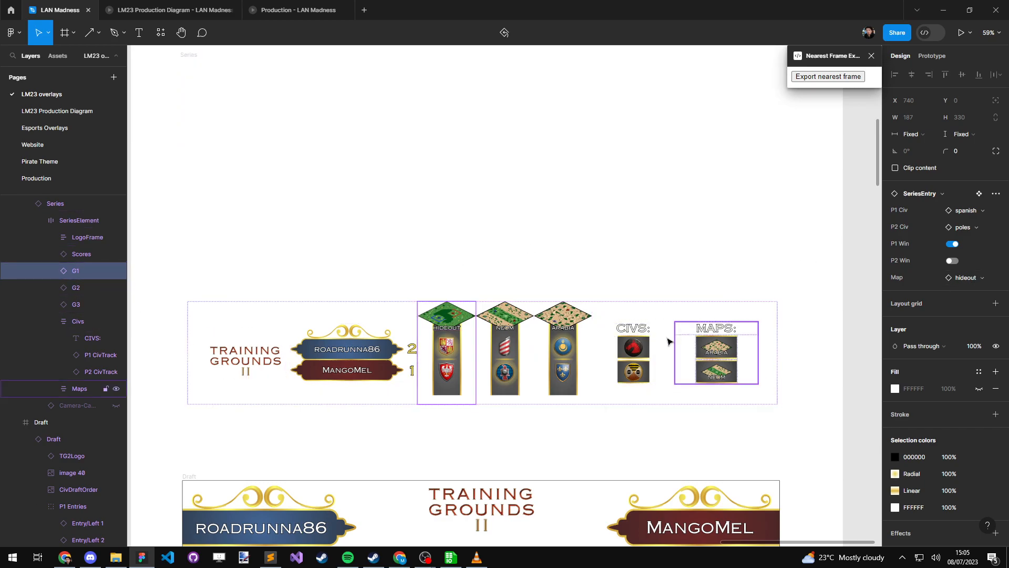
{"action": "left_click", "coordinate": [77, 321]}
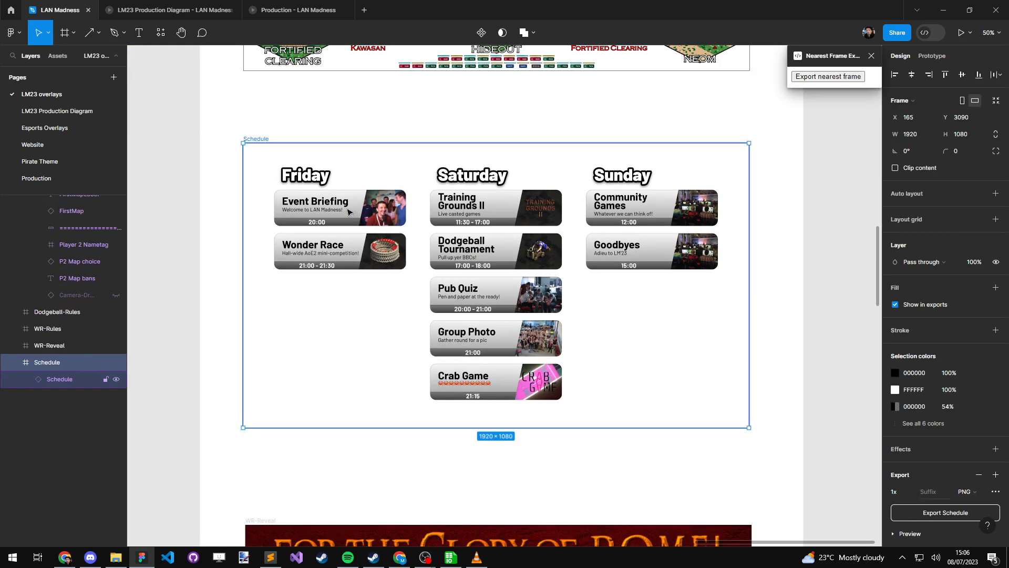
Step: Switch the Event Briefing card's Active property on in the Schedule overlay
{"action": "left_click", "coordinate": [341, 208]}
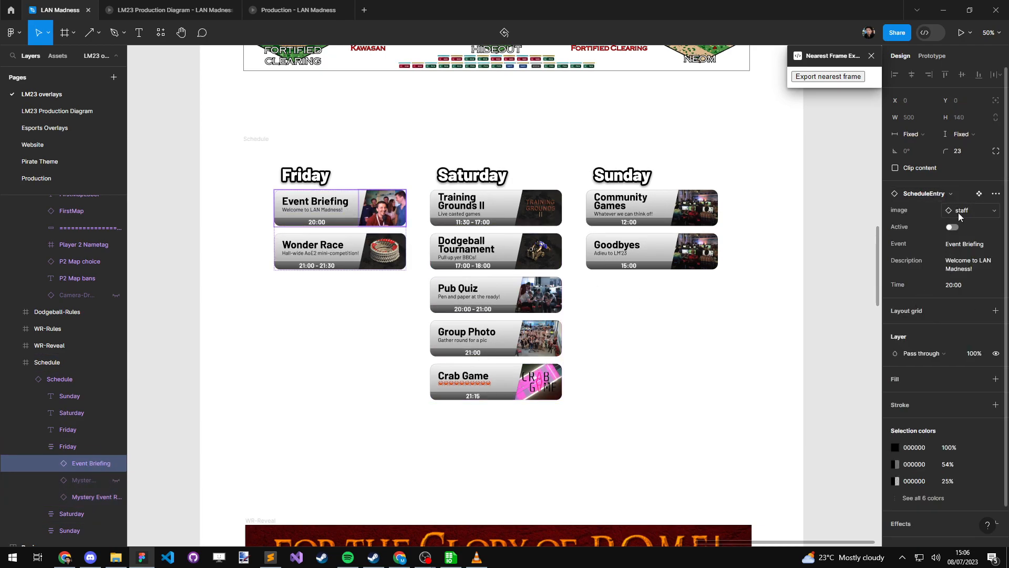
{"action": "left_click", "coordinate": [970, 211]}
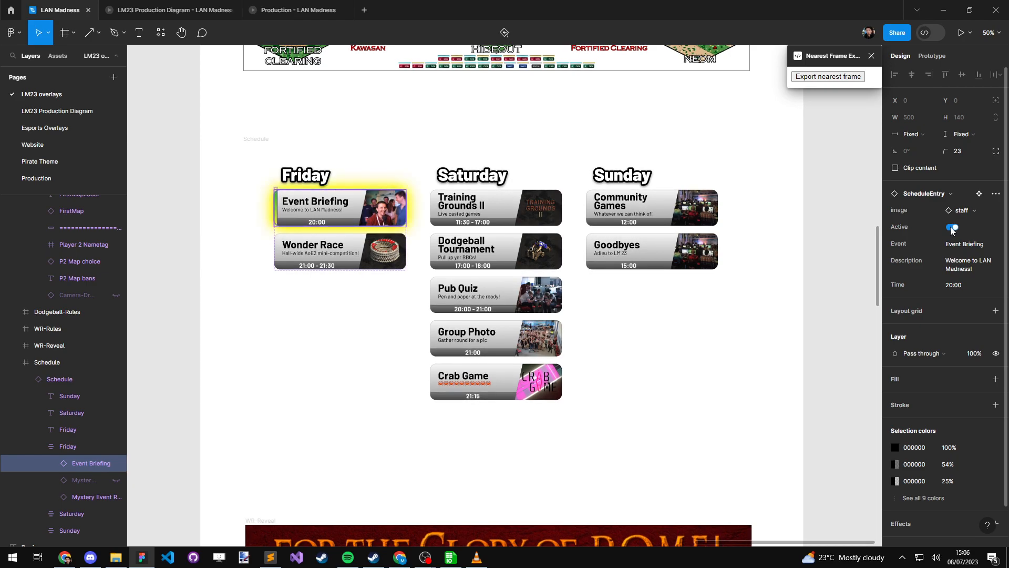
{"action": "left_click", "coordinate": [952, 228]}
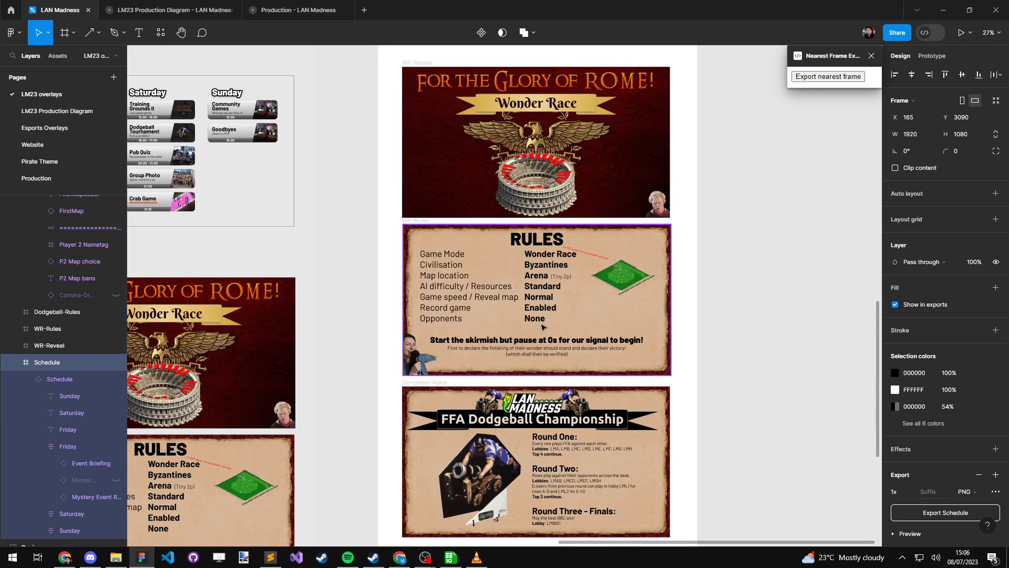
{"action": "mouse_move", "coordinate": [651, 298]}
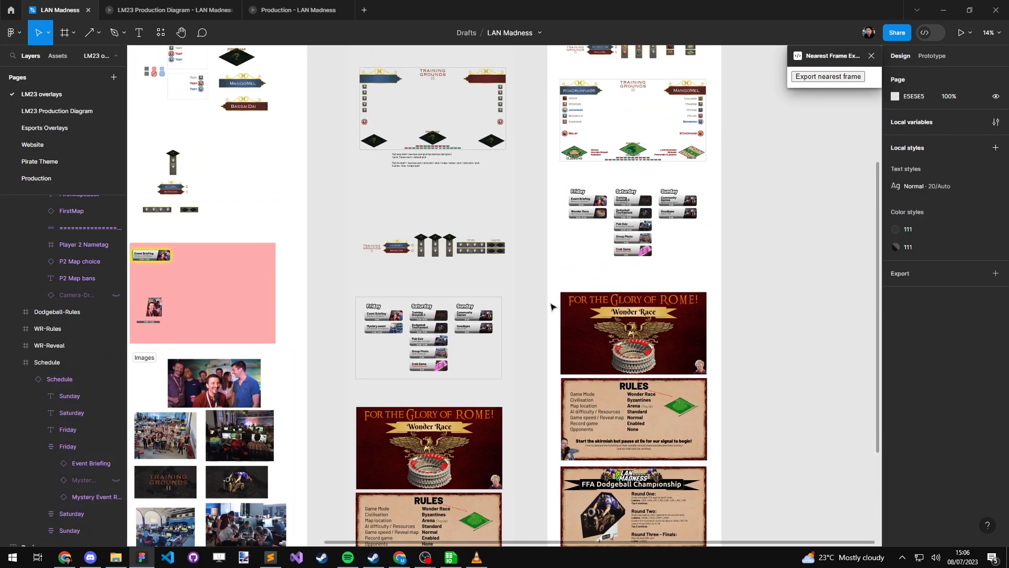
{"action": "mouse_move", "coordinate": [425, 560]}
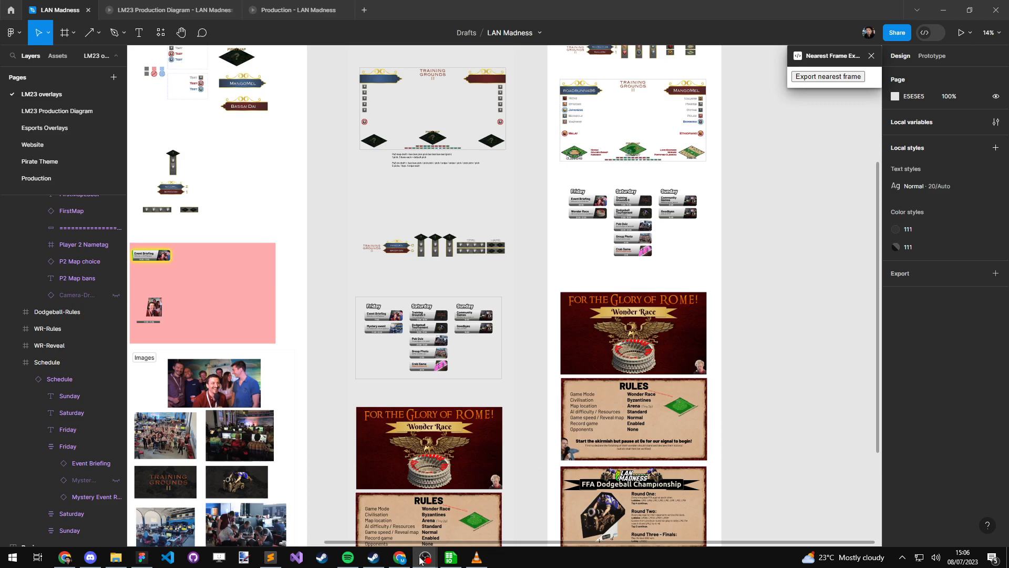
Step: Switch from the Figma overlays overview to OBS Studio
{"action": "left_click", "coordinate": [425, 556]}
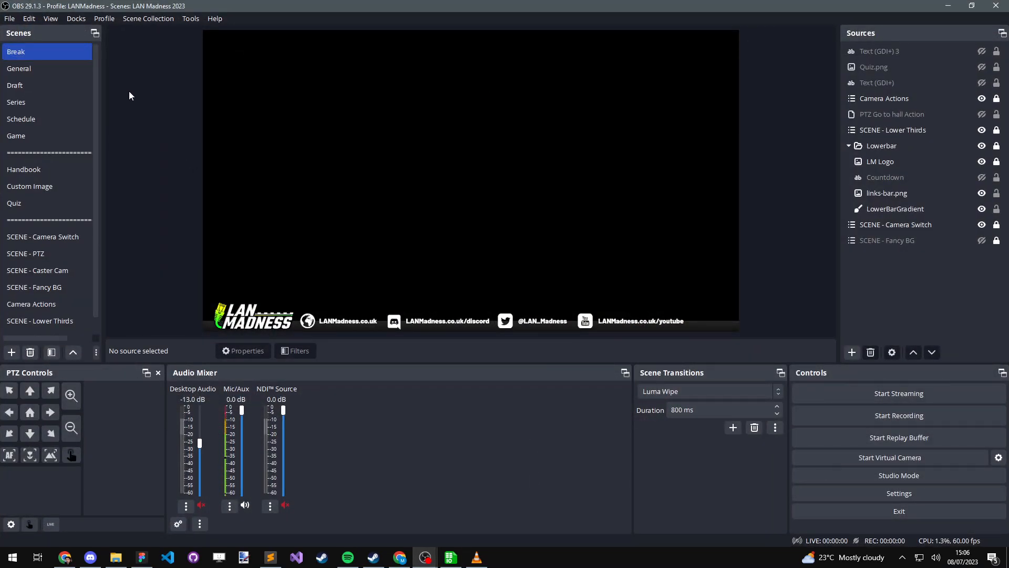
Step: View the PTZ and Caster Cam scenes, then open the Camera Switch scene
{"action": "left_click", "coordinate": [25, 253]}
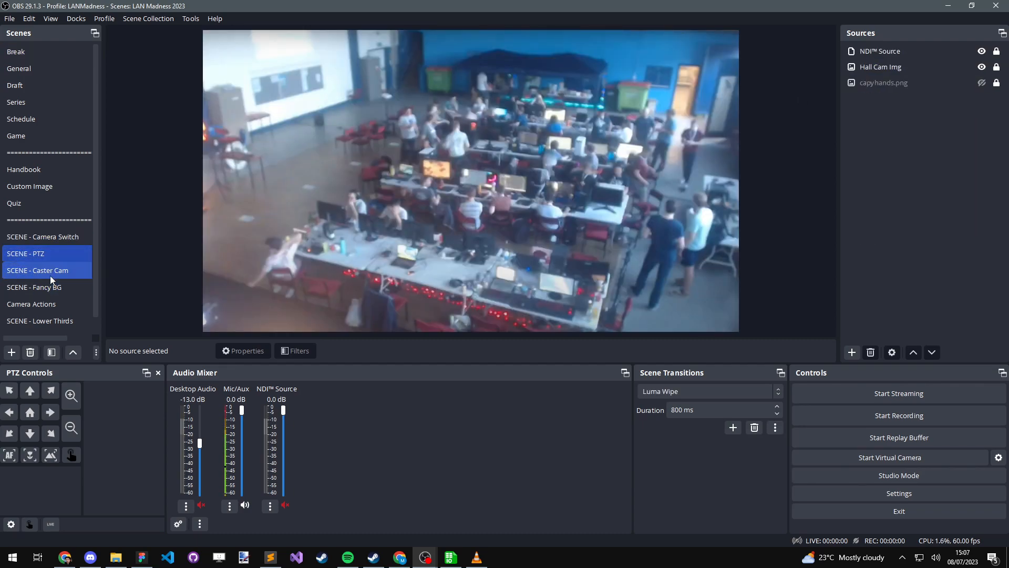
{"action": "left_click", "coordinate": [37, 270]}
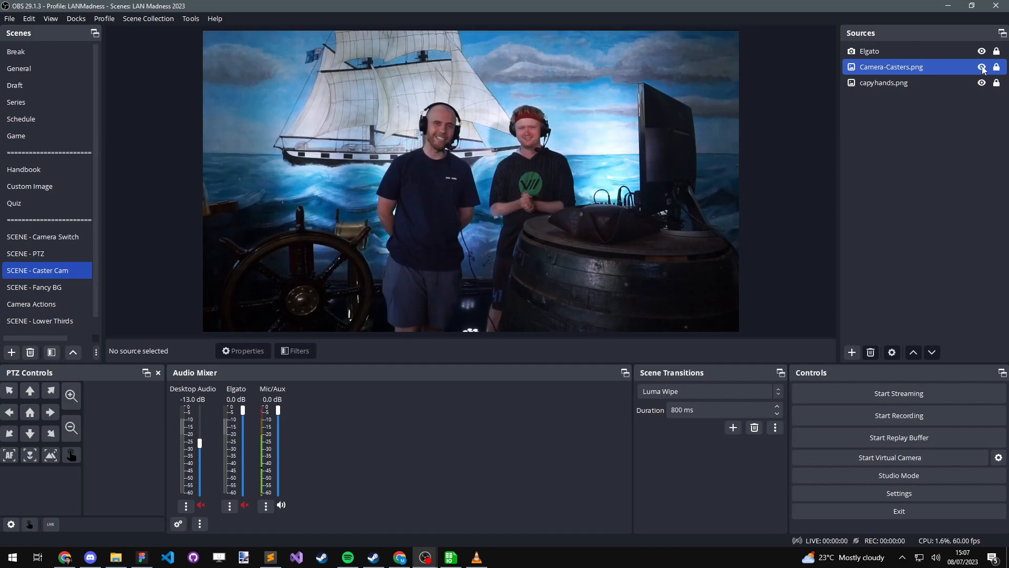
{"action": "left_click", "coordinate": [43, 237]}
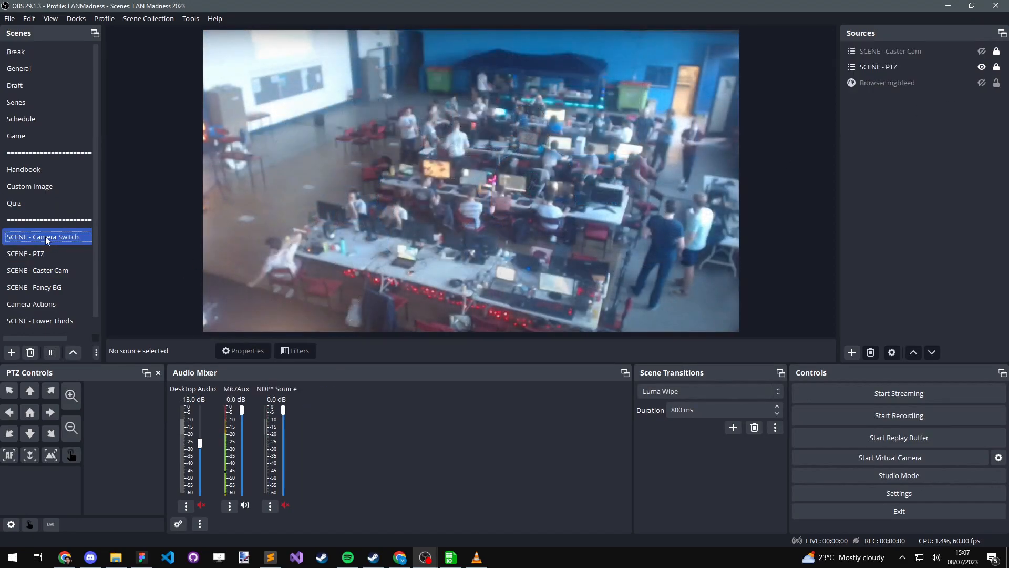
Step: Inspect Camera Switch's nested Caster Cam and PTZ scenes and the mgbfeed browser source
{"action": "left_click", "coordinate": [890, 51]}
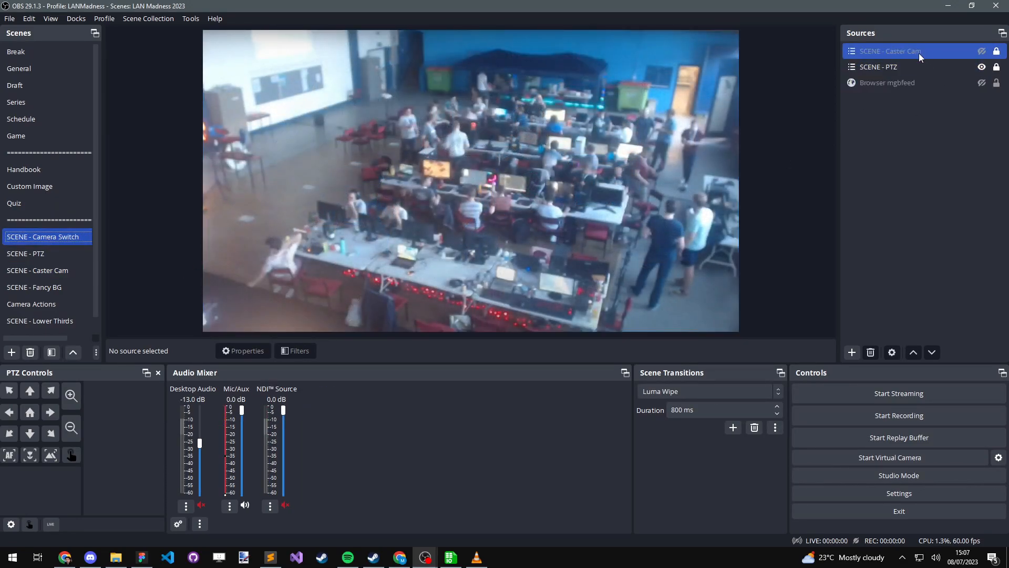
{"action": "left_click", "coordinate": [880, 67]}
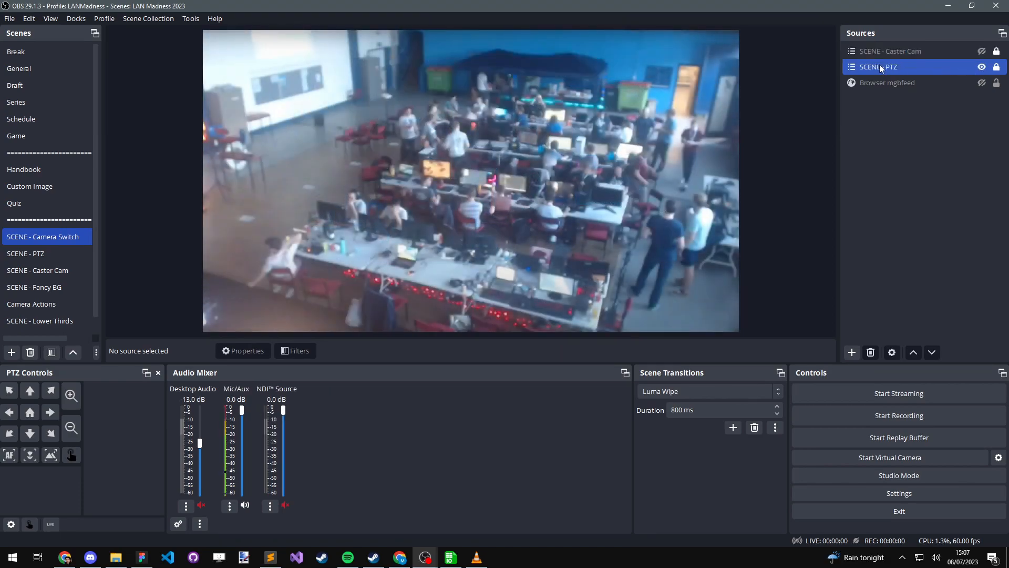
{"action": "mouse_move", "coordinate": [891, 71]}
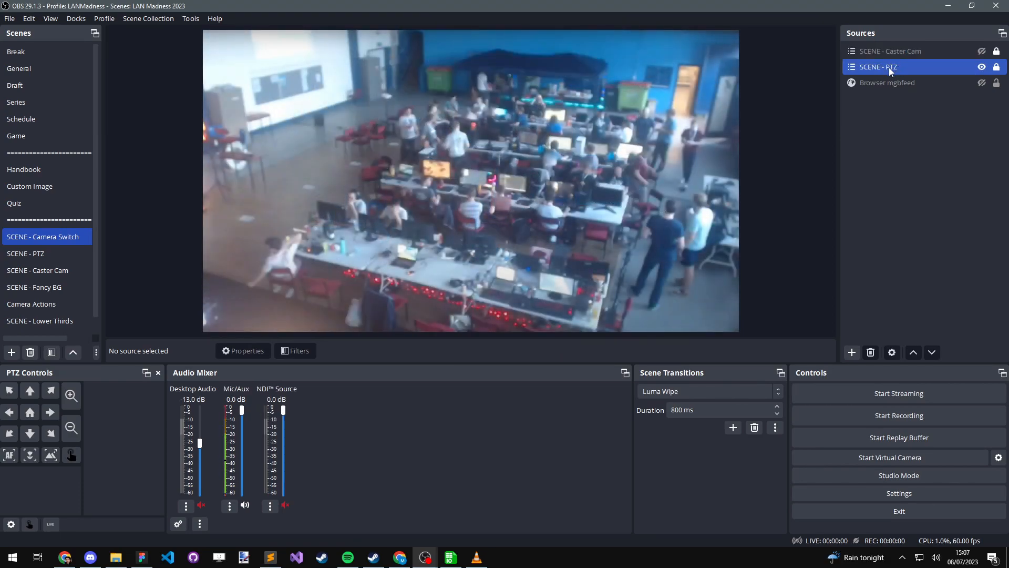
{"action": "left_click", "coordinate": [912, 51]}
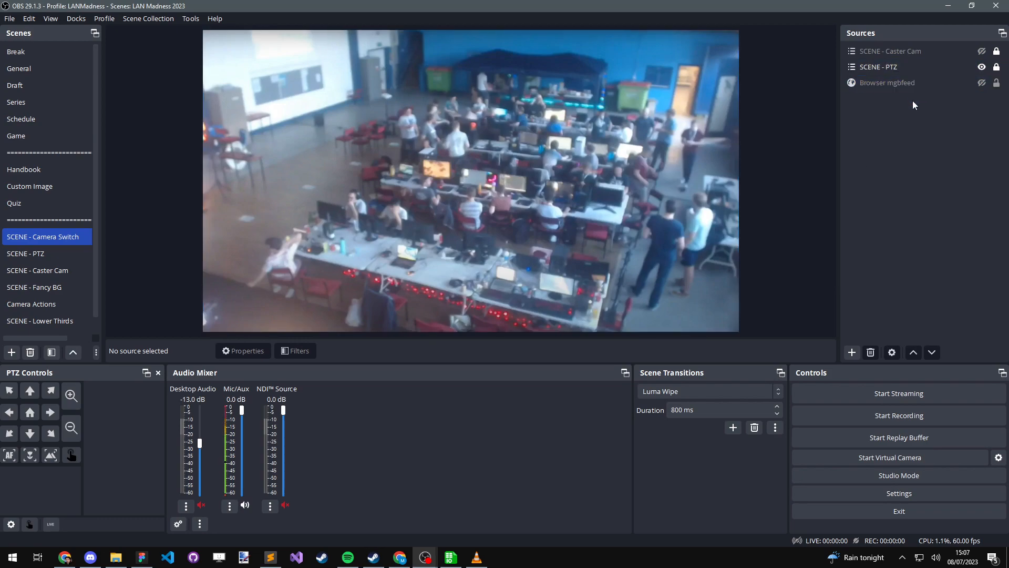
{"action": "left_click", "coordinate": [888, 83]}
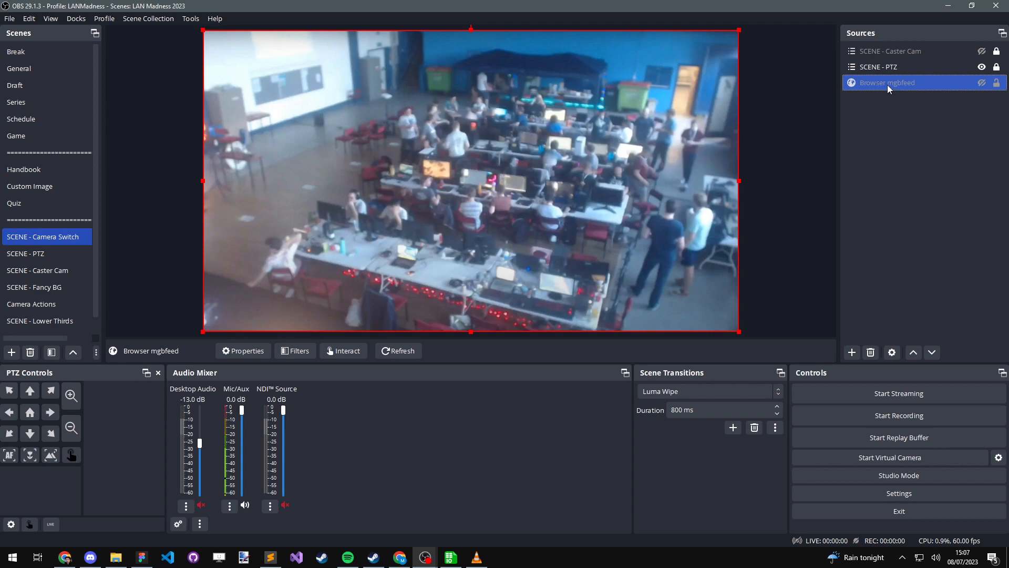
{"action": "left_click", "coordinate": [243, 351]}
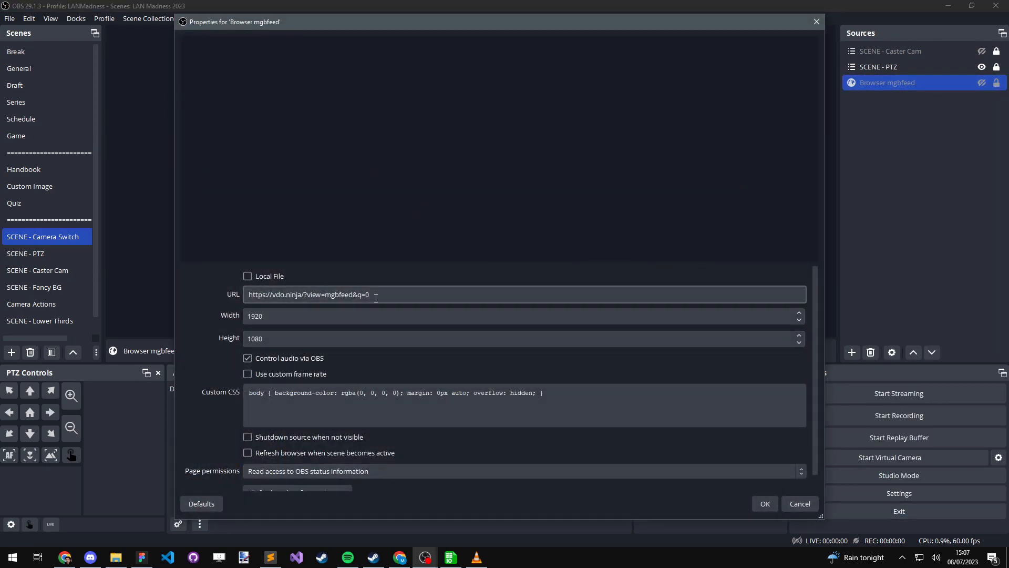
{"action": "triple_click", "coordinate": [309, 295]}
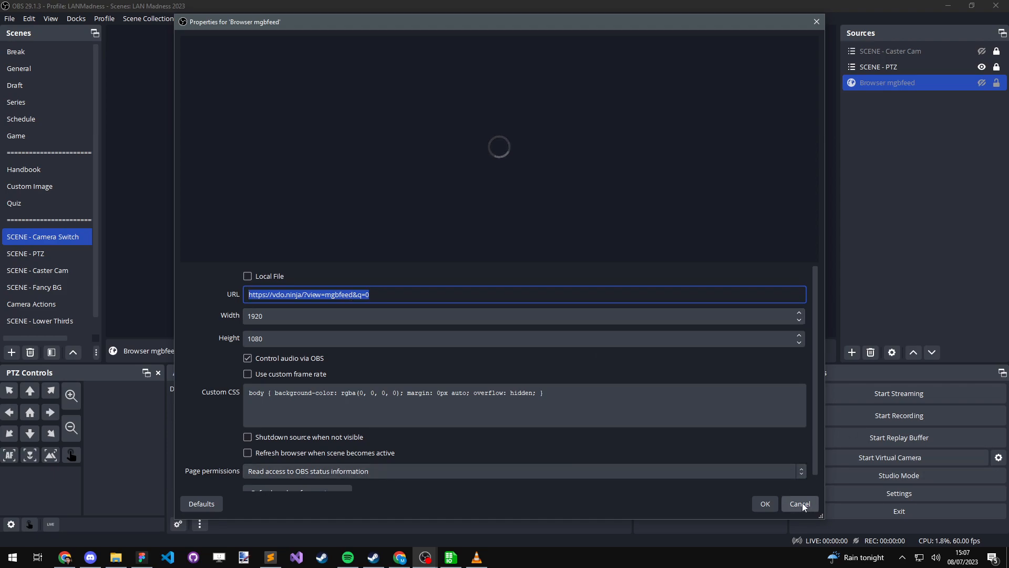
{"action": "left_click", "coordinate": [800, 504]}
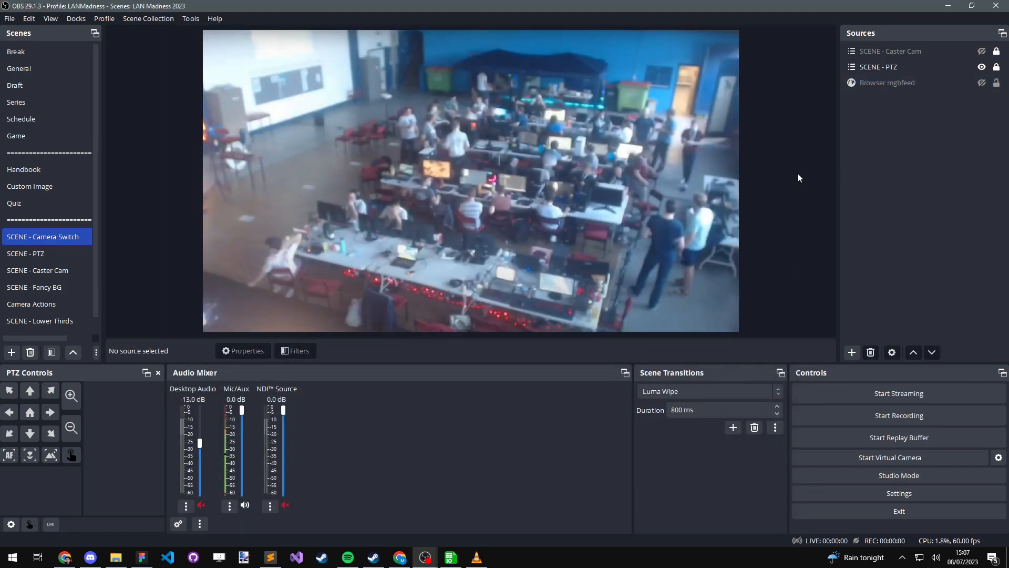
{"action": "mouse_move", "coordinate": [815, 181]}
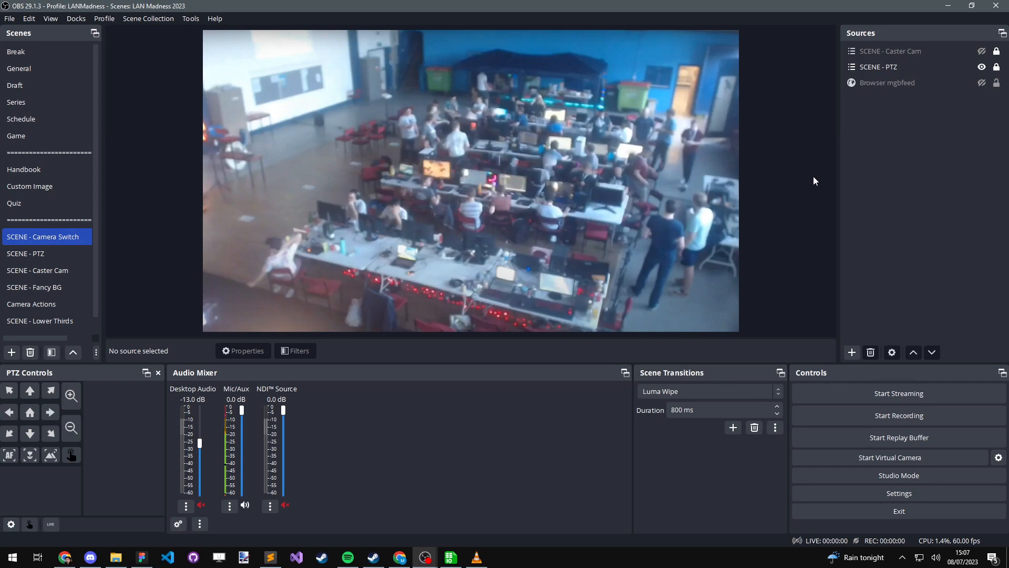
{"action": "mouse_move", "coordinate": [786, 152]}
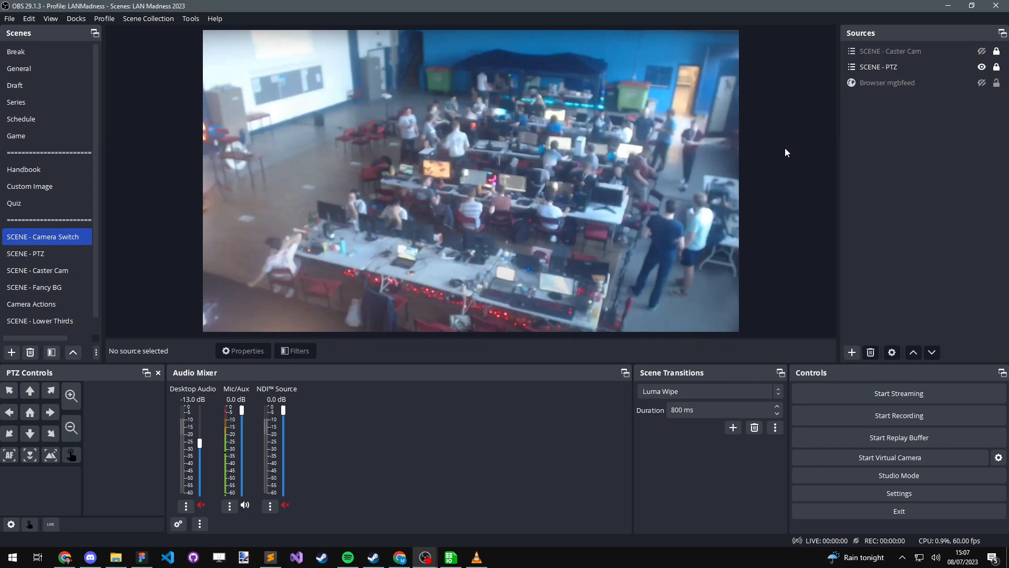
{"action": "mouse_move", "coordinate": [789, 190]}
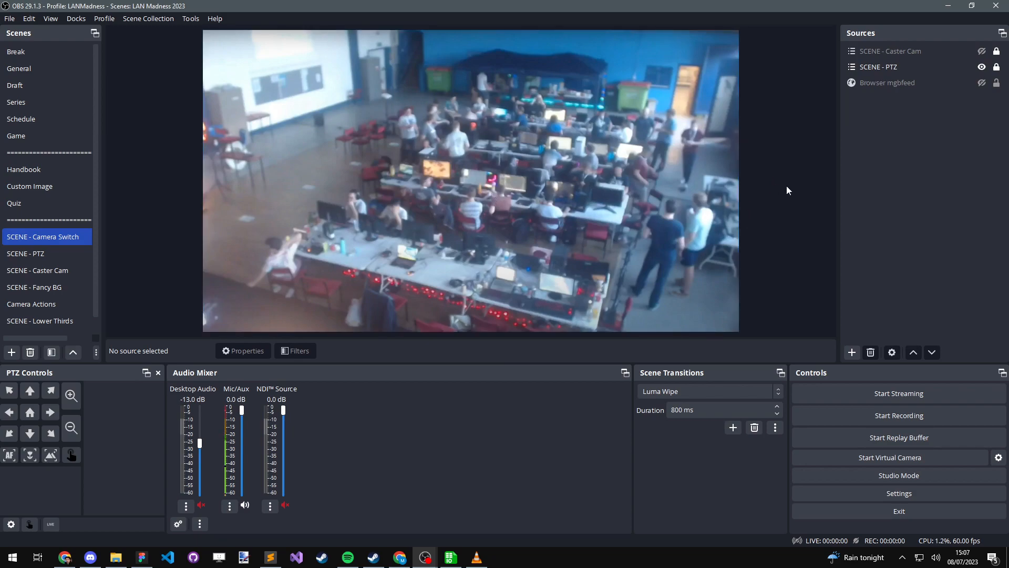
{"action": "mouse_move", "coordinate": [47, 242]}
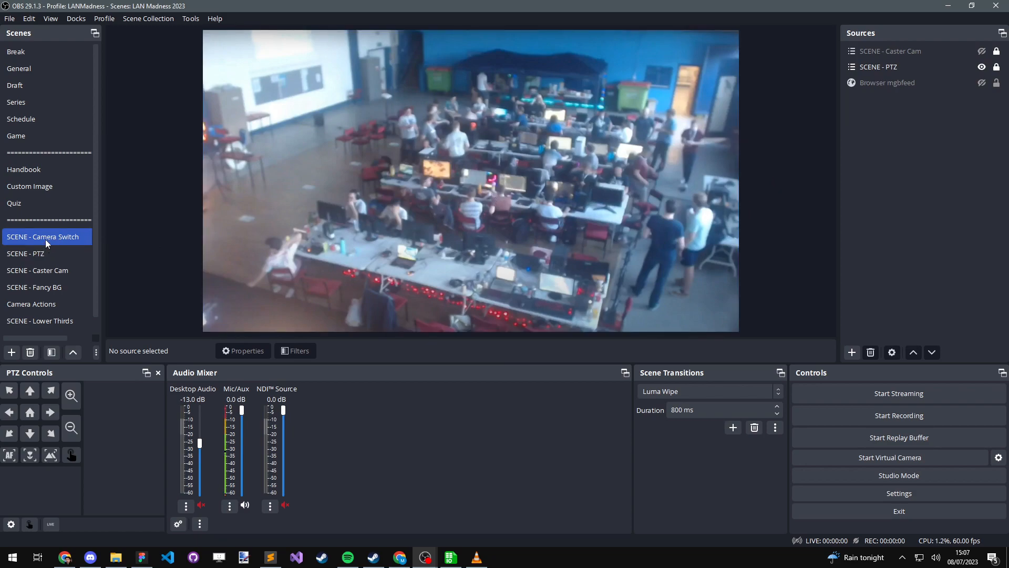
Step: In Camera Actions, review PTZ Go to hall Action's properties and cancel unchanged
{"action": "left_click", "coordinate": [31, 303]}
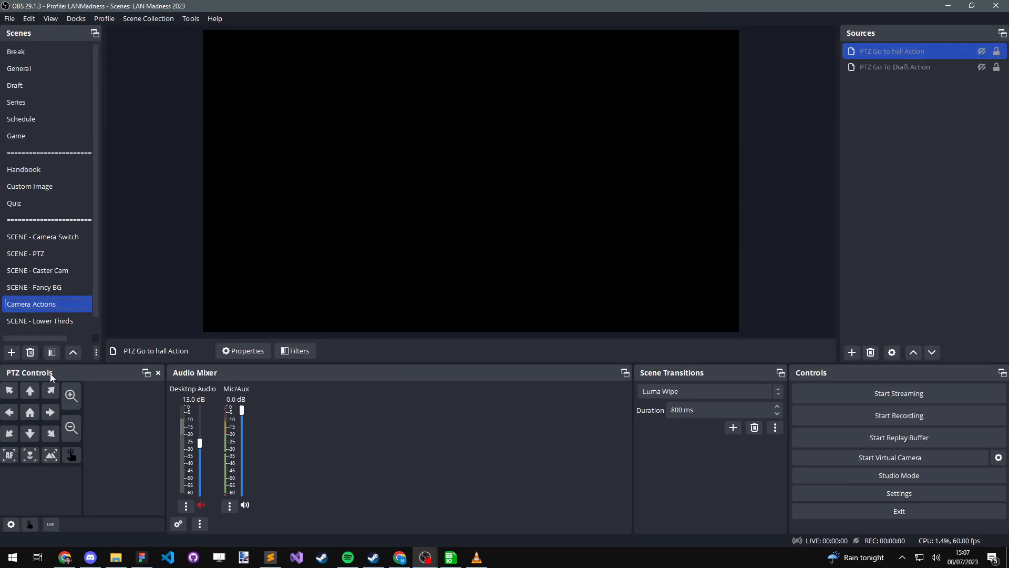
{"action": "mouse_move", "coordinate": [61, 480]}
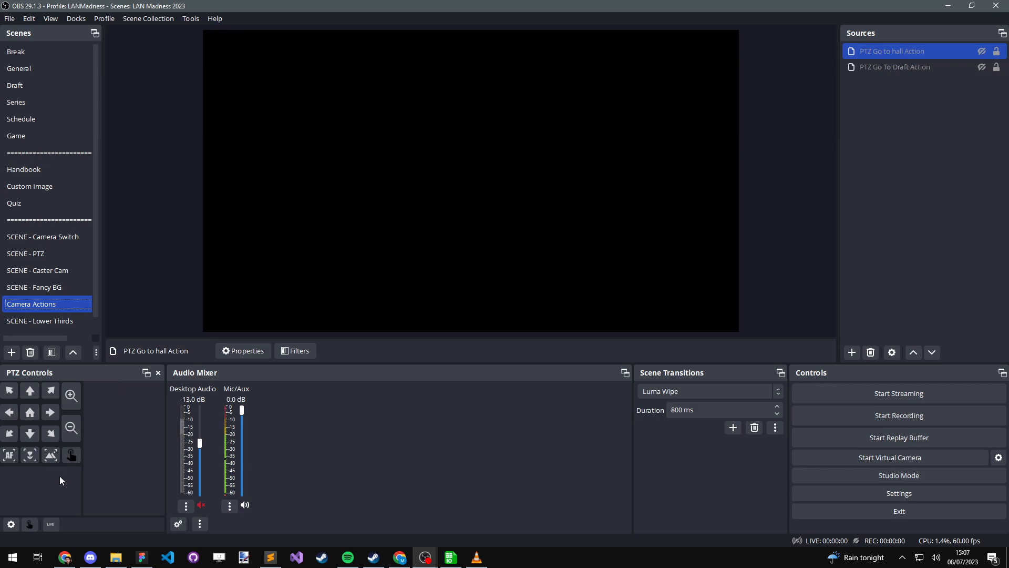
{"action": "mouse_move", "coordinate": [104, 402]}
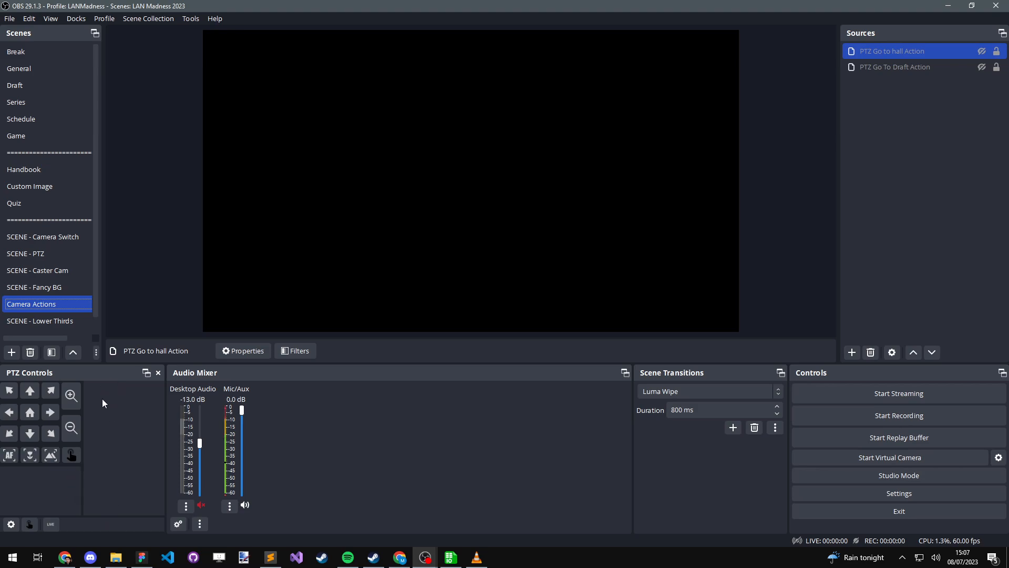
{"action": "right_click", "coordinate": [892, 51]}
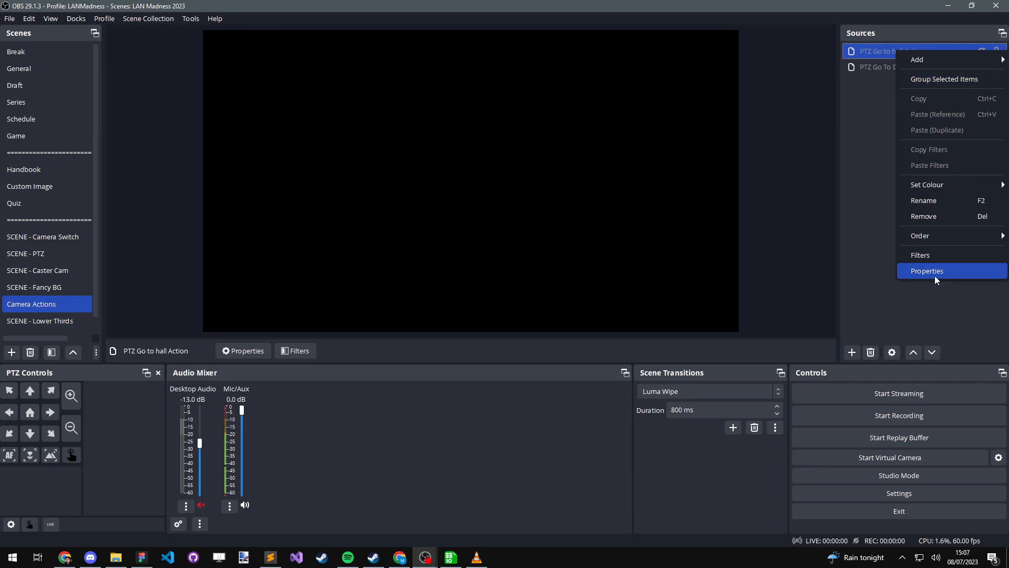
{"action": "left_click", "coordinate": [927, 270]}
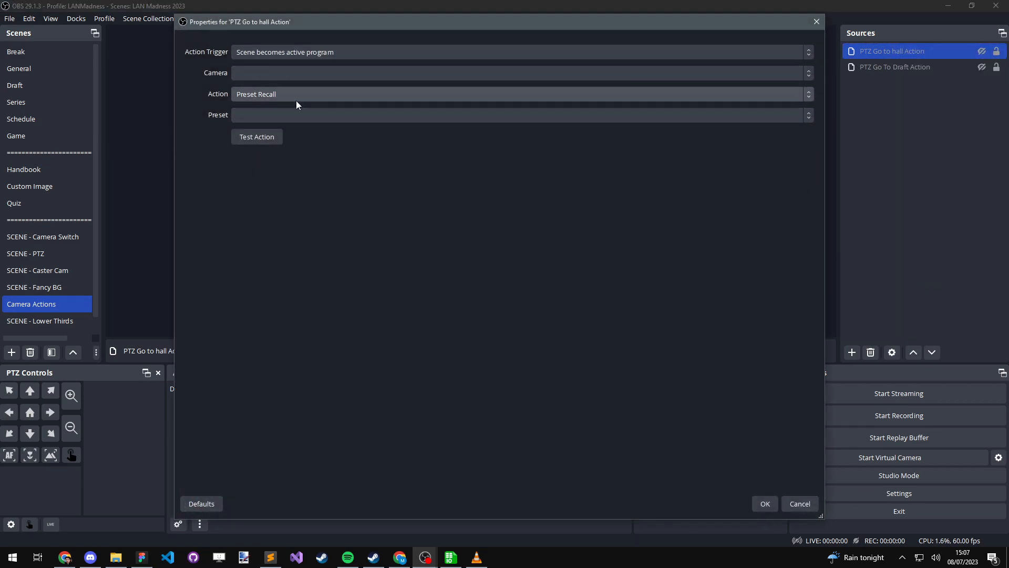
{"action": "mouse_move", "coordinate": [800, 504]}
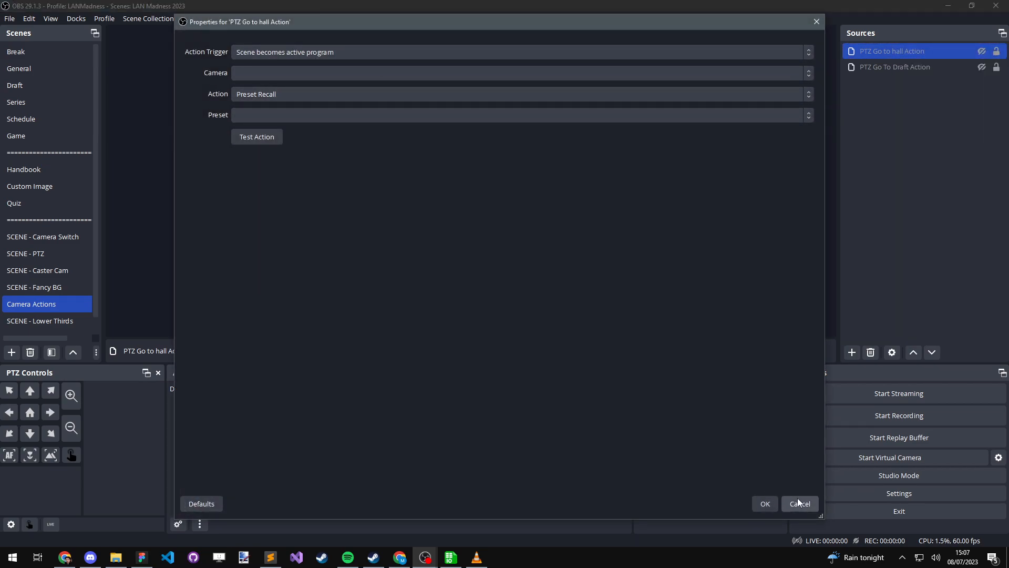
{"action": "left_click", "coordinate": [800, 504]}
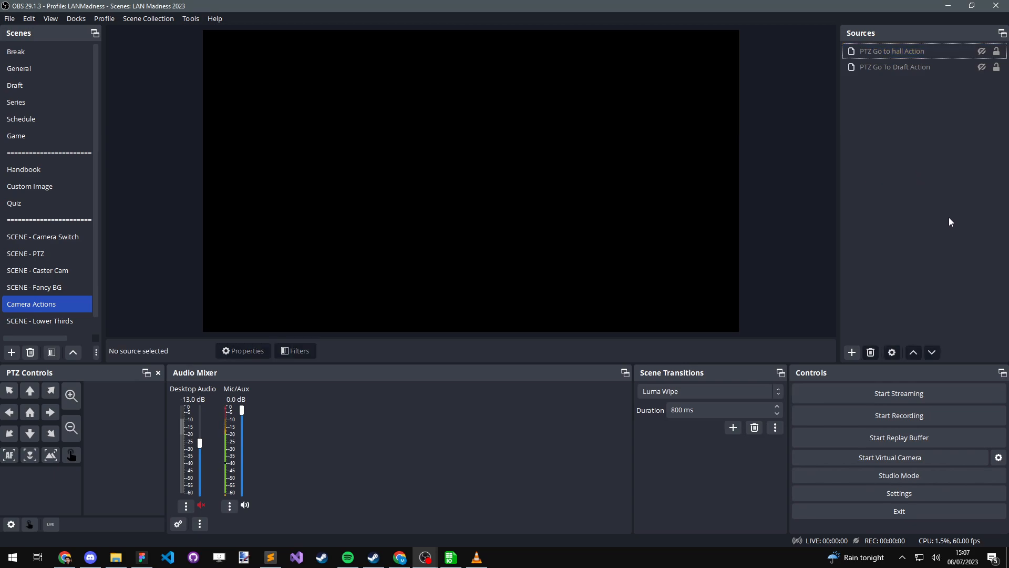
{"action": "mouse_move", "coordinate": [915, 113]}
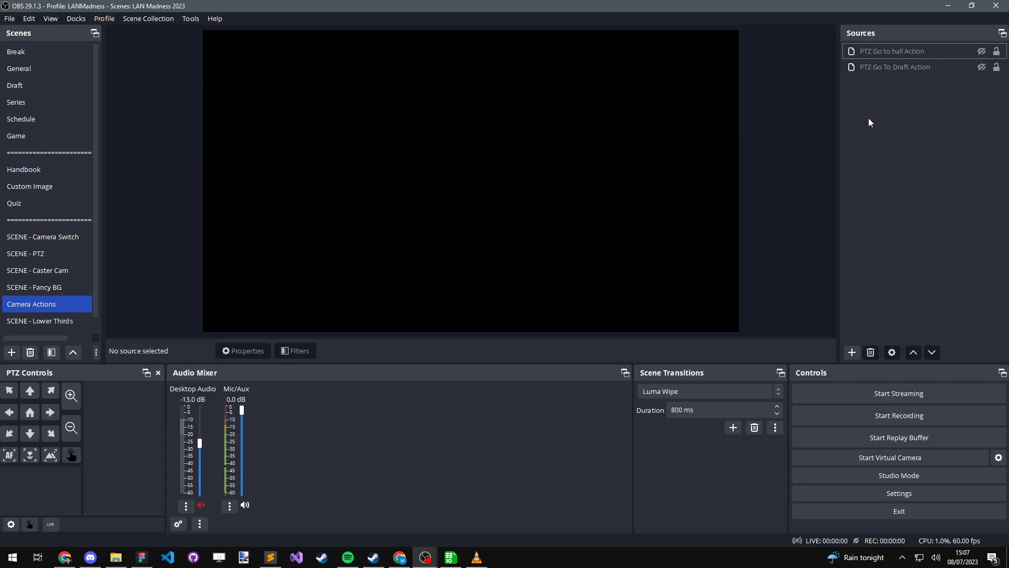
{"action": "left_click", "coordinate": [908, 51]}
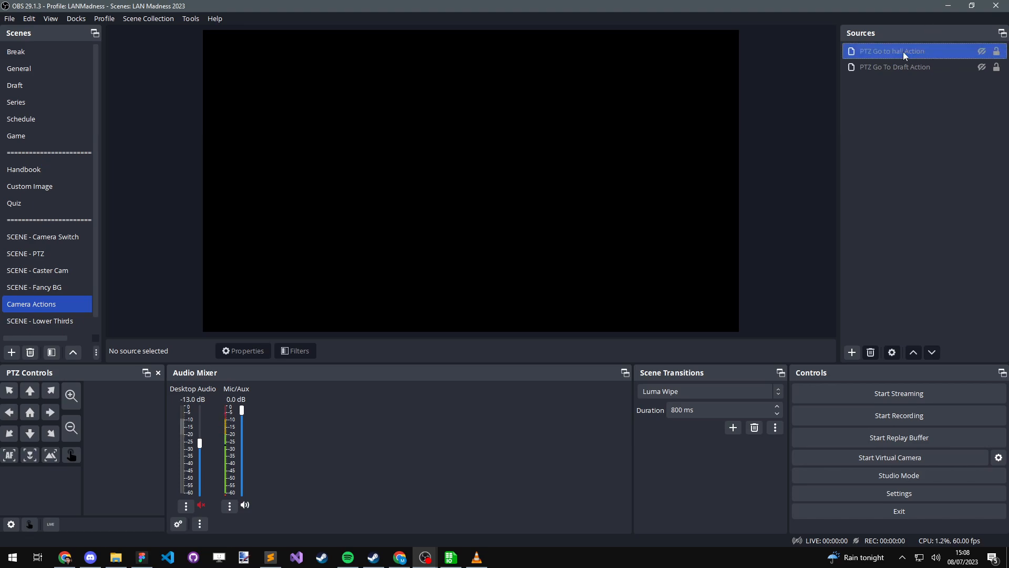
{"action": "left_click", "coordinate": [905, 137]}
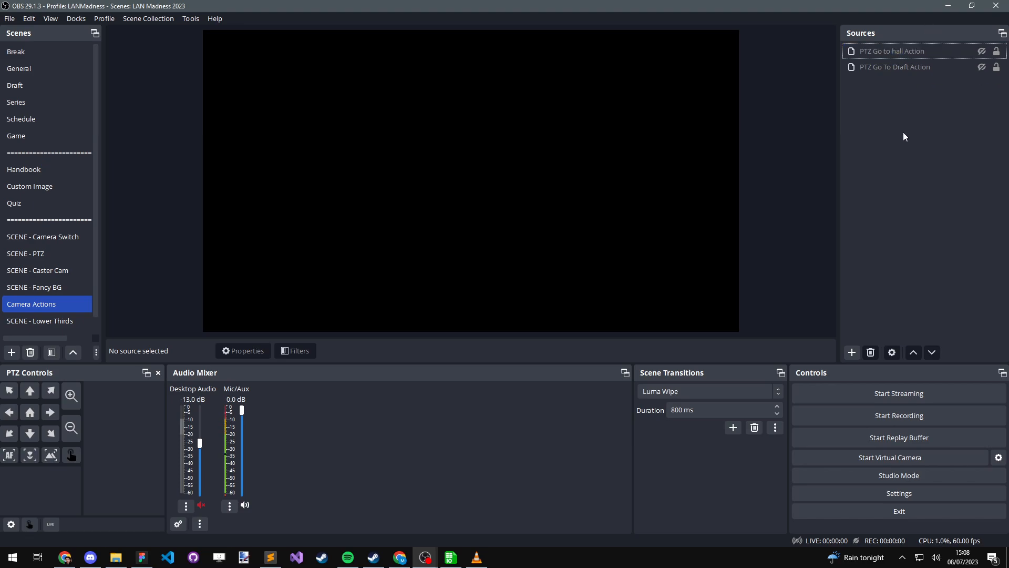
{"action": "mouse_move", "coordinate": [904, 149]}
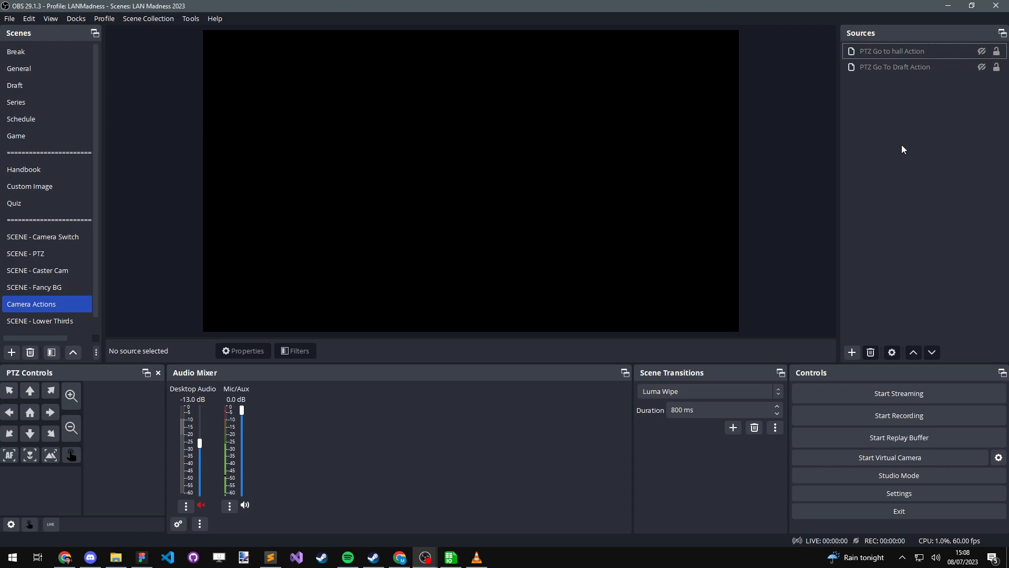
Step: Select a Camera Actions source, then open the Quiz scene
{"action": "left_click", "coordinate": [895, 66]}
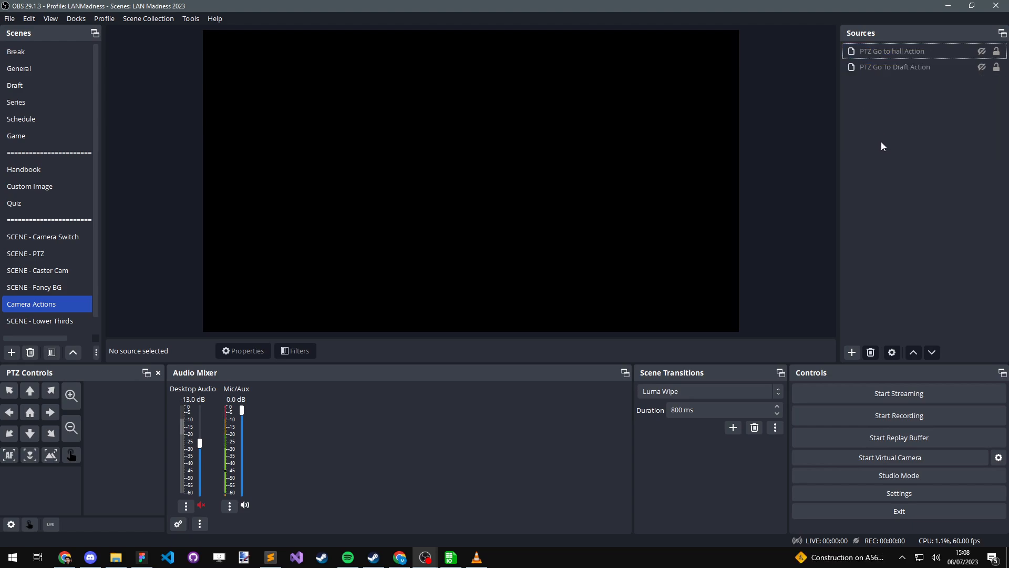
{"action": "mouse_move", "coordinate": [881, 142]}
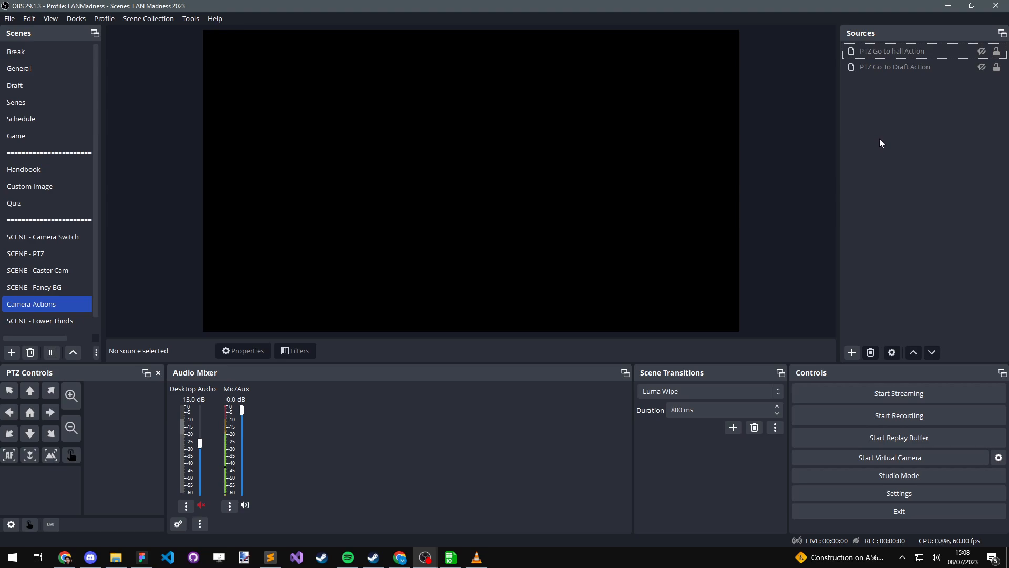
{"action": "left_click", "coordinate": [15, 203]}
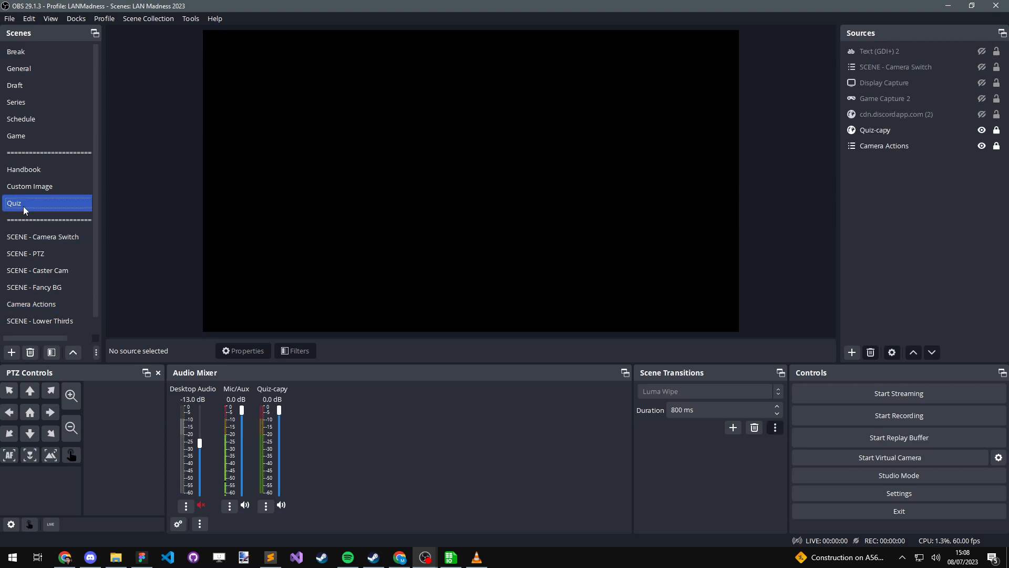
Step: Tour the Custom Image, Handbook, Schedule, Series, Draft and General scenes
{"action": "left_click", "coordinate": [29, 186]}
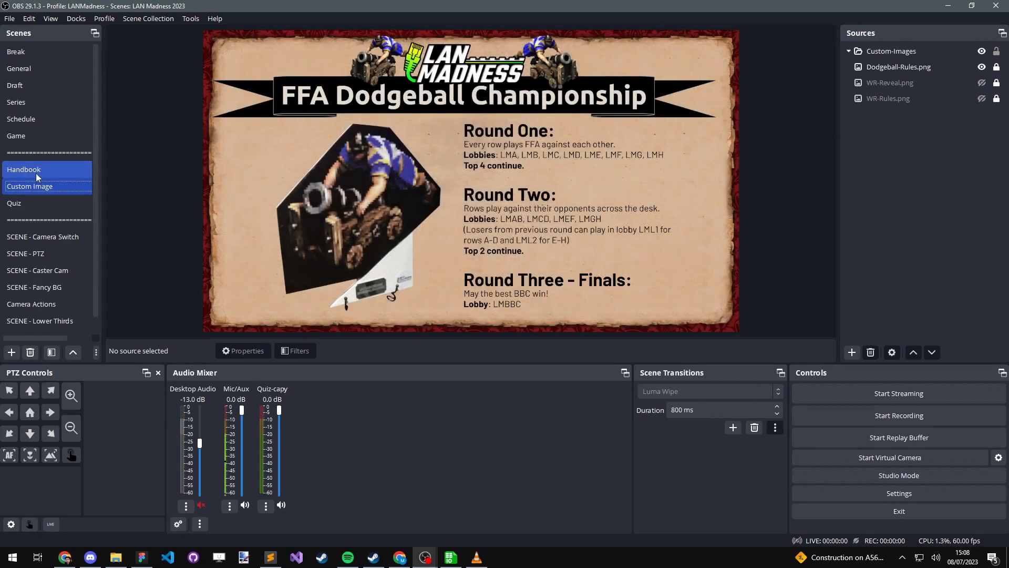
{"action": "left_click", "coordinate": [24, 170]}
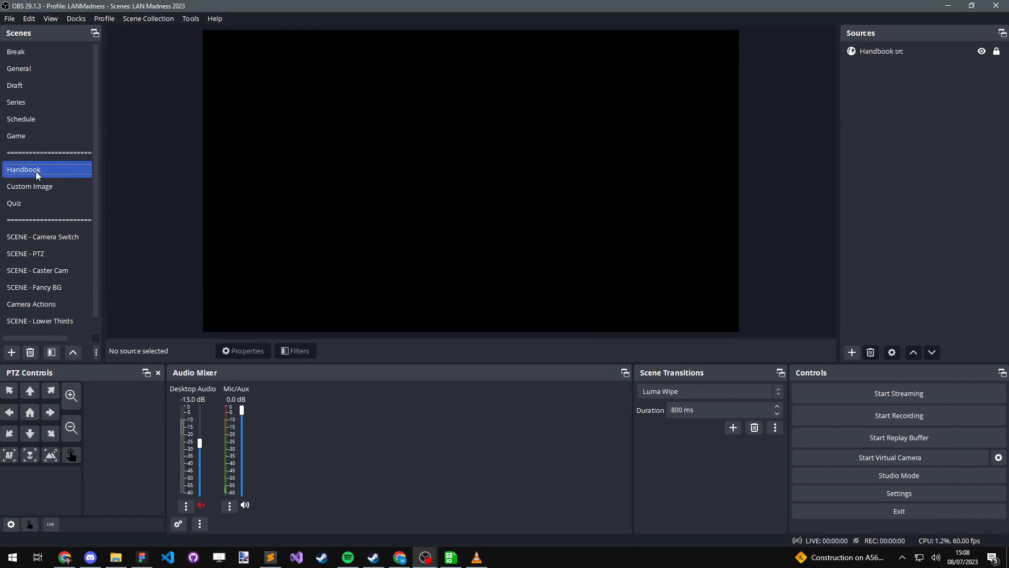
{"action": "left_click", "coordinate": [30, 187]}
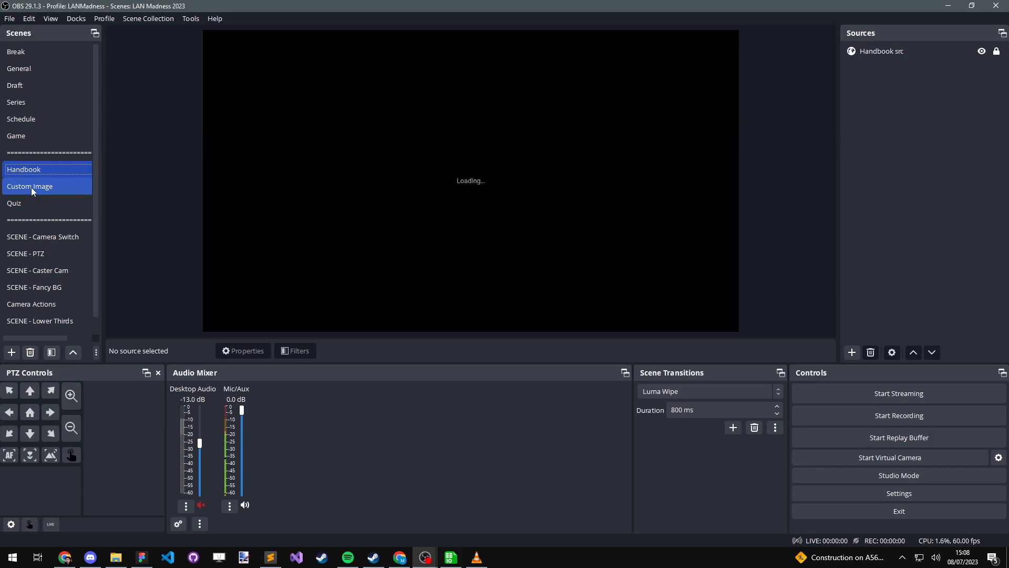
{"action": "left_click", "coordinate": [24, 169]}
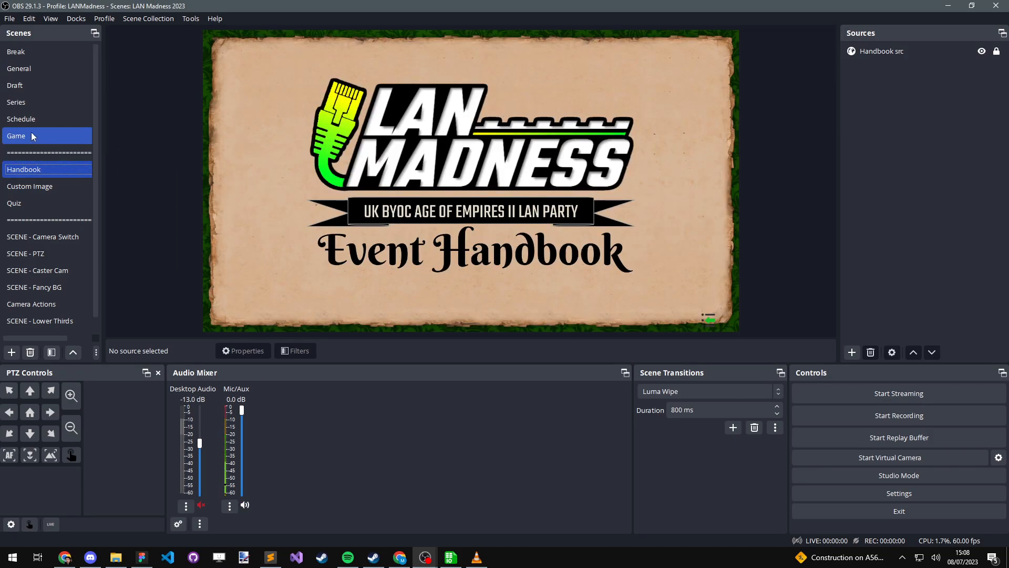
{"action": "left_click", "coordinate": [24, 119]}
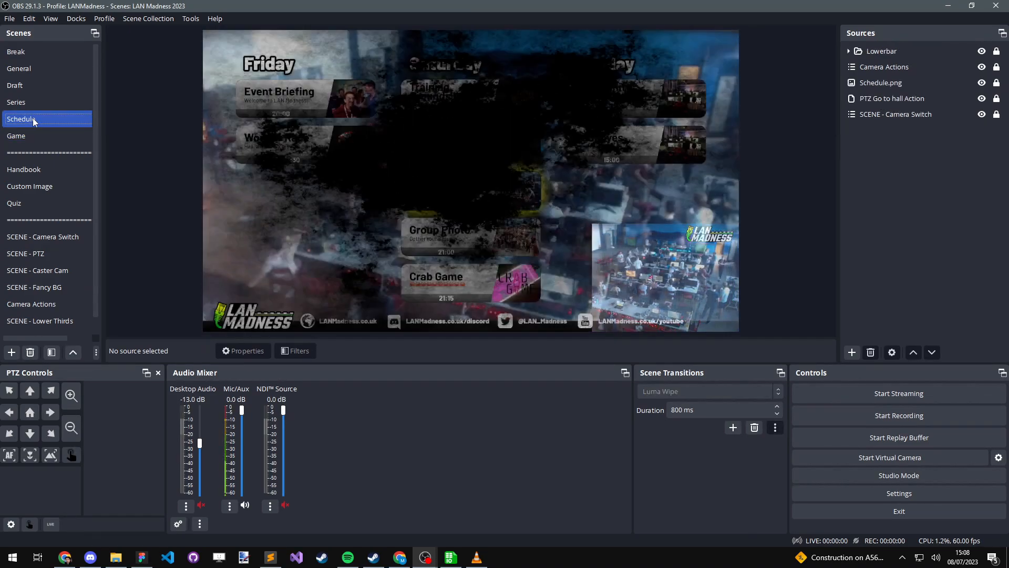
{"action": "left_click", "coordinate": [16, 102]}
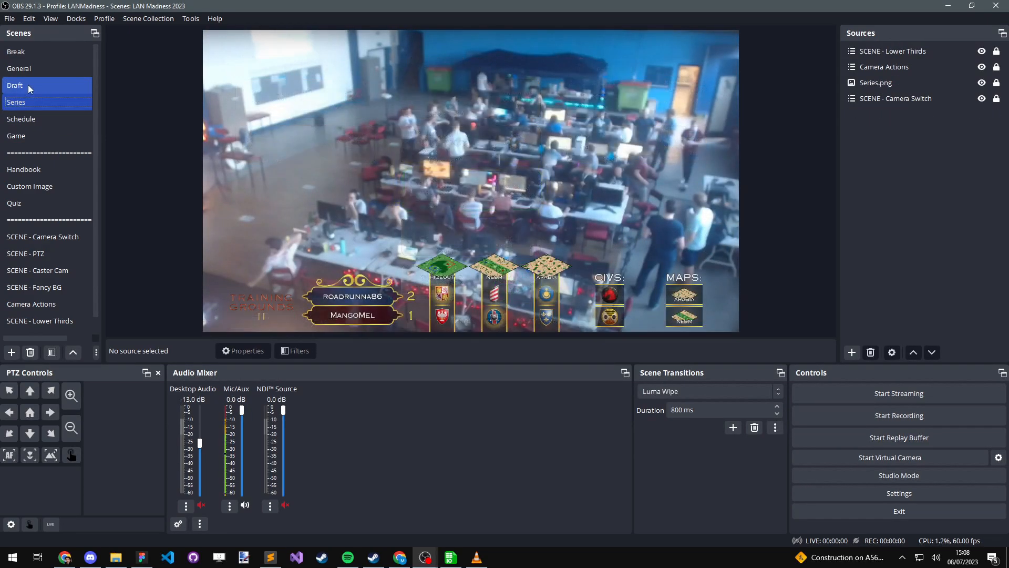
{"action": "left_click", "coordinate": [16, 102]}
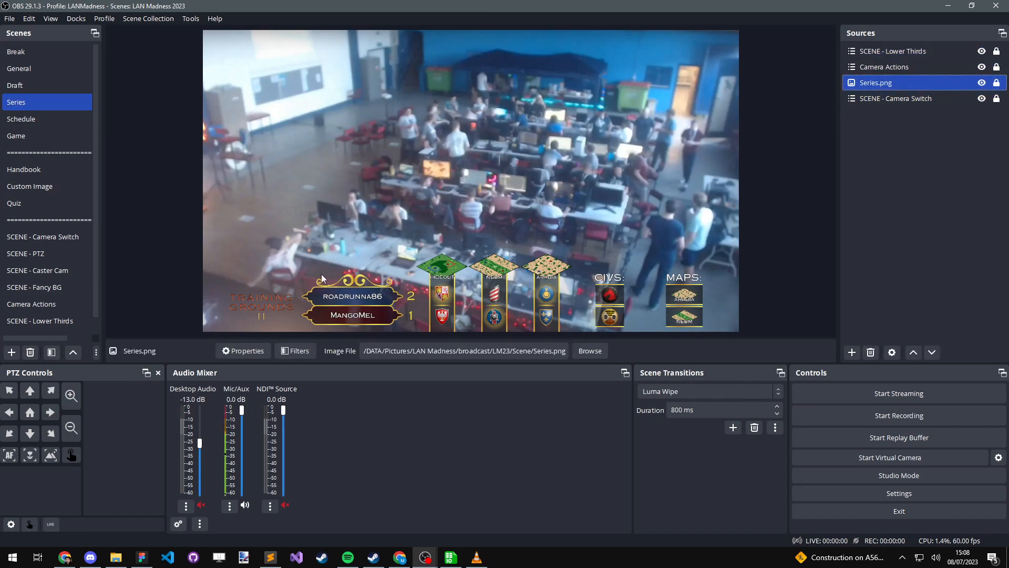
{"action": "left_click", "coordinate": [15, 85]}
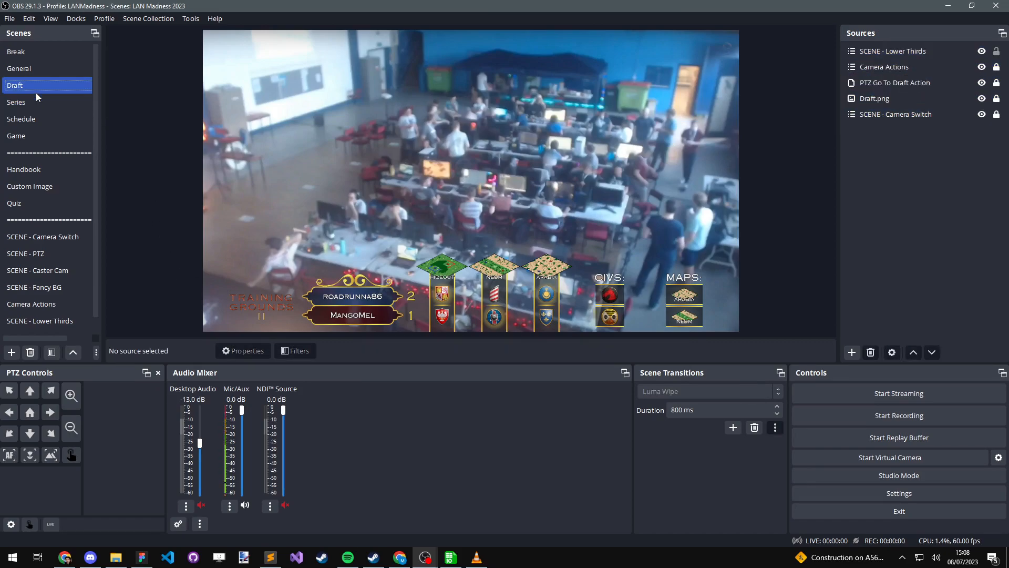
{"action": "left_click", "coordinate": [19, 68]}
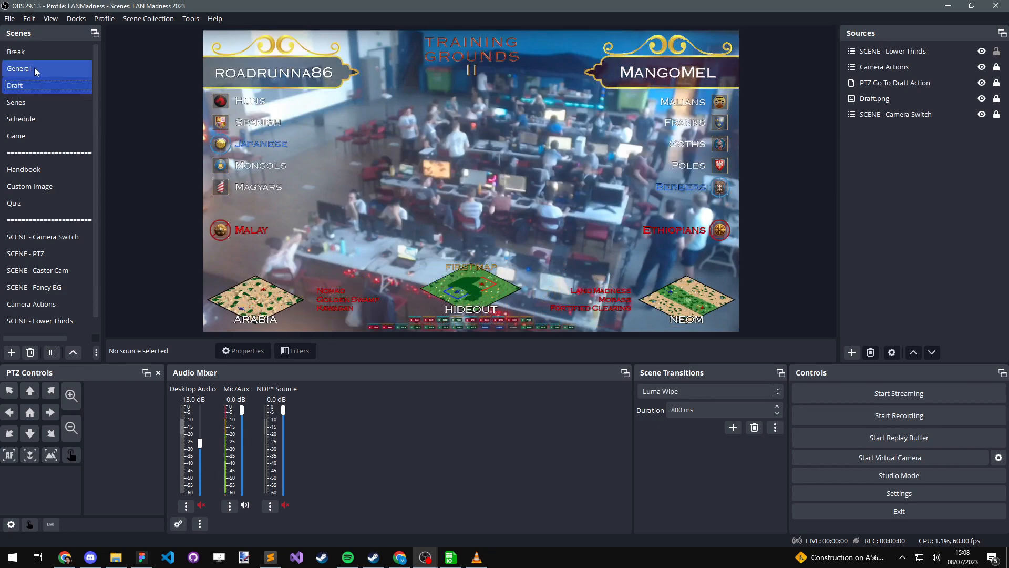
{"action": "left_click", "coordinate": [18, 69]}
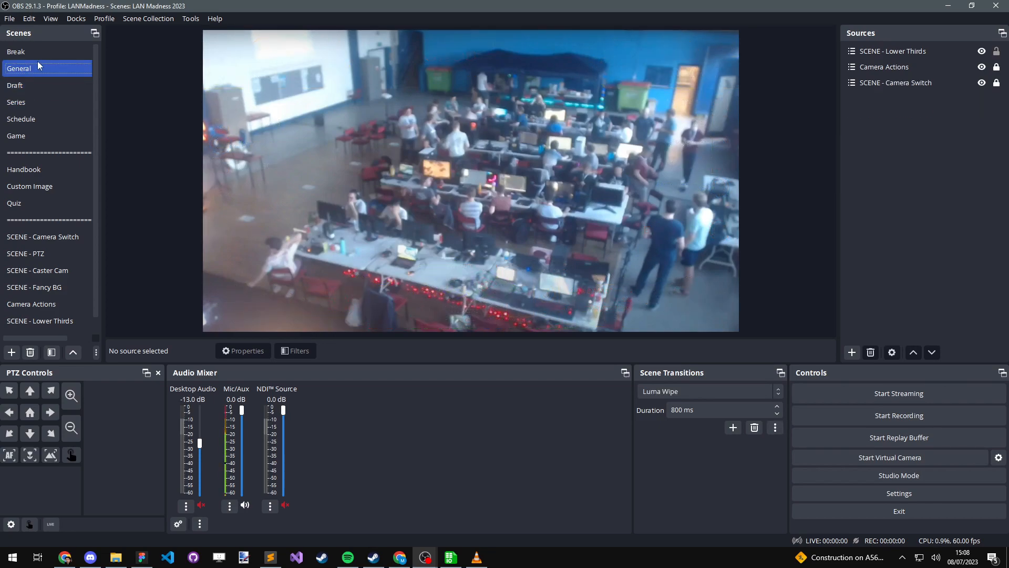
Step: In the Break scene, select SCENE - Lower Thirds and collapse the Lowerbar group
{"action": "left_click", "coordinate": [19, 51]}
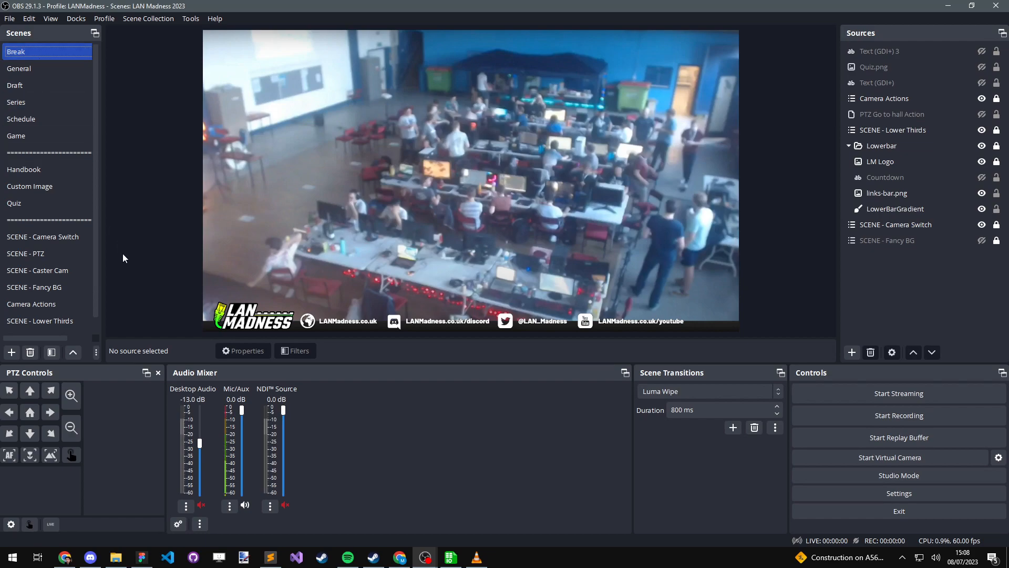
{"action": "mouse_move", "coordinate": [659, 314]}
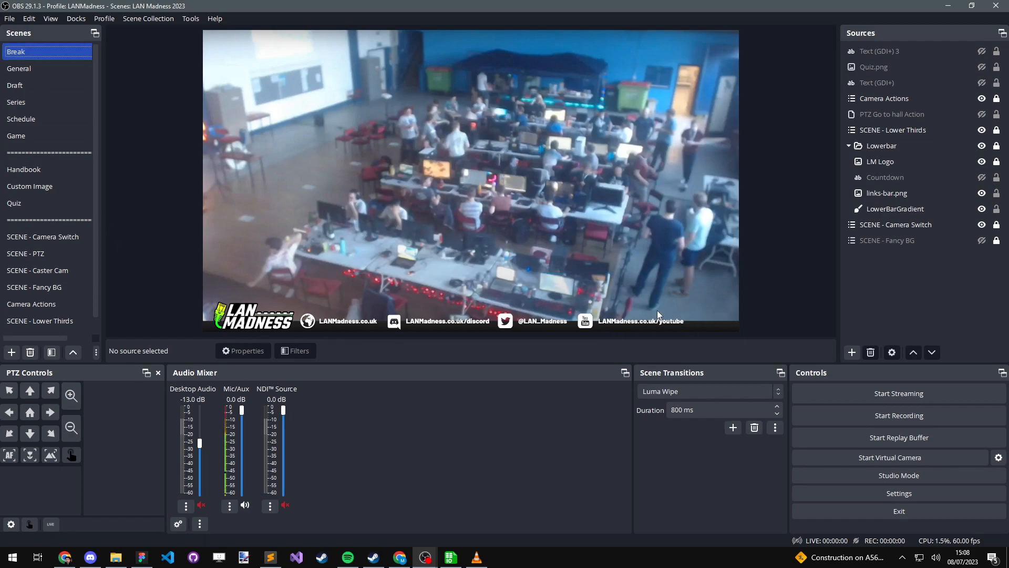
{"action": "left_click", "coordinate": [893, 130]}
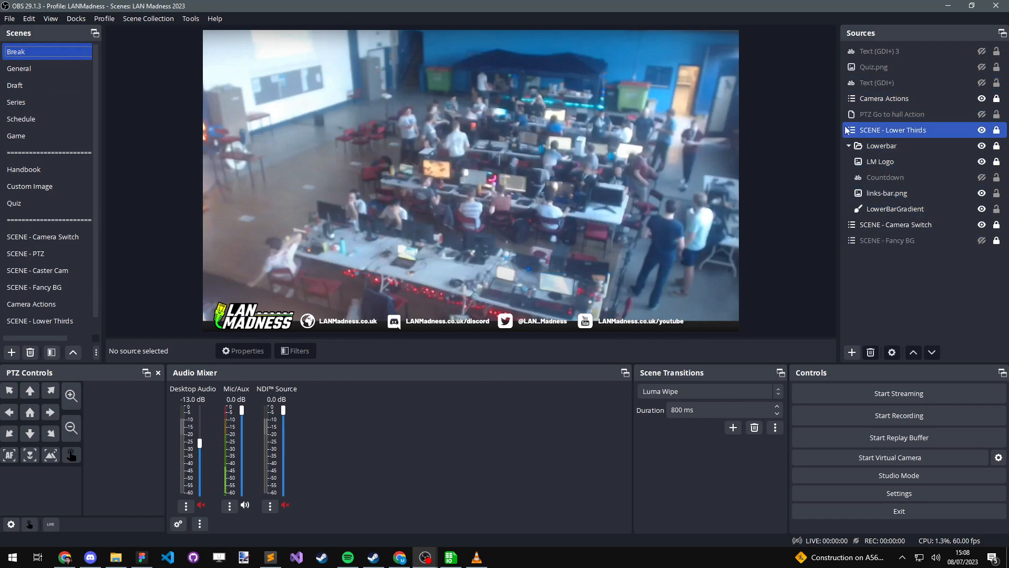
{"action": "left_click", "coordinate": [848, 146]}
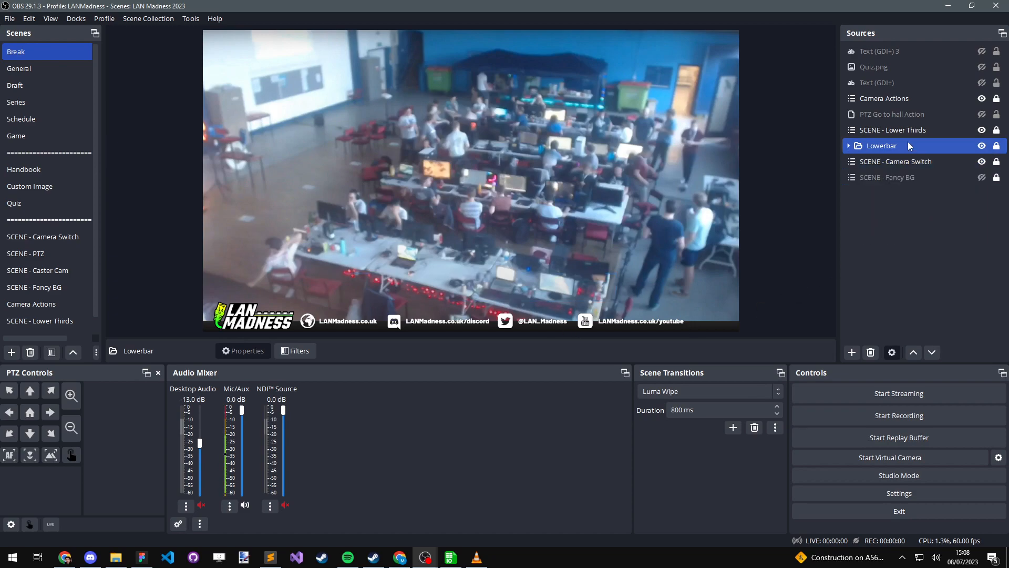
Step: Start a four-minute SheetsIO countdown, restart it, and pause it at 03:57
{"action": "left_click", "coordinate": [898, 83]}
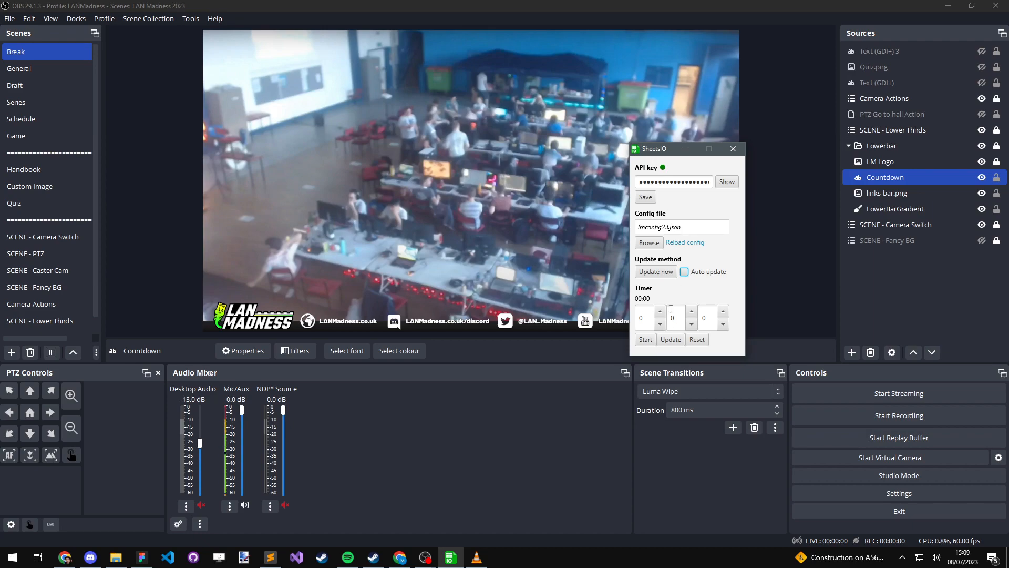
{"action": "left_click", "coordinate": [646, 339]}
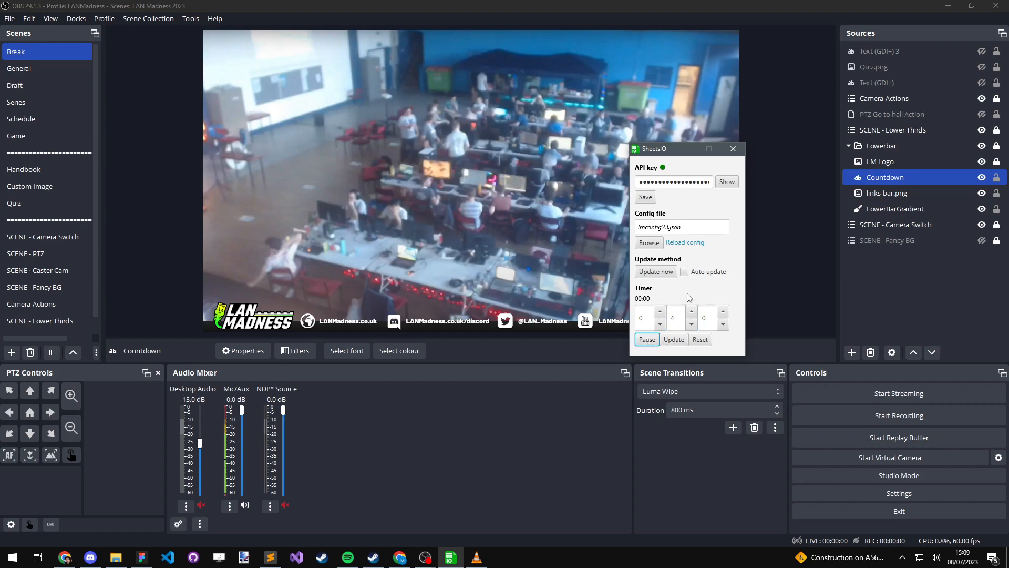
{"action": "left_click_drag", "start_coordinate": [654, 148], "coordinate": [716, 78]}
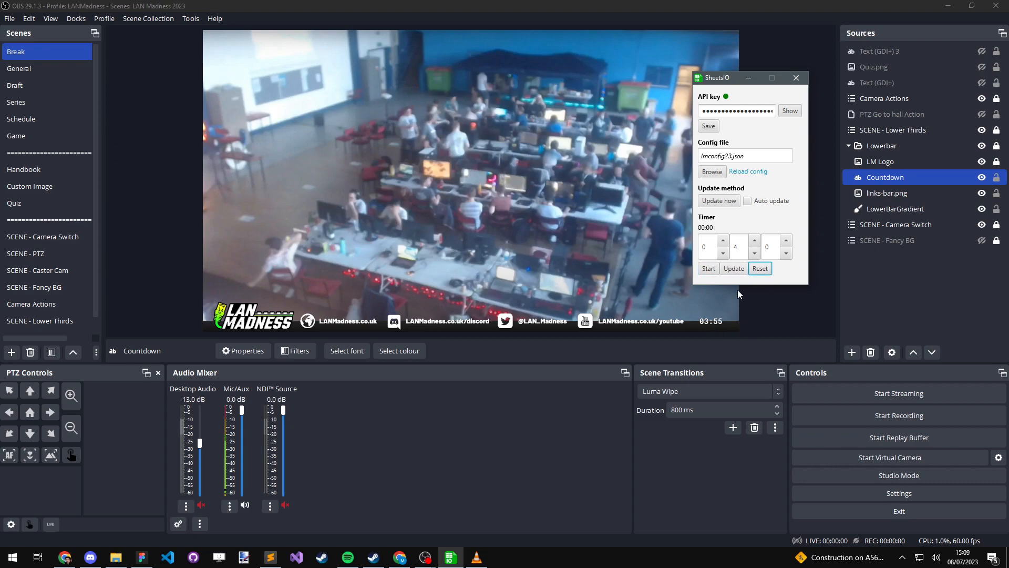
{"action": "left_click", "coordinate": [708, 268]}
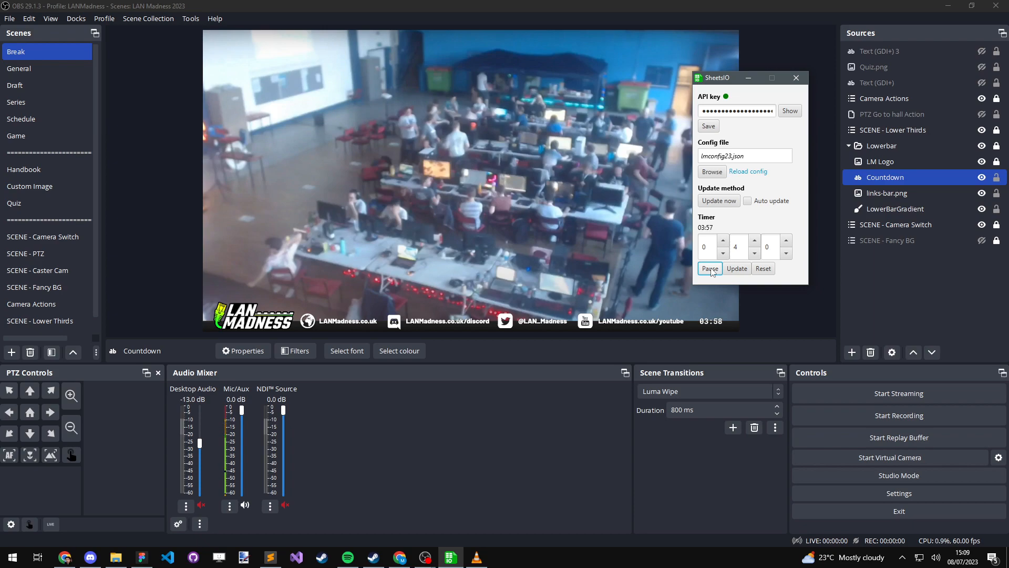
{"action": "left_click", "coordinate": [796, 77]}
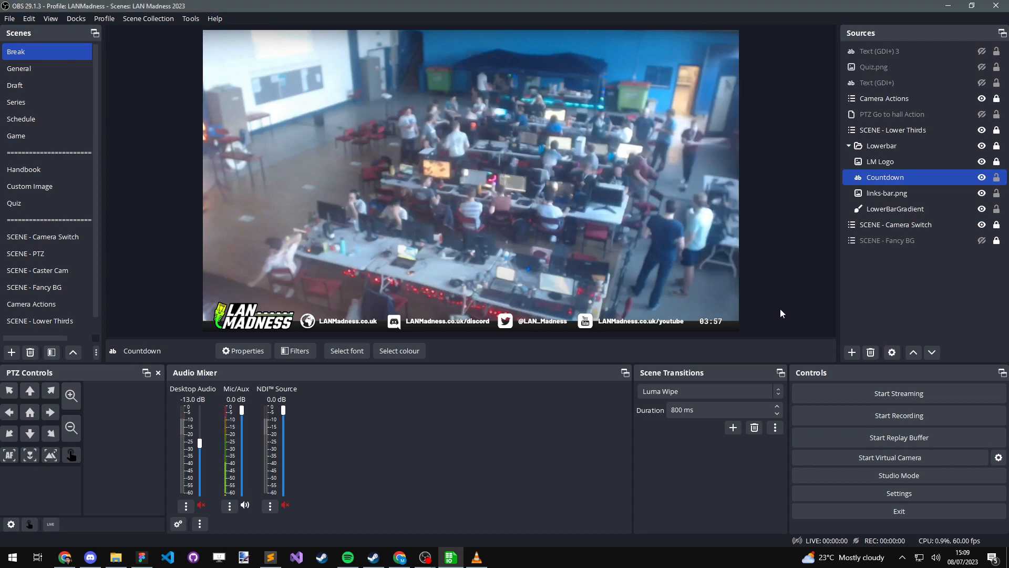
Step: Switch to SCENE - Lower Thirds, holding right, middle and left nameplate groups
{"action": "left_click", "coordinate": [40, 320]}
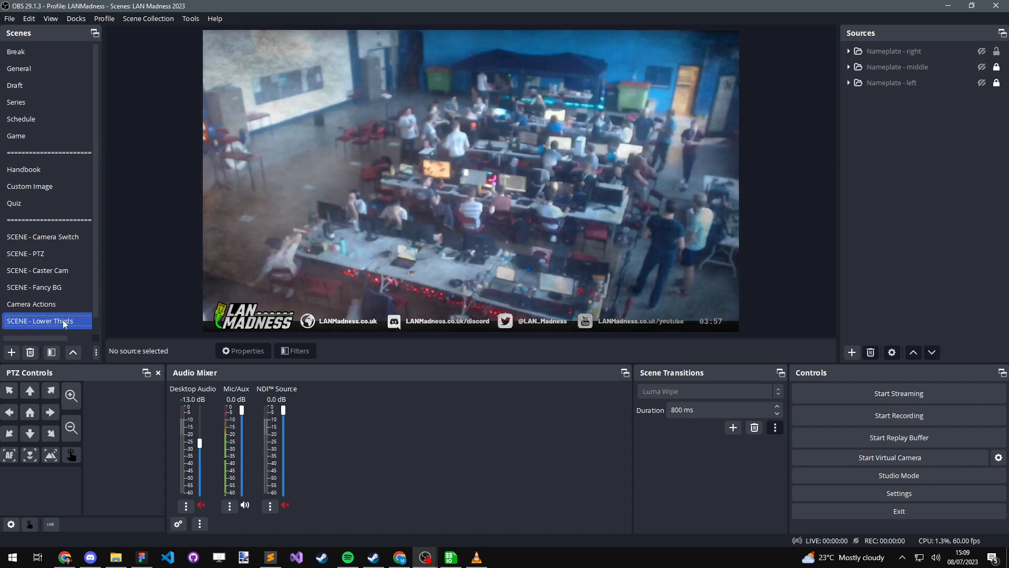
{"action": "left_click", "coordinate": [40, 321]}
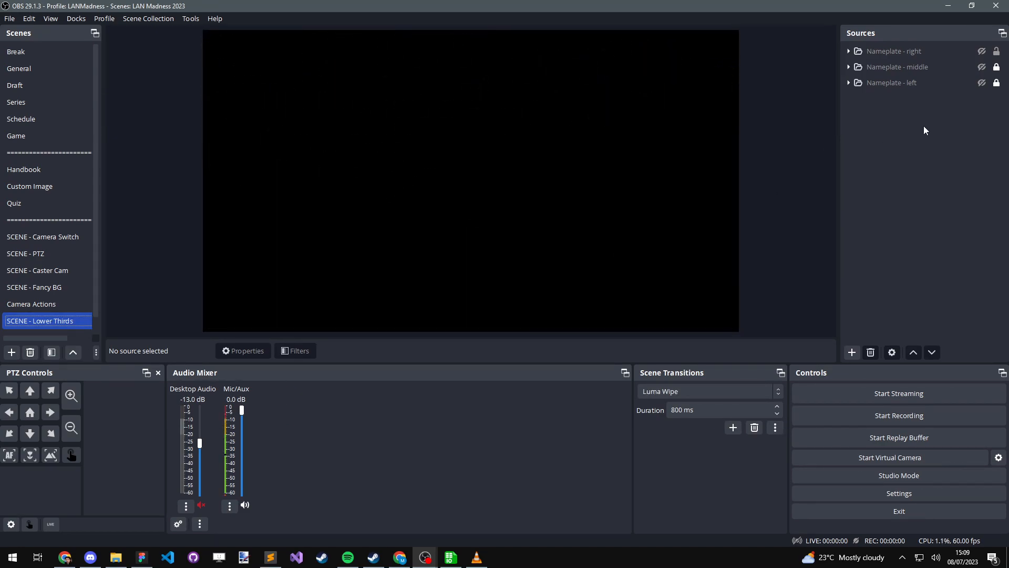
{"action": "mouse_move", "coordinate": [498, 539]}
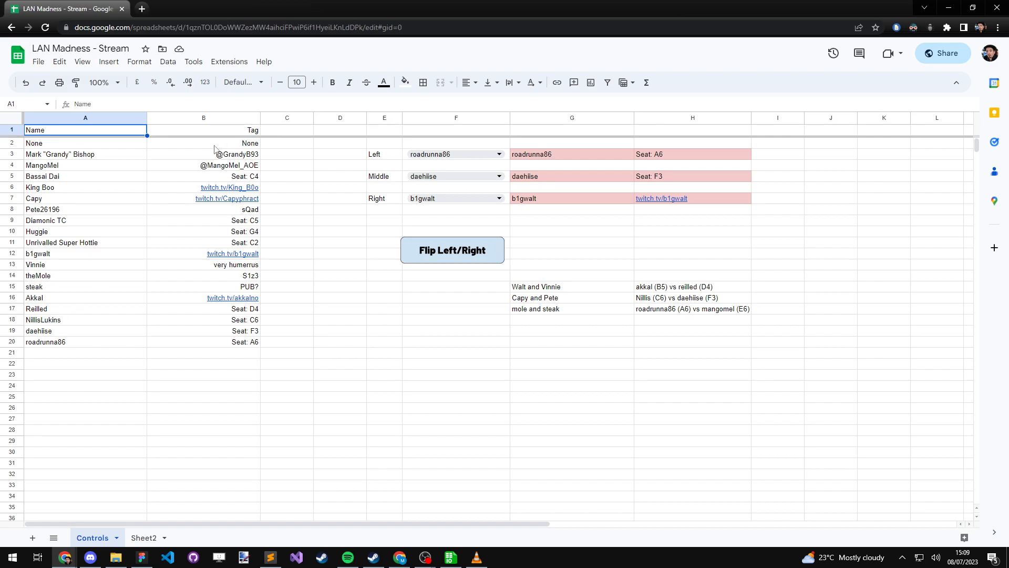
{"action": "mouse_move", "coordinate": [103, 148]}
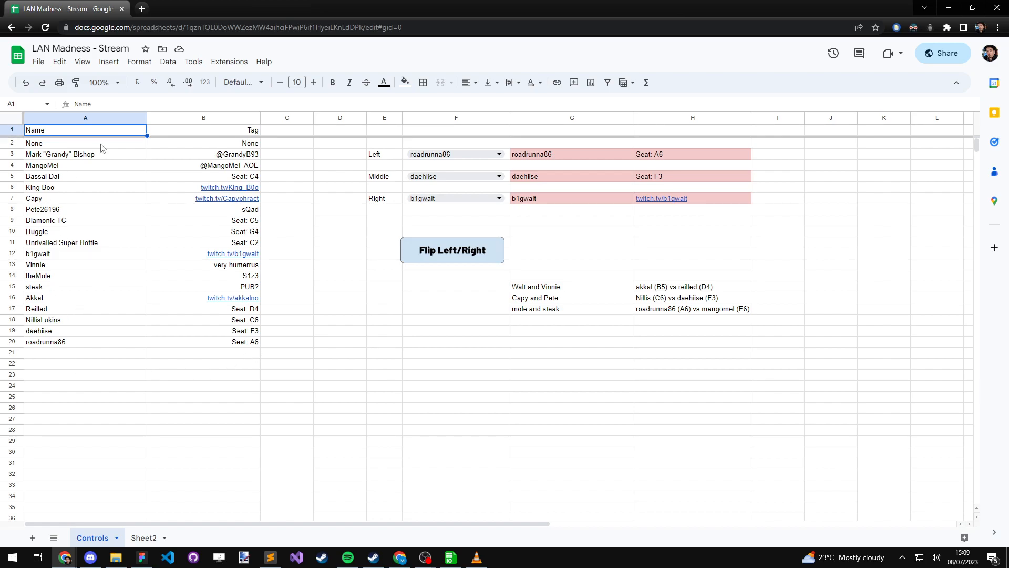
{"action": "mouse_move", "coordinate": [388, 158]}
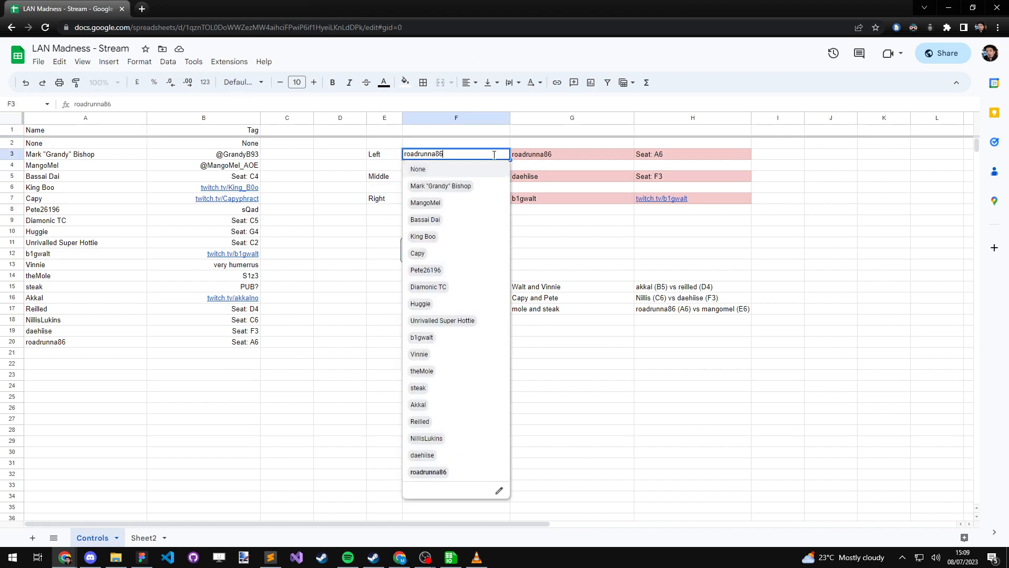
Step: Set the Left slot to Unrivalled Super Hottie, then None, and inspect G3's formula
{"action": "left_click", "coordinate": [442, 320]}
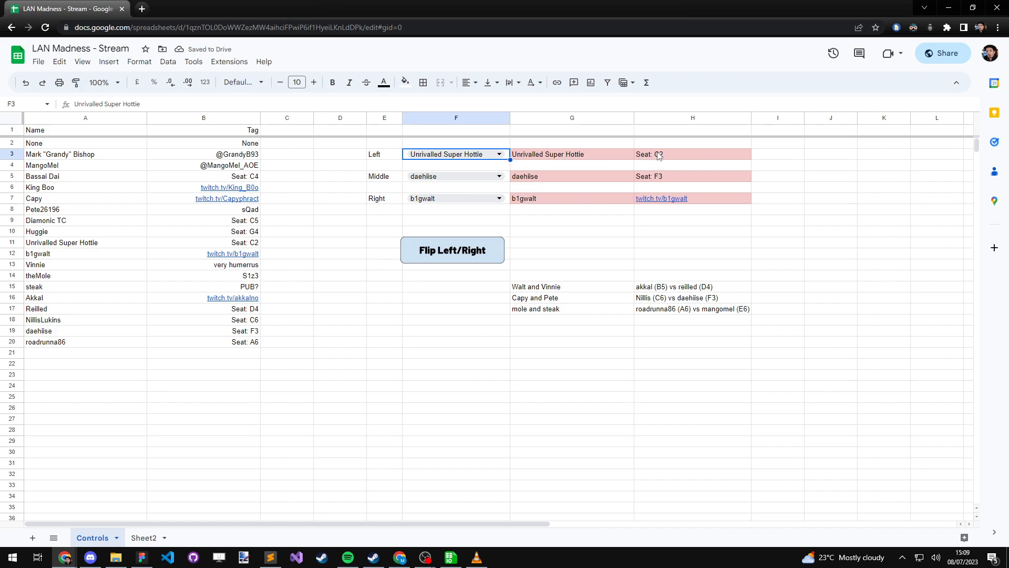
{"action": "left_click", "coordinate": [572, 154]}
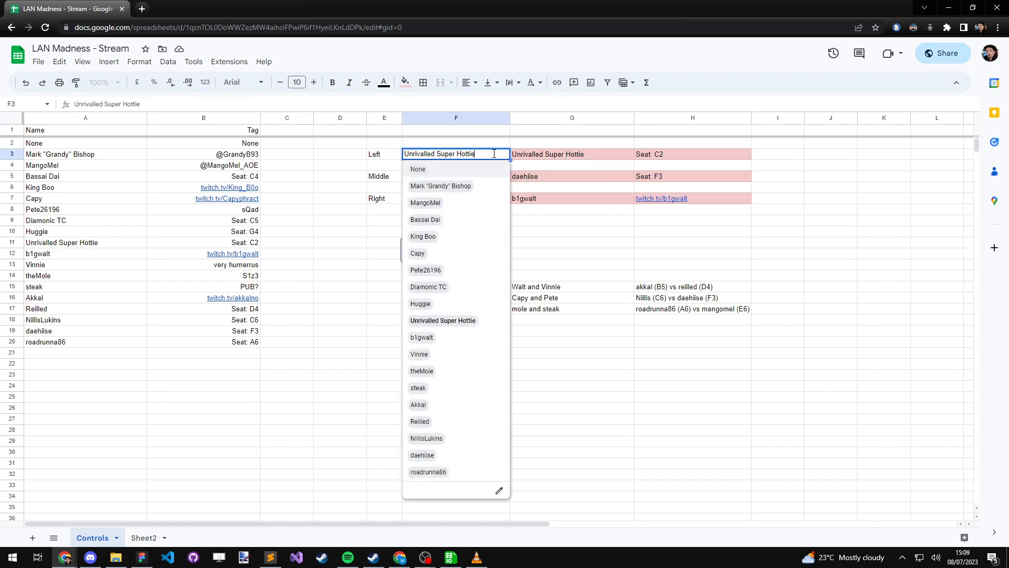
{"action": "left_click", "coordinate": [418, 169]}
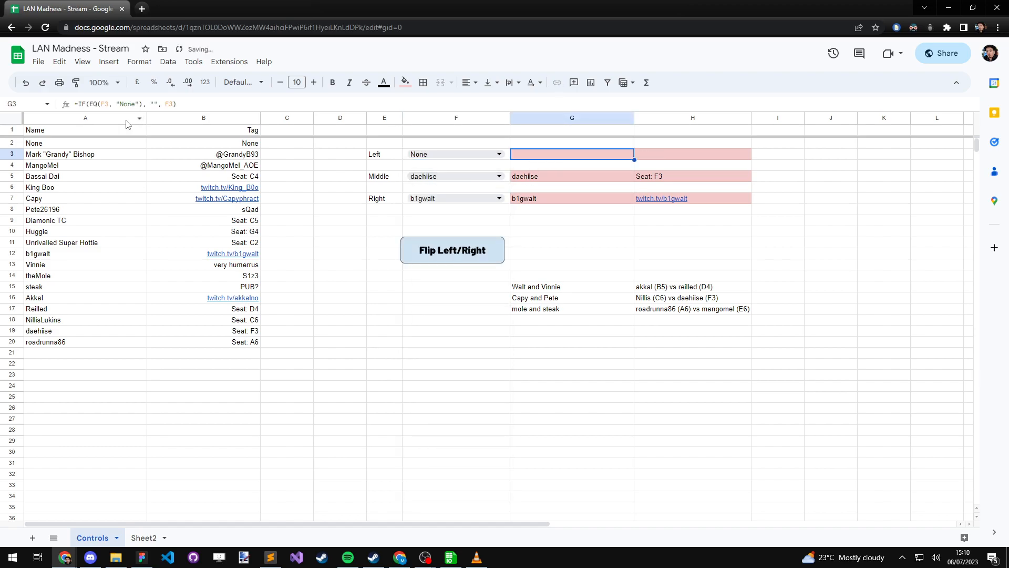
{"action": "double_click", "coordinate": [572, 154]}
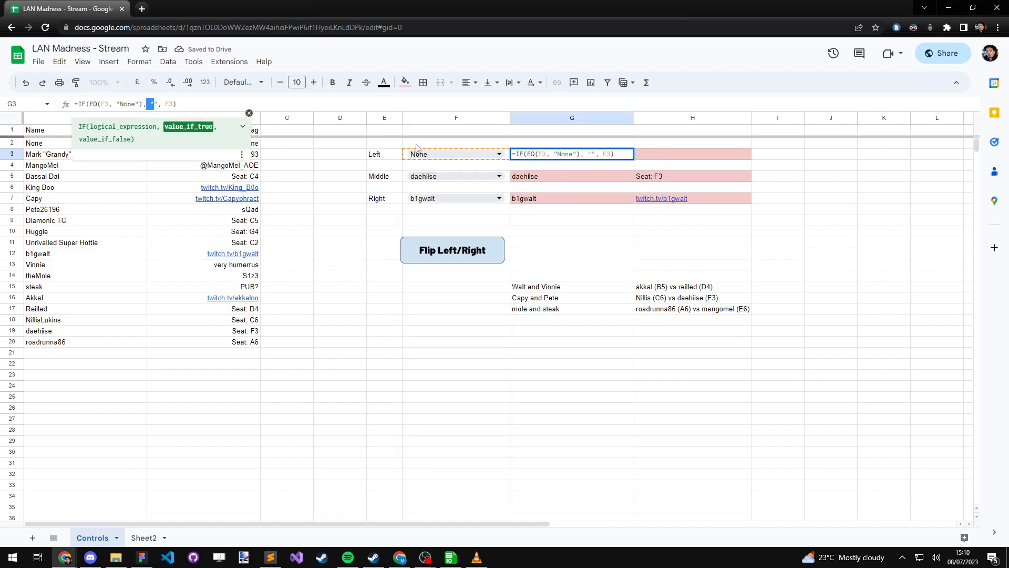
{"action": "left_click", "coordinate": [692, 164]}
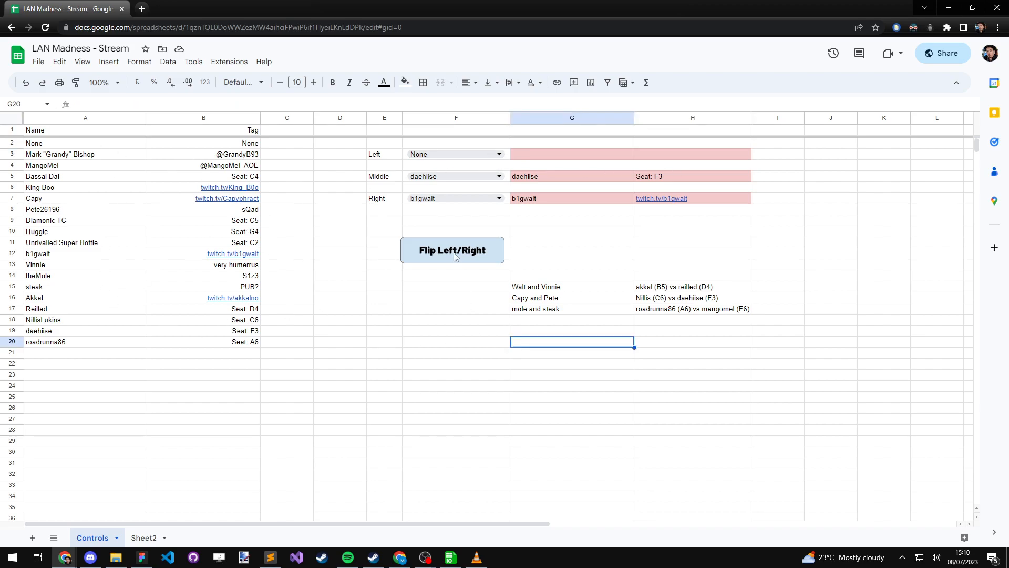
Step: Flip the left and right players and put King Boo in the Right slot
{"action": "left_click", "coordinate": [452, 251]}
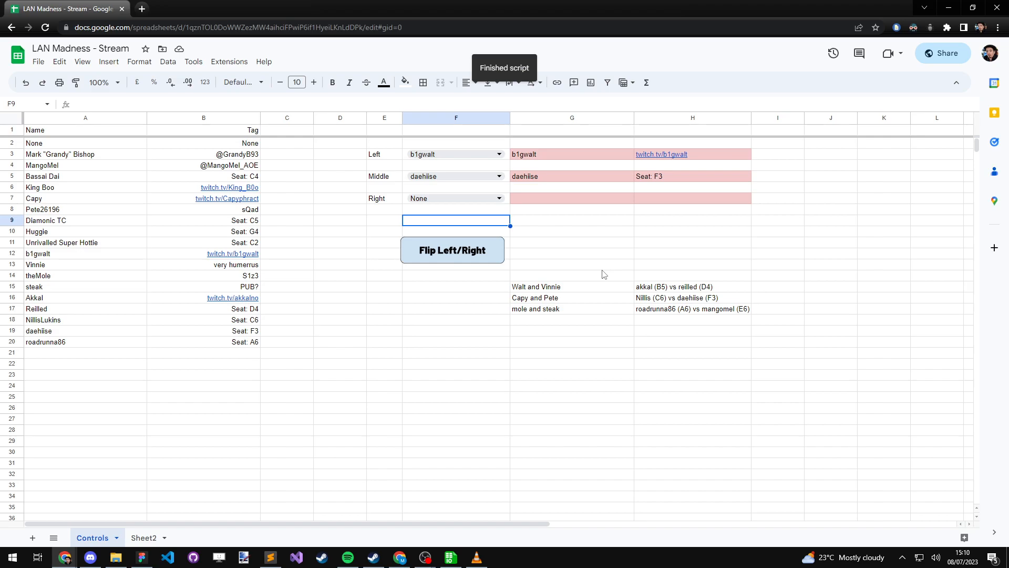
{"action": "mouse_move", "coordinate": [524, 403]}
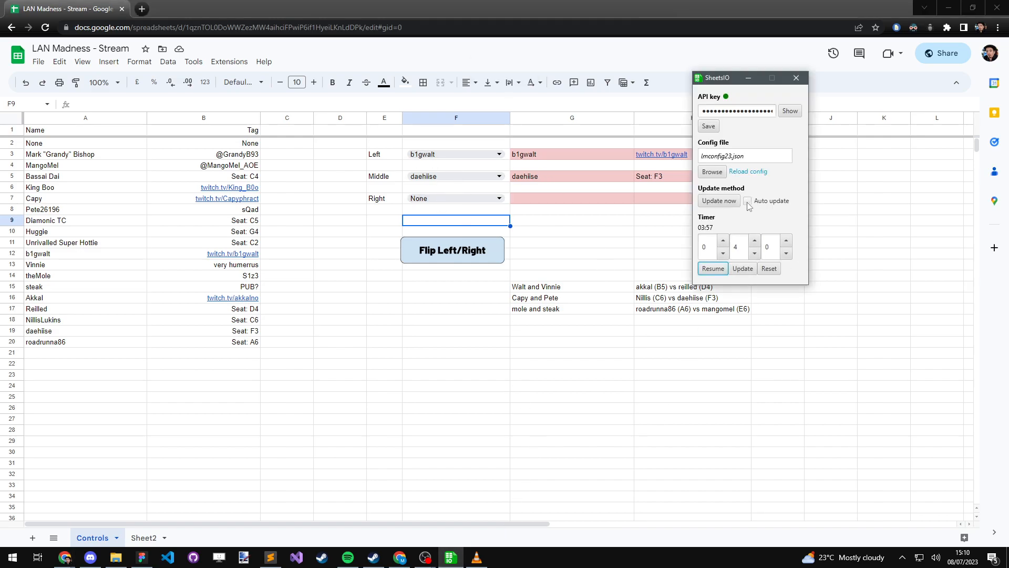
{"action": "left_click", "coordinate": [747, 200]}
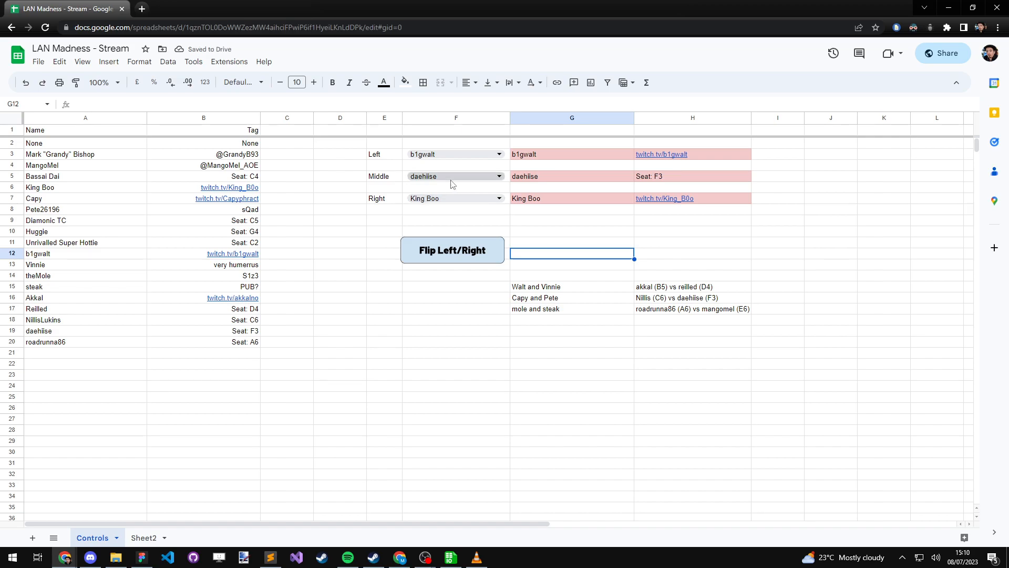
{"action": "mouse_move", "coordinate": [436, 533]}
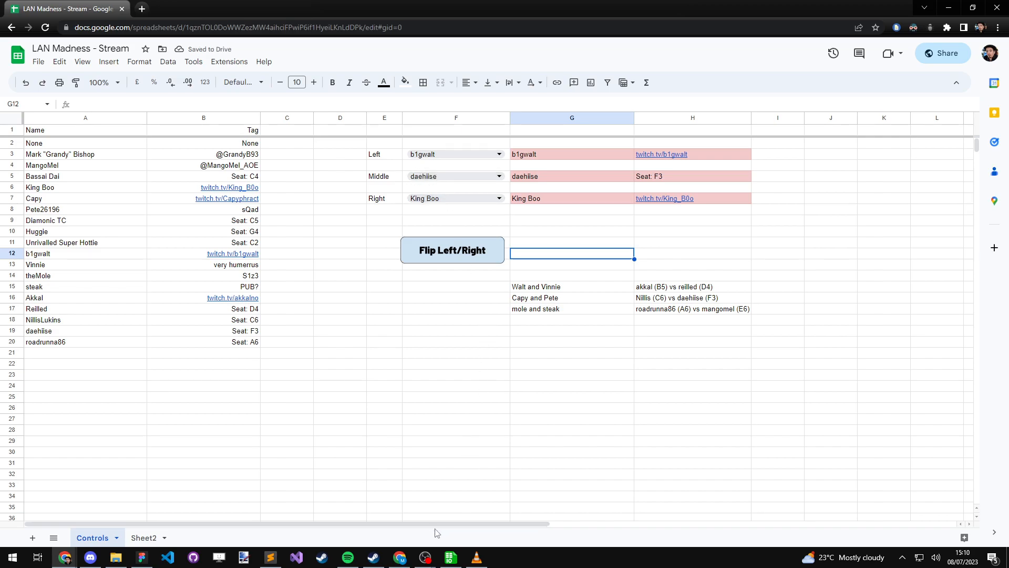
{"action": "left_click", "coordinate": [425, 557]}
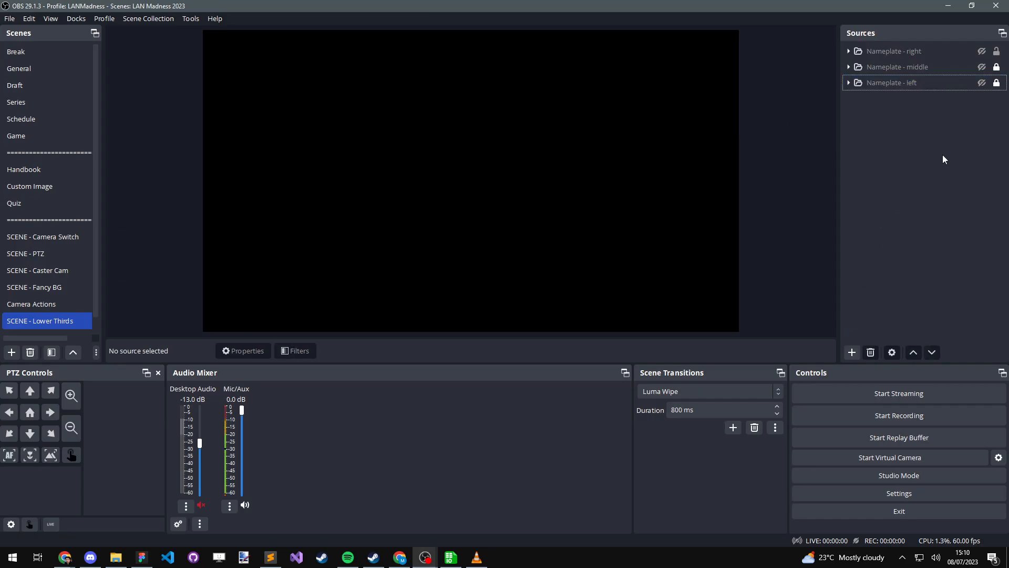
Step: In OBS, unhide and expand Nameplate - left, then select the tagLeft text source
{"action": "left_click", "coordinate": [982, 82]}
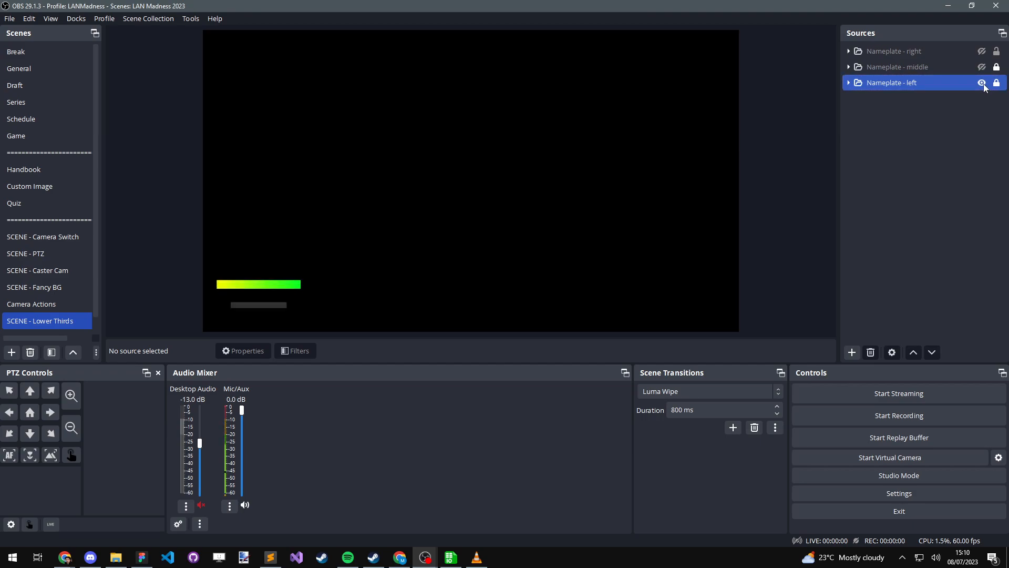
{"action": "left_click", "coordinate": [849, 83]}
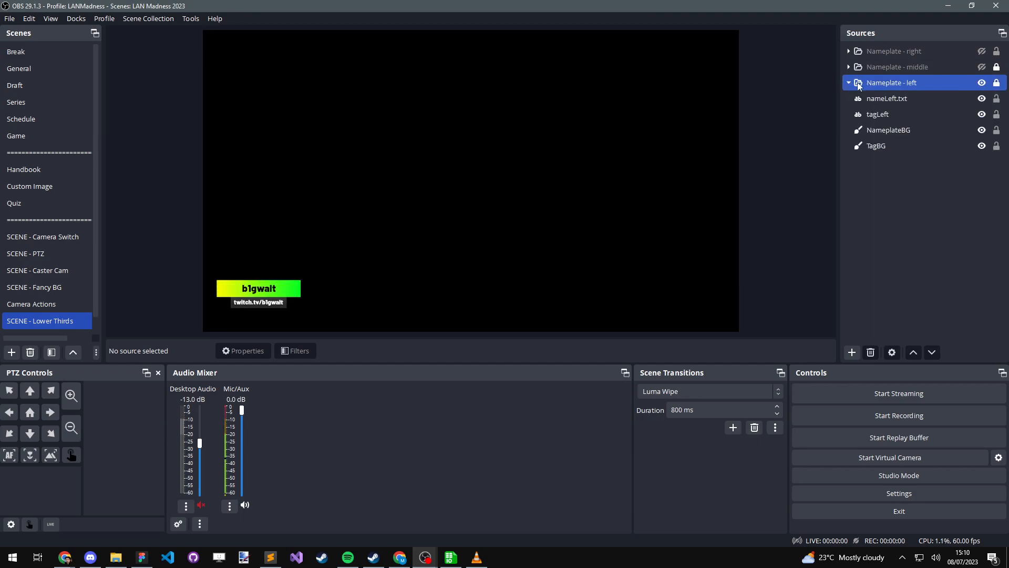
{"action": "right_click", "coordinate": [892, 82]}
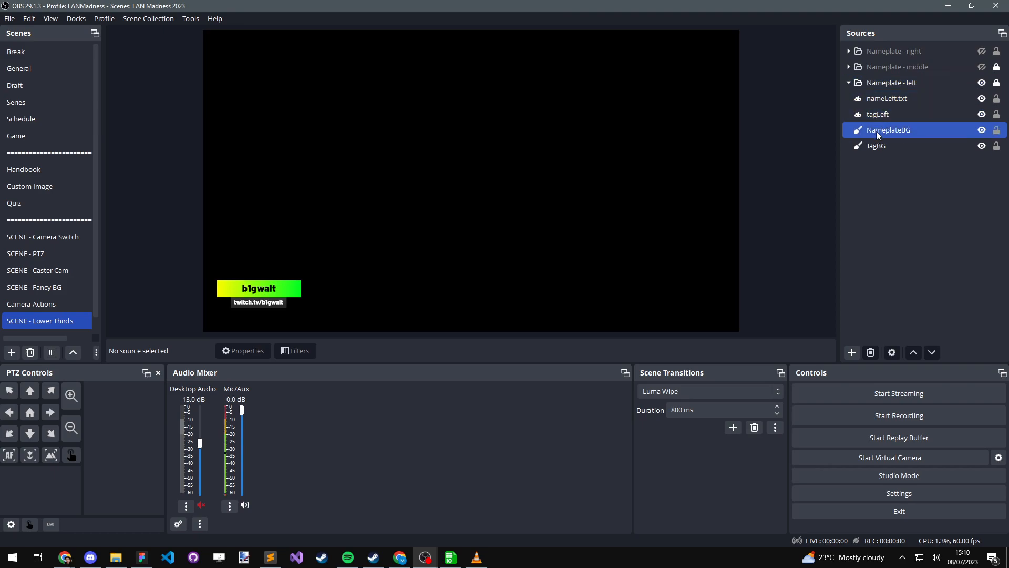
{"action": "mouse_move", "coordinate": [882, 134]}
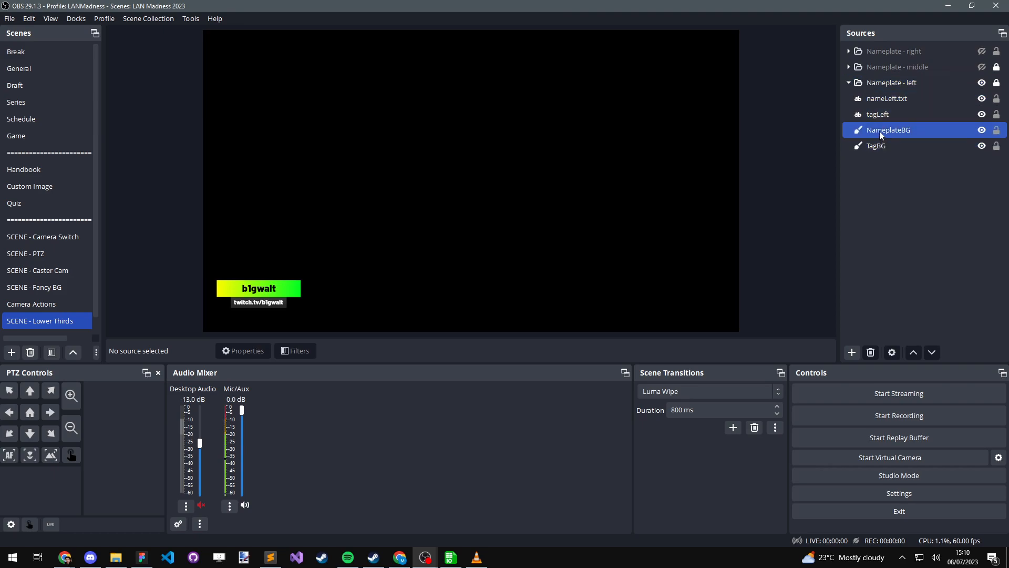
{"action": "right_click", "coordinate": [890, 130]}
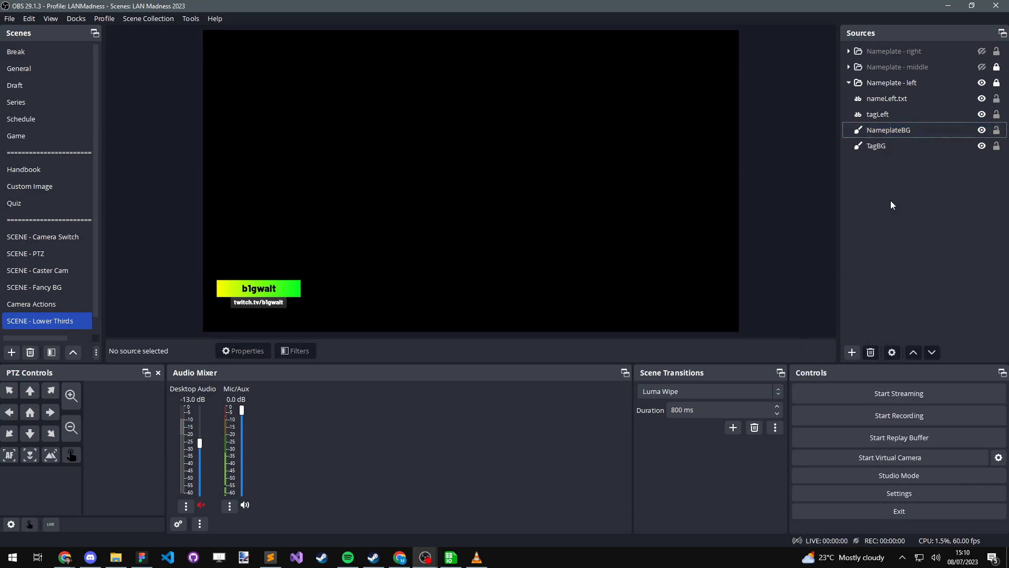
{"action": "left_click", "coordinate": [982, 82]}
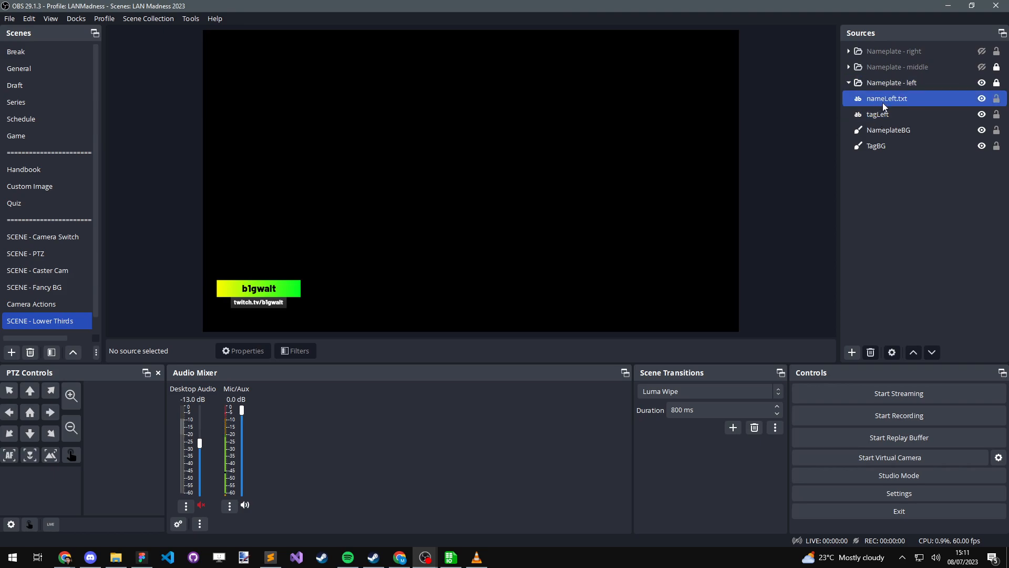
{"action": "left_click", "coordinate": [878, 114]}
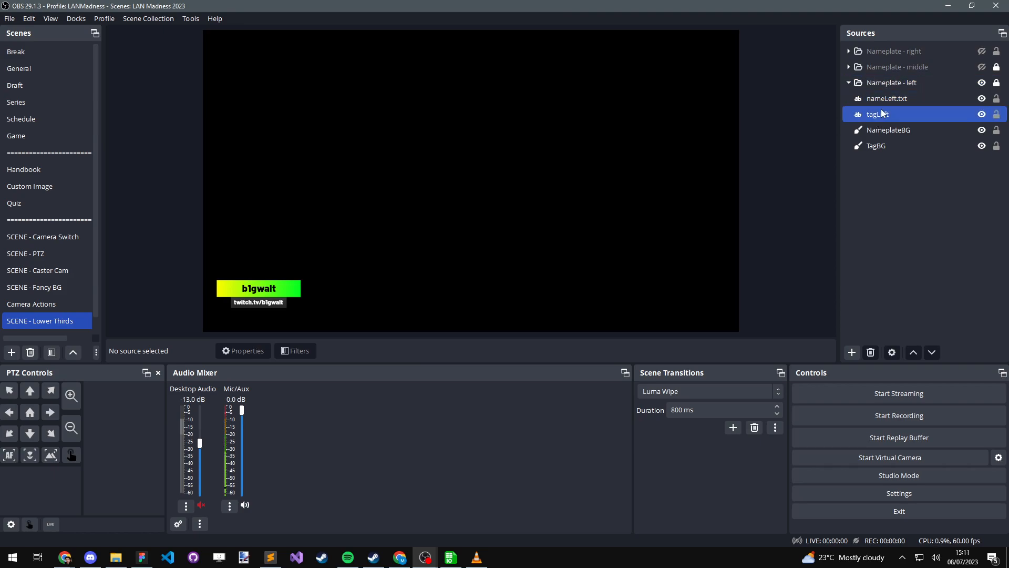
Step: Review nameLeft.txt properties reading from a SheetsIO text file, then close them
{"action": "double_click", "coordinate": [887, 98]}
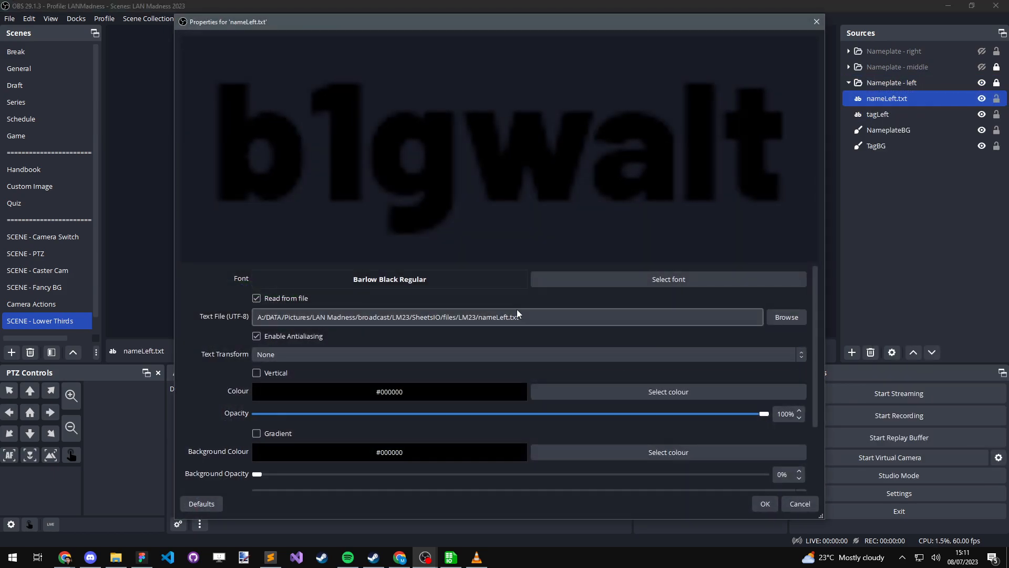
{"action": "mouse_move", "coordinate": [451, 319]}
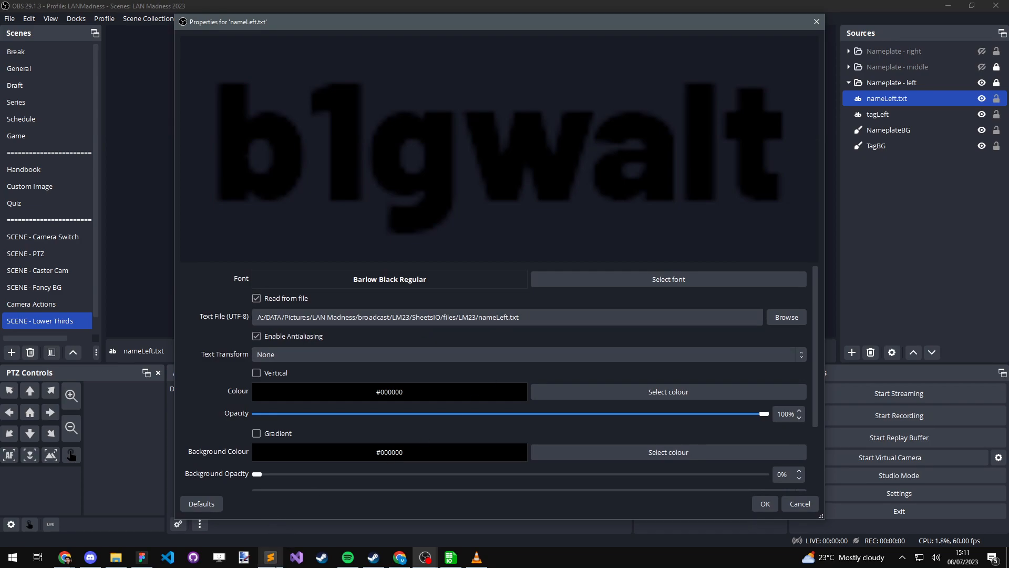
{"action": "left_click", "coordinate": [270, 557]}
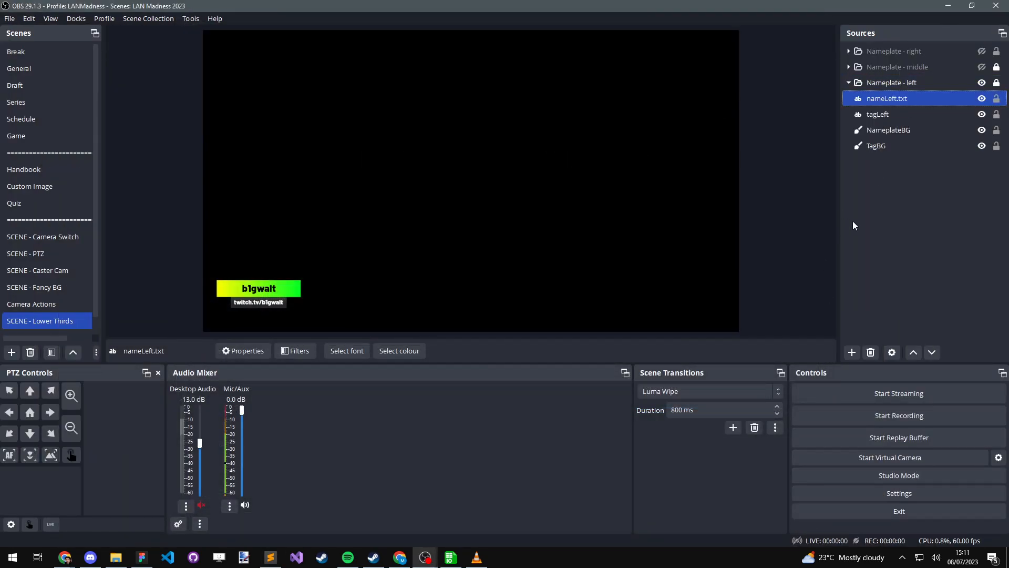
Step: Bring up nameLeft.txt options, dismiss them, and select only the left name text
{"action": "right_click", "coordinate": [888, 98]}
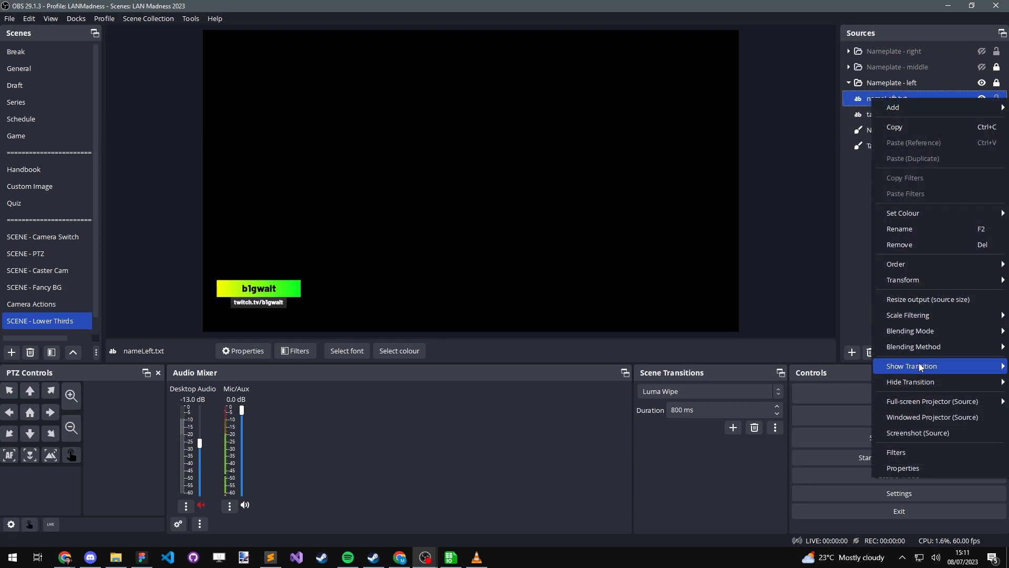
{"action": "left_click", "coordinate": [903, 279]}
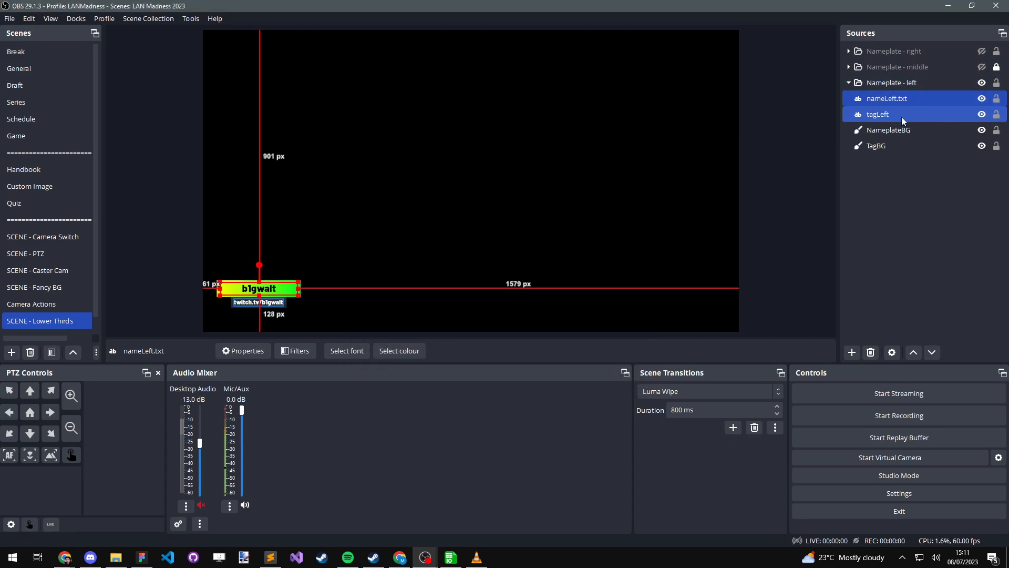
{"action": "left_click", "coordinate": [888, 98]}
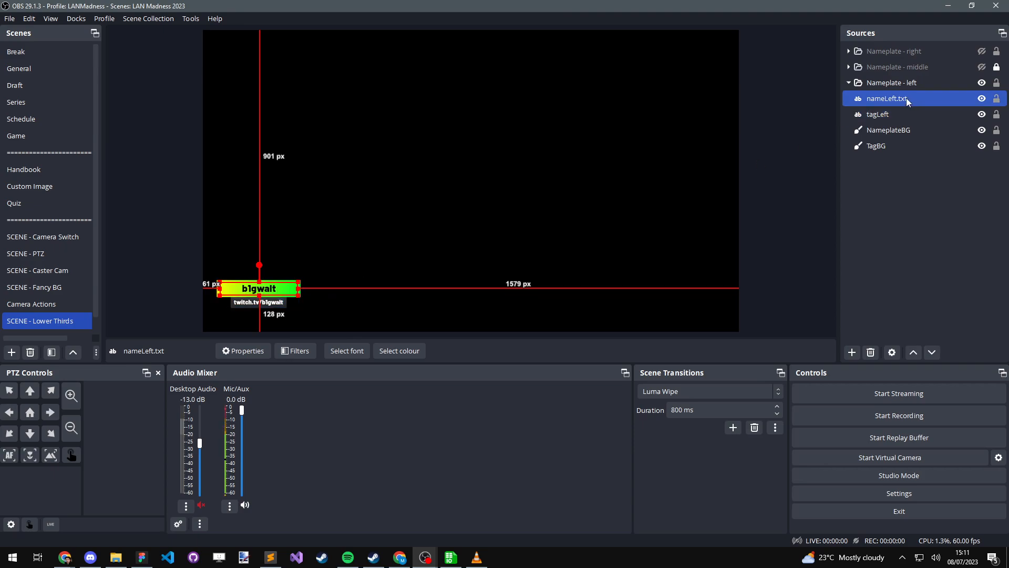
{"action": "mouse_move", "coordinate": [208, 294]}
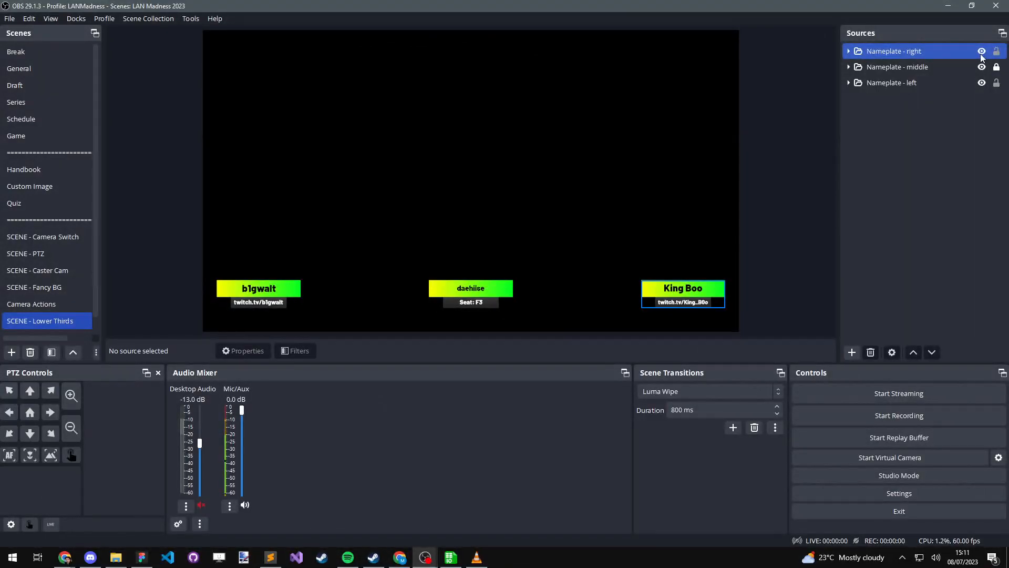
Step: Hide Nameplate - right and the next nameplate group
{"action": "left_click", "coordinate": [981, 51]}
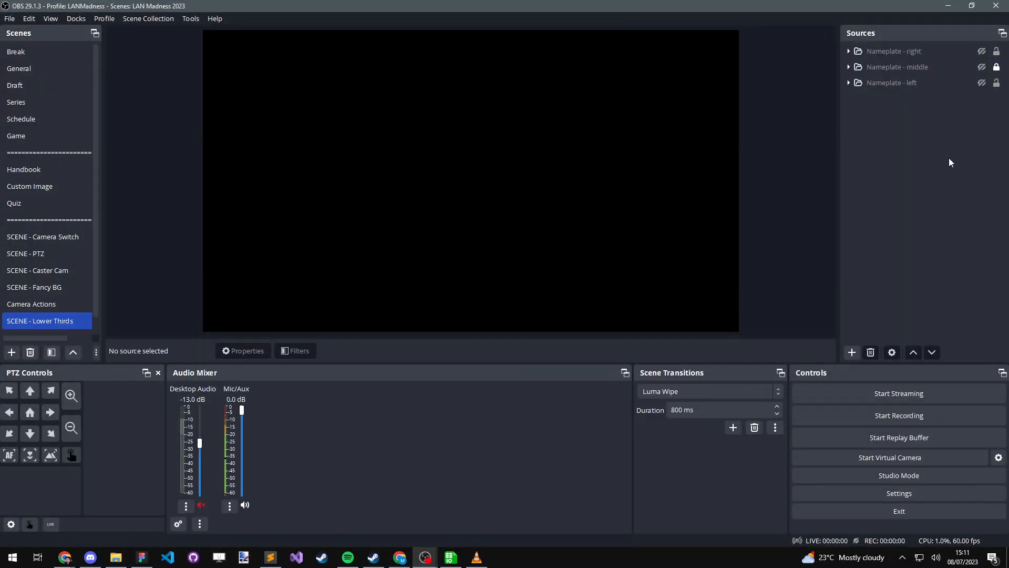
{"action": "left_click", "coordinate": [892, 83]}
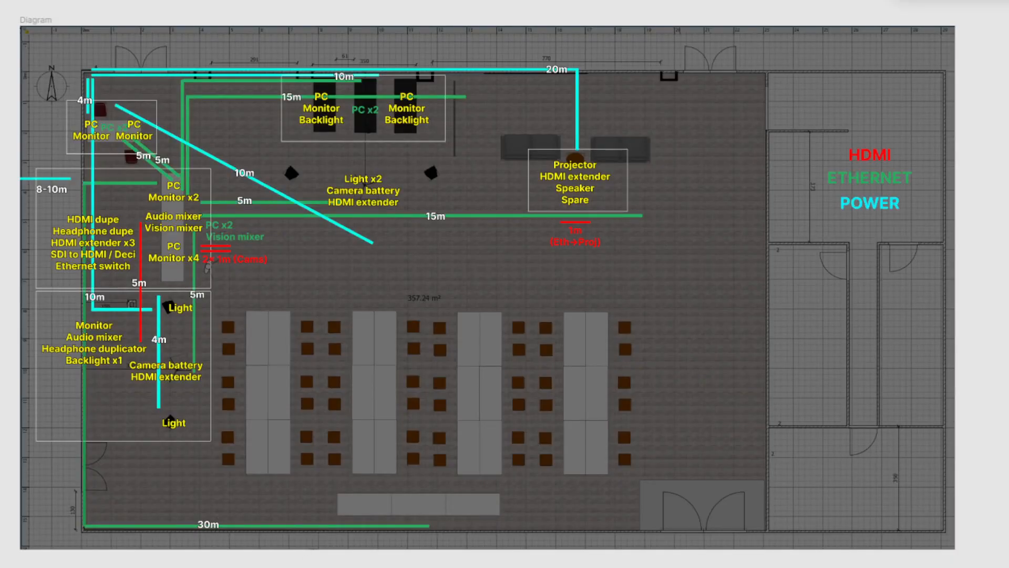
{"action": "mouse_move", "coordinate": [227, 548]}
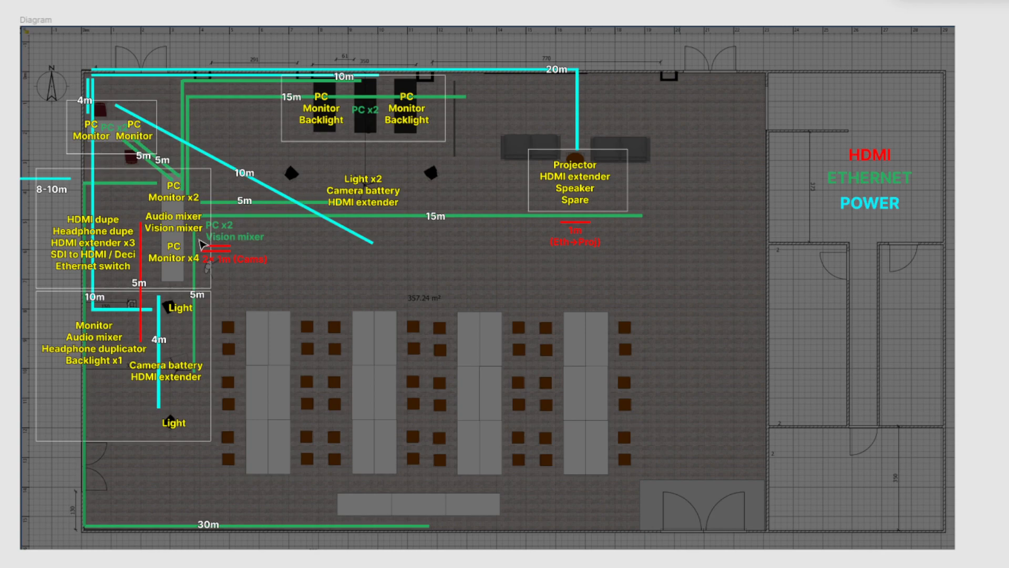
{"action": "mouse_move", "coordinate": [372, 225]}
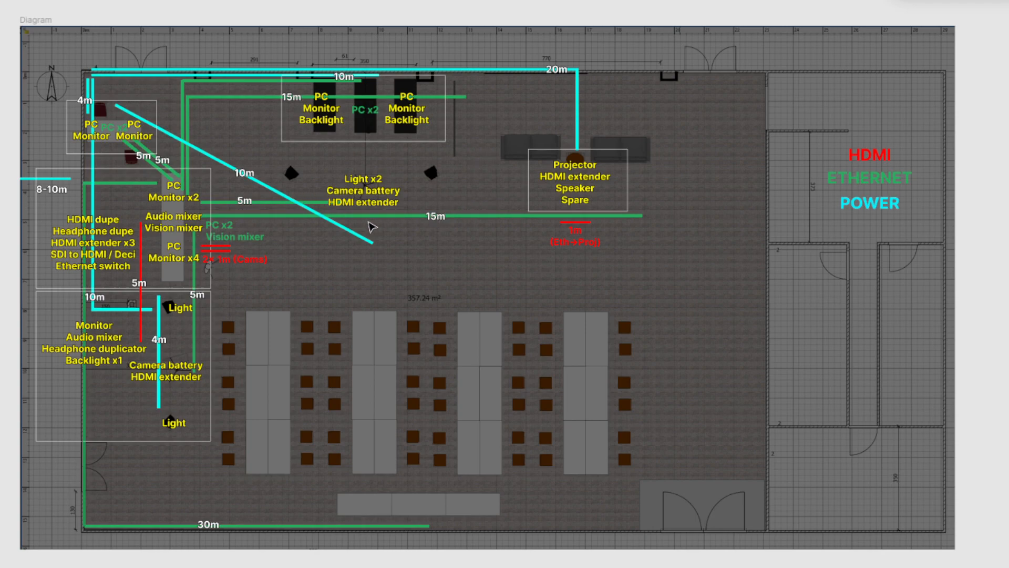
{"action": "mouse_move", "coordinate": [262, 258]}
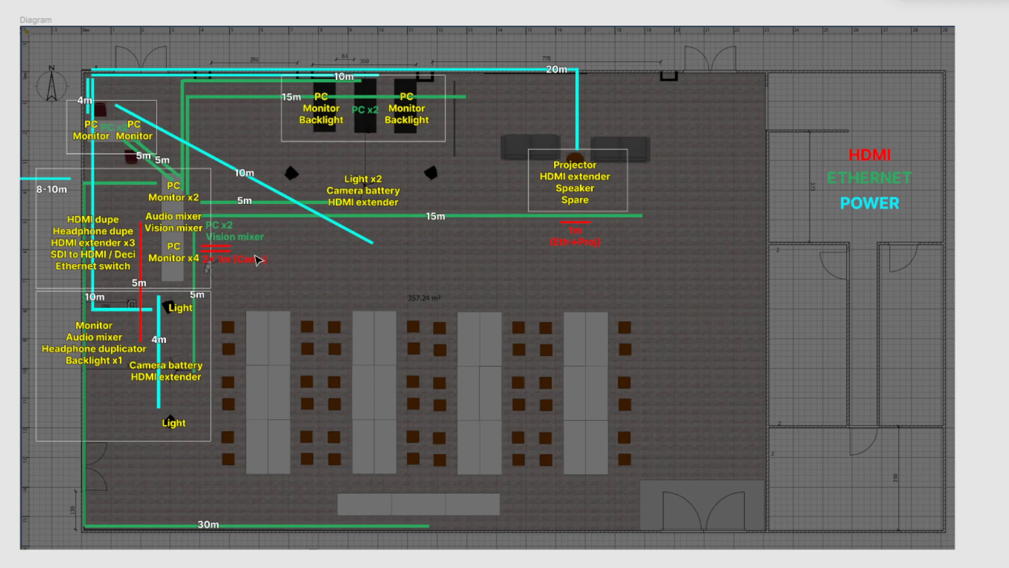
{"action": "mouse_move", "coordinate": [131, 202]}
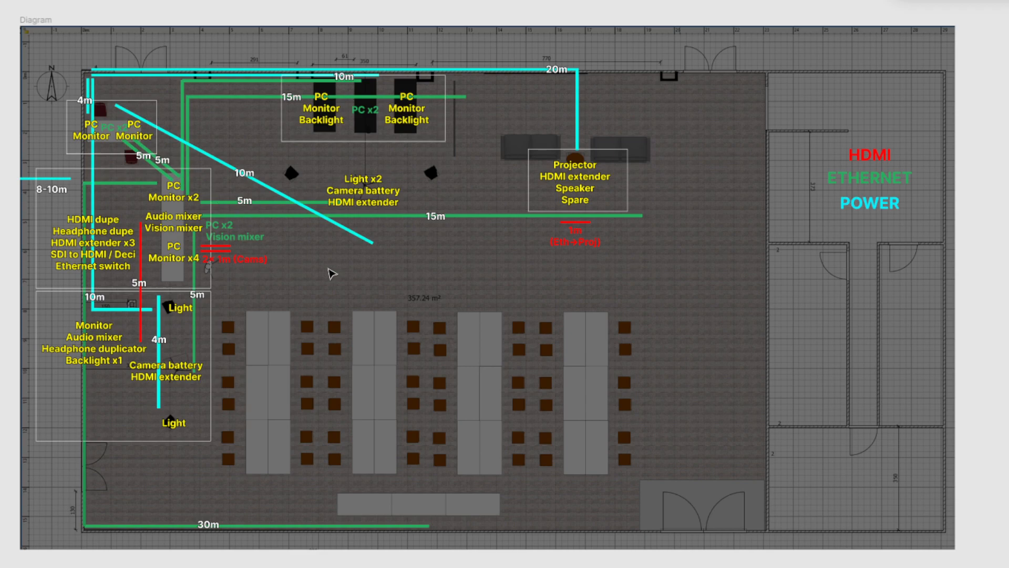
{"action": "mouse_move", "coordinate": [554, 84]}
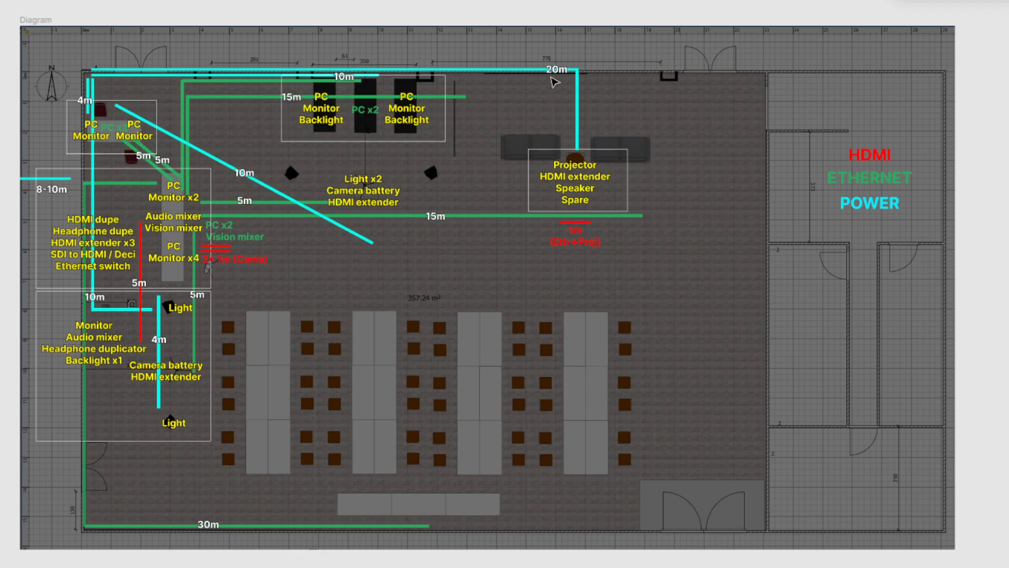
{"action": "mouse_move", "coordinate": [410, 85]}
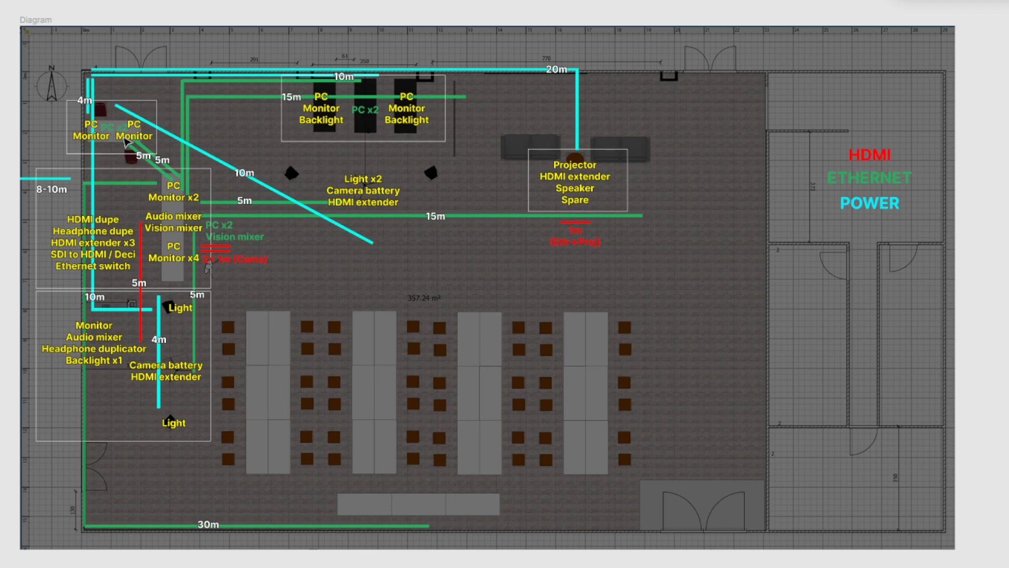
{"action": "mouse_move", "coordinate": [234, 343]}
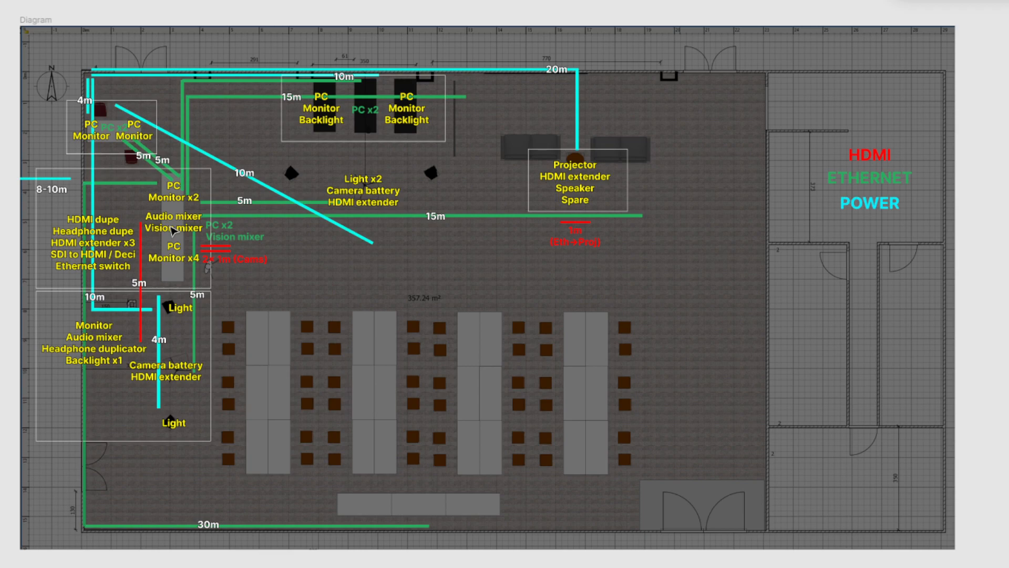
{"action": "mouse_move", "coordinate": [376, 177]}
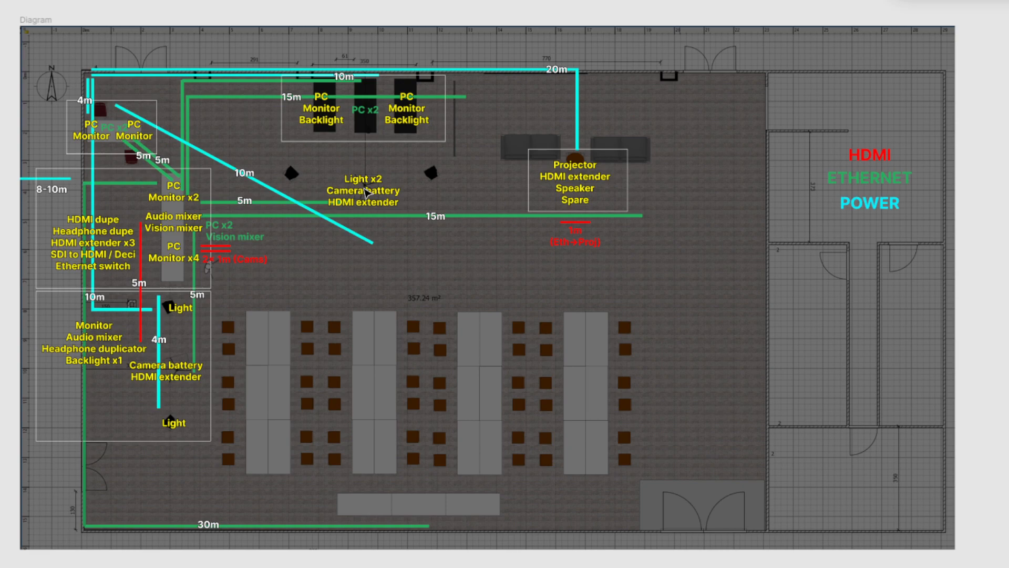
{"action": "mouse_move", "coordinate": [359, 263]}
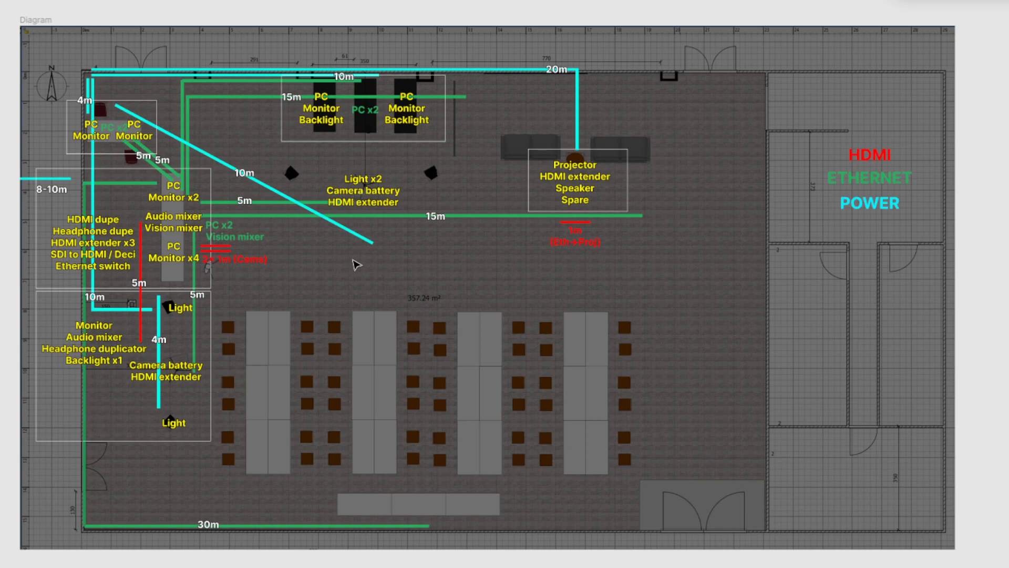
{"action": "mouse_move", "coordinate": [355, 269]}
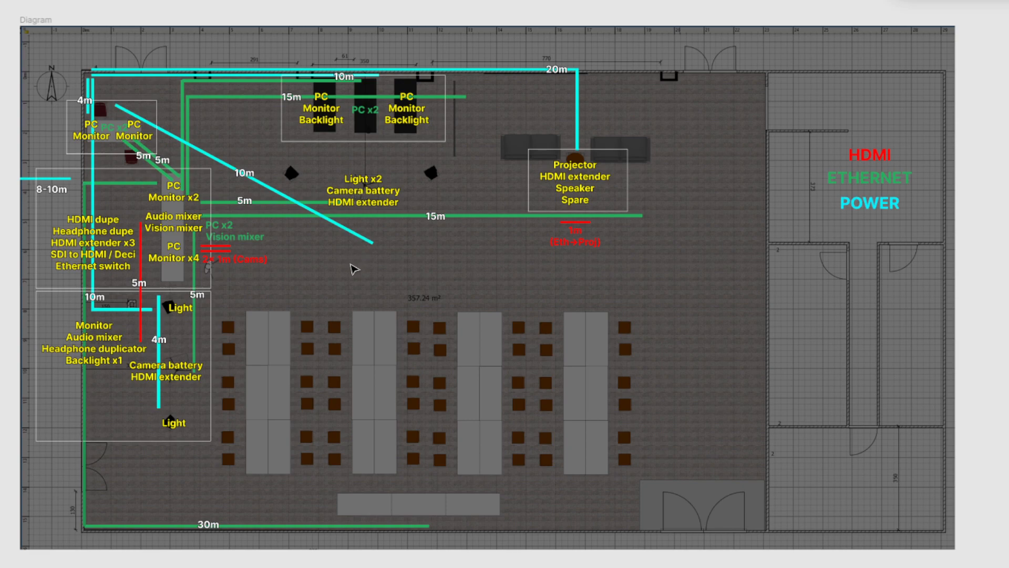
{"action": "mouse_move", "coordinate": [303, 279]}
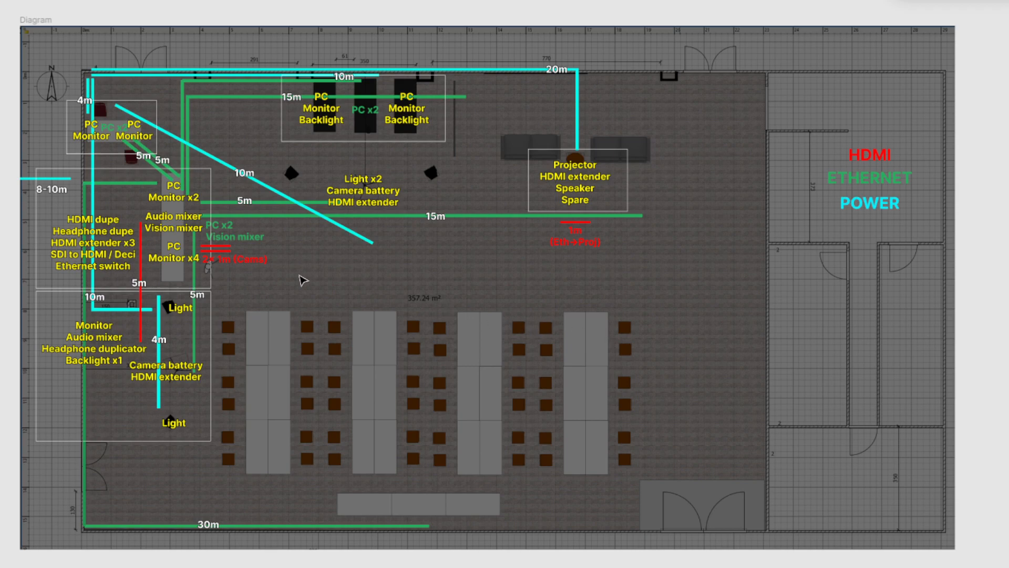
{"action": "mouse_move", "coordinate": [368, 239]}
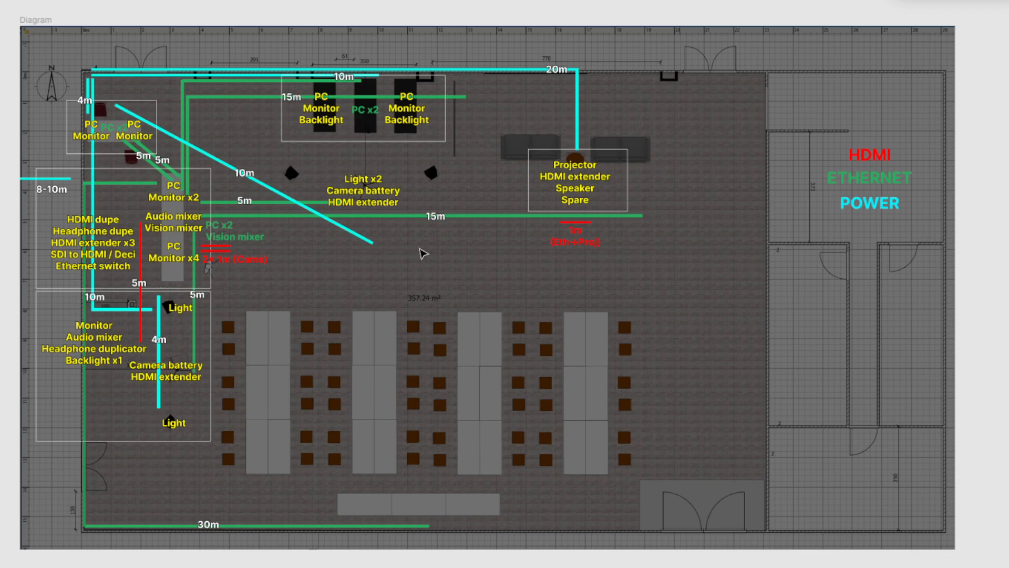
{"action": "mouse_move", "coordinate": [249, 229]}
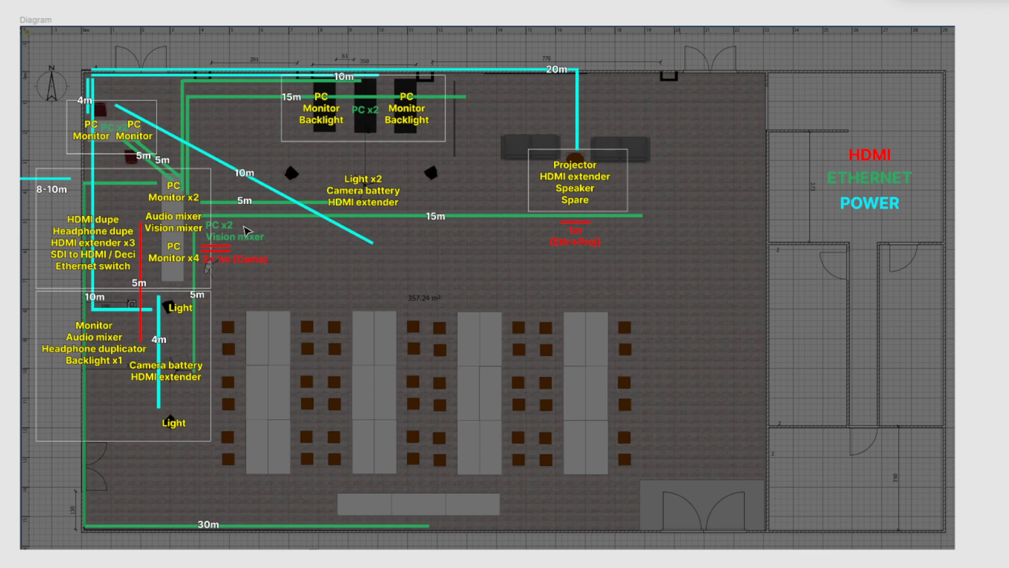
{"action": "mouse_move", "coordinate": [74, 179]}
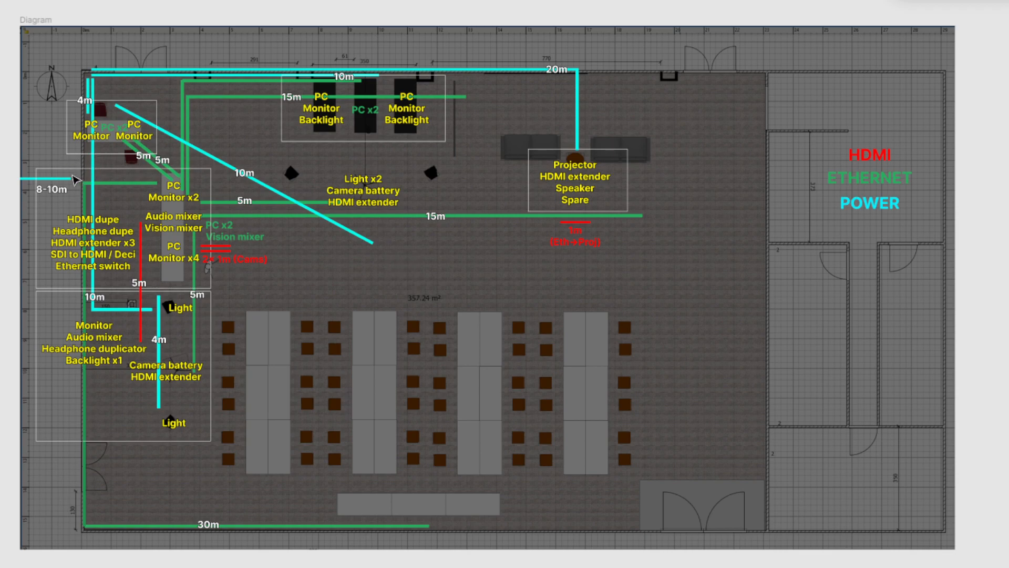
{"action": "mouse_move", "coordinate": [187, 393]}
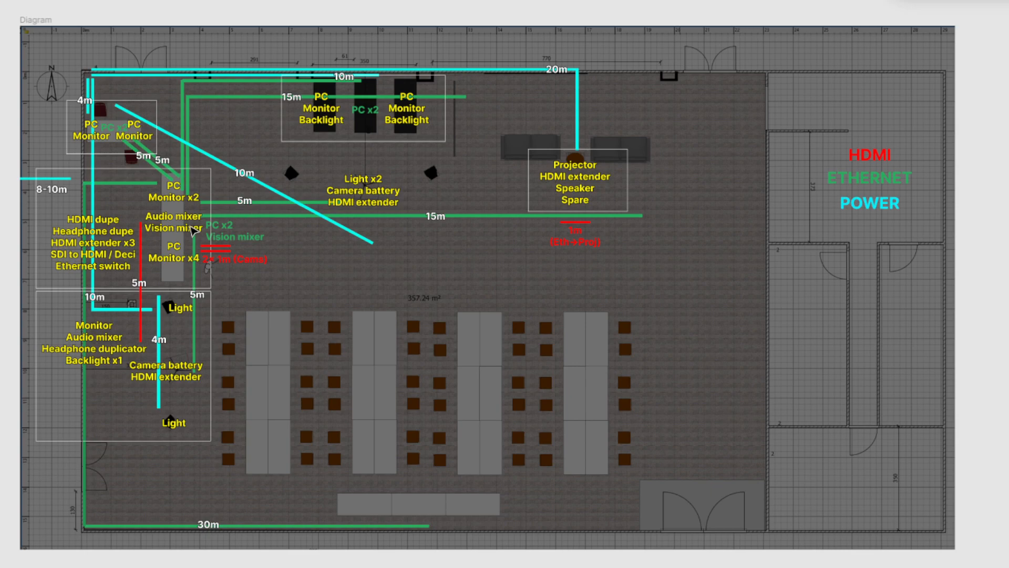
{"action": "mouse_move", "coordinate": [197, 304]}
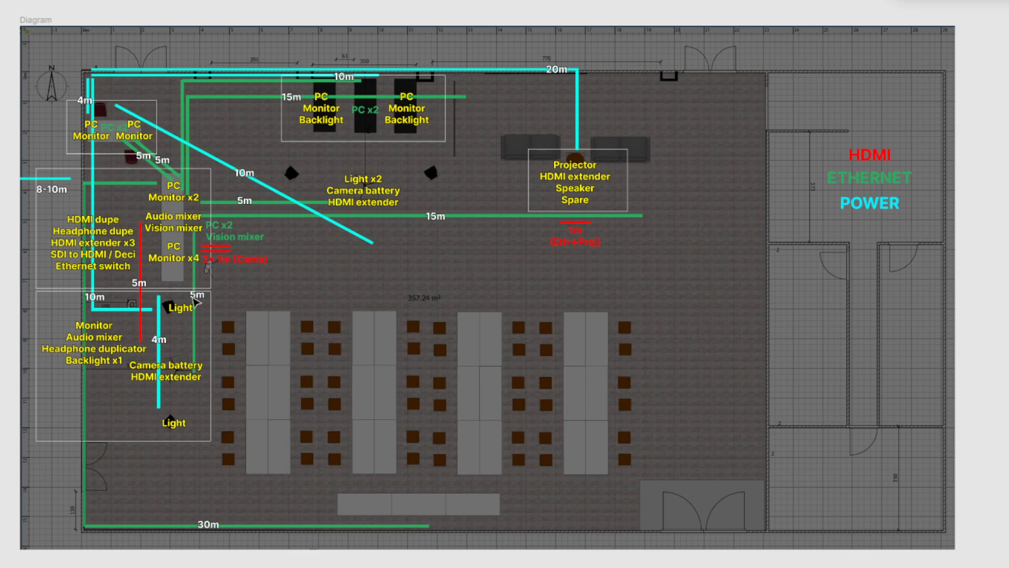
{"action": "mouse_move", "coordinate": [187, 339]}
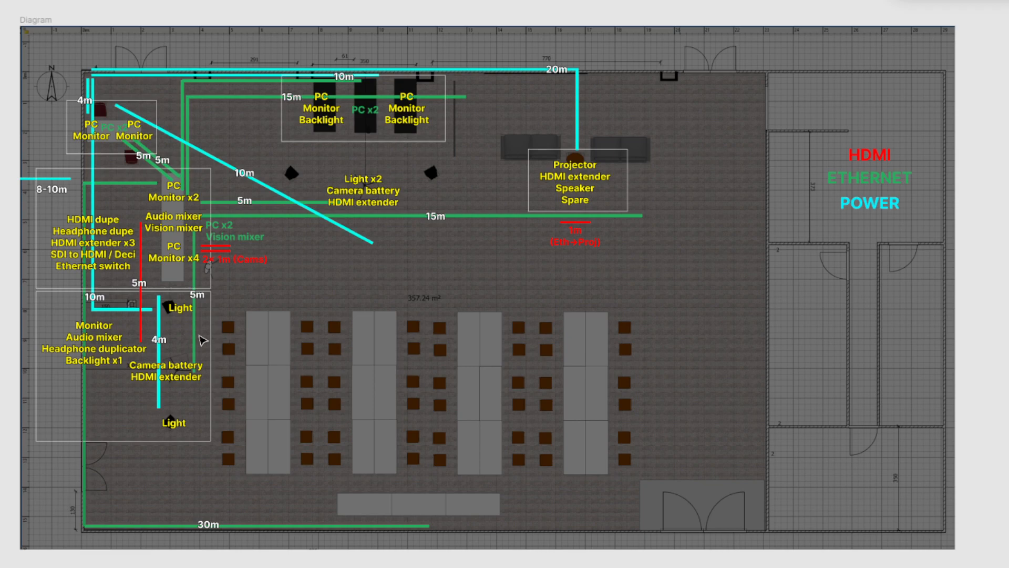
{"action": "mouse_move", "coordinate": [251, 77]}
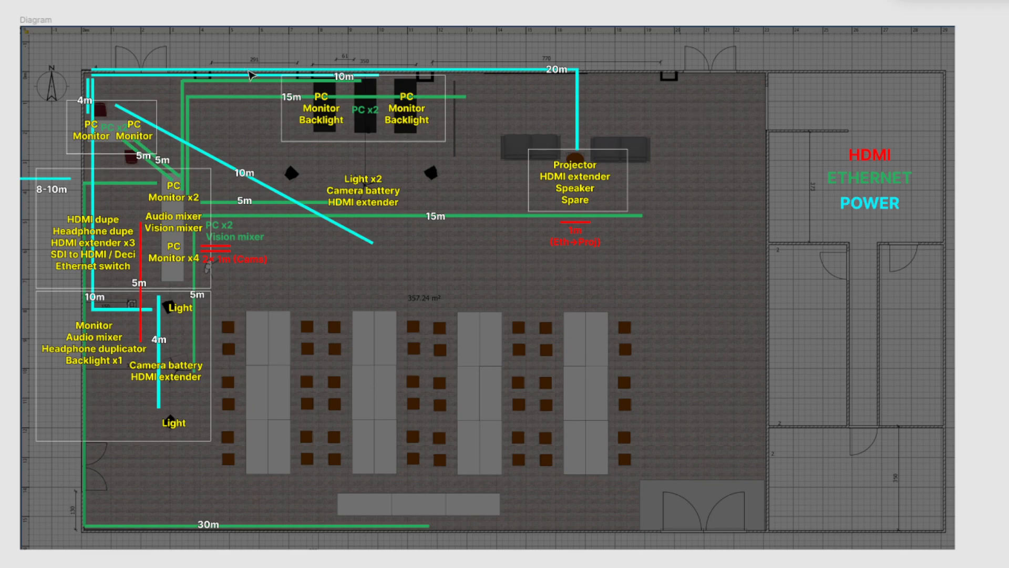